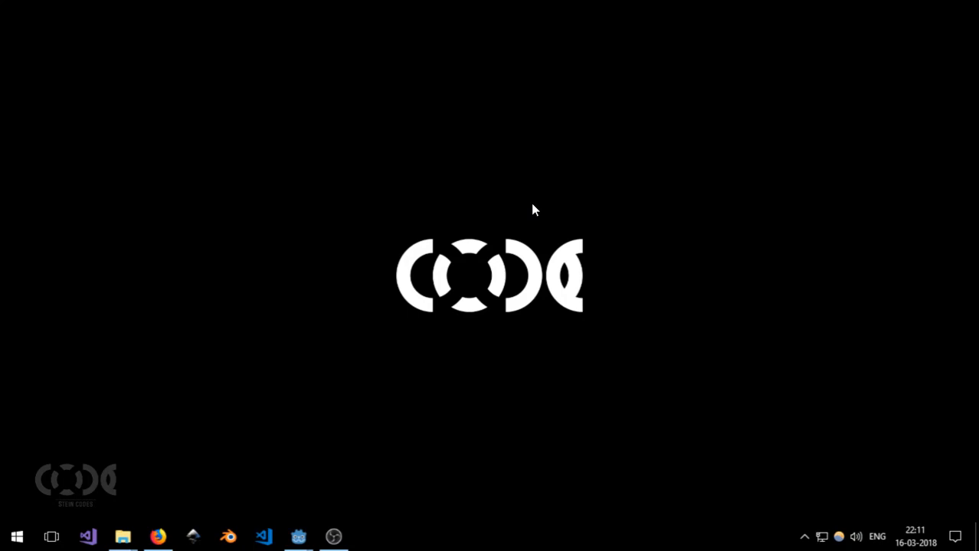
mouse_move(548, 467)
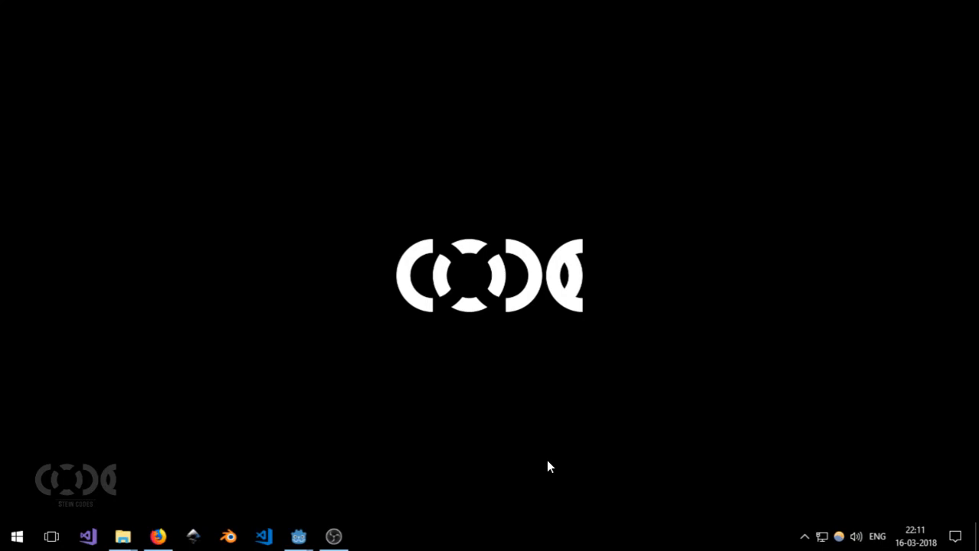
mouse_move(354, 478)
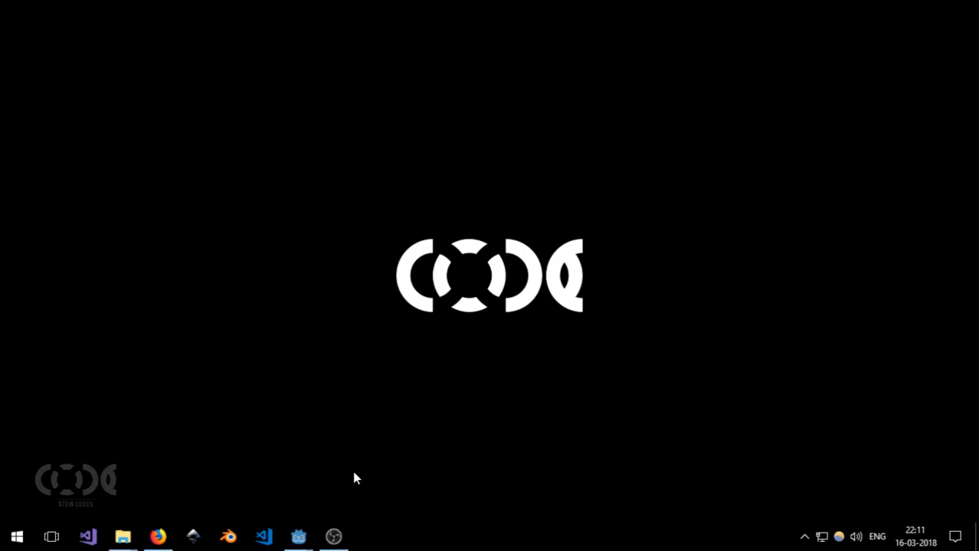
mouse_move(322, 456)
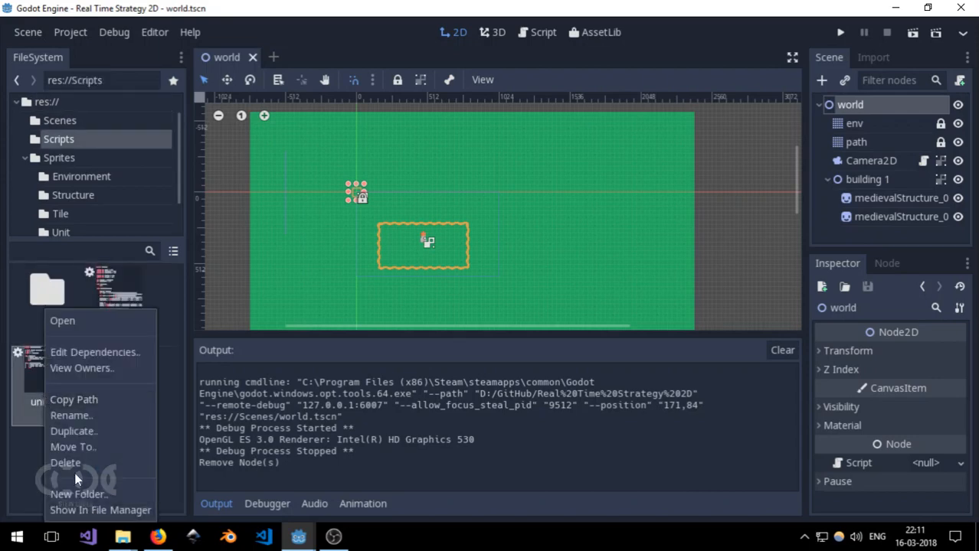
Step: Delete unit.gd, open the Scenes folder, and play then stop the world scene
left_click(65, 462)
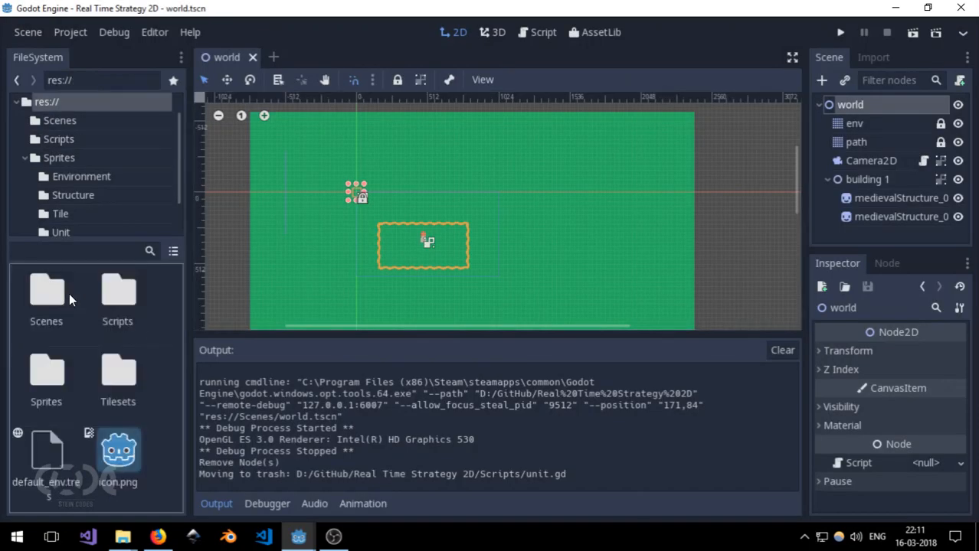
double_click(46, 294)
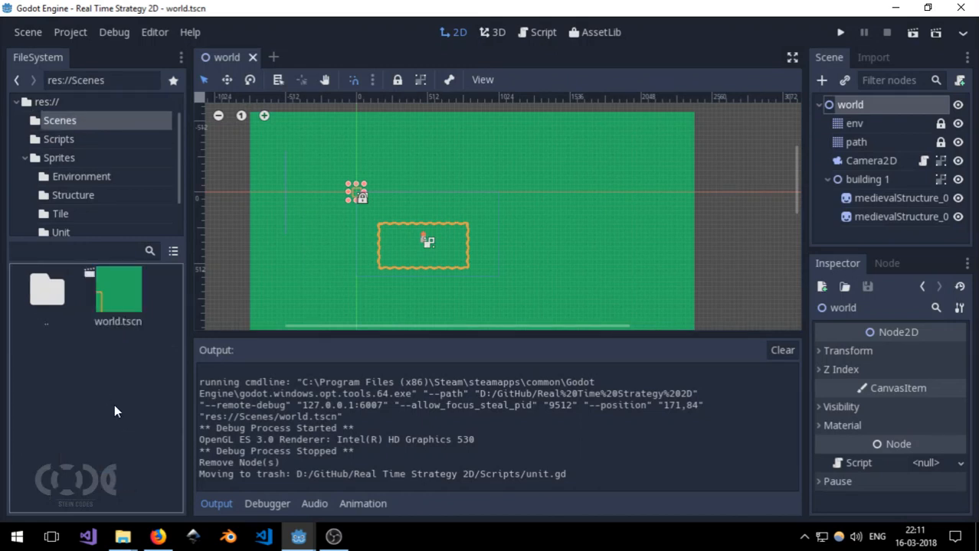
mouse_move(326, 233)
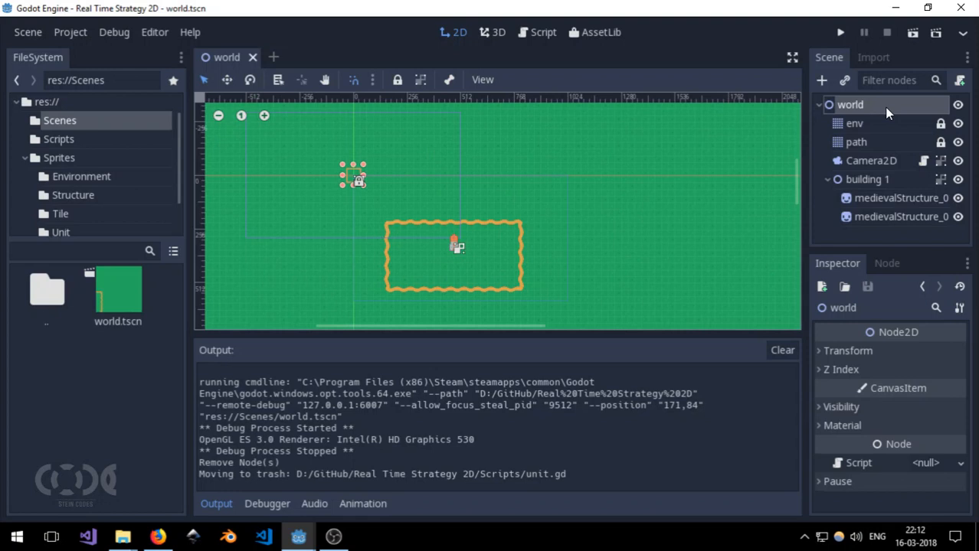
left_click(827, 180)
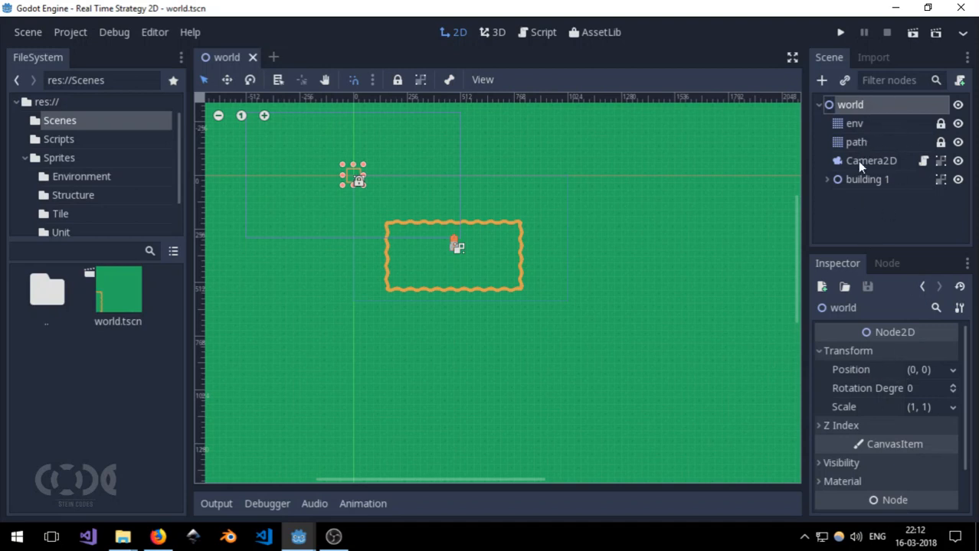
mouse_move(954, 83)
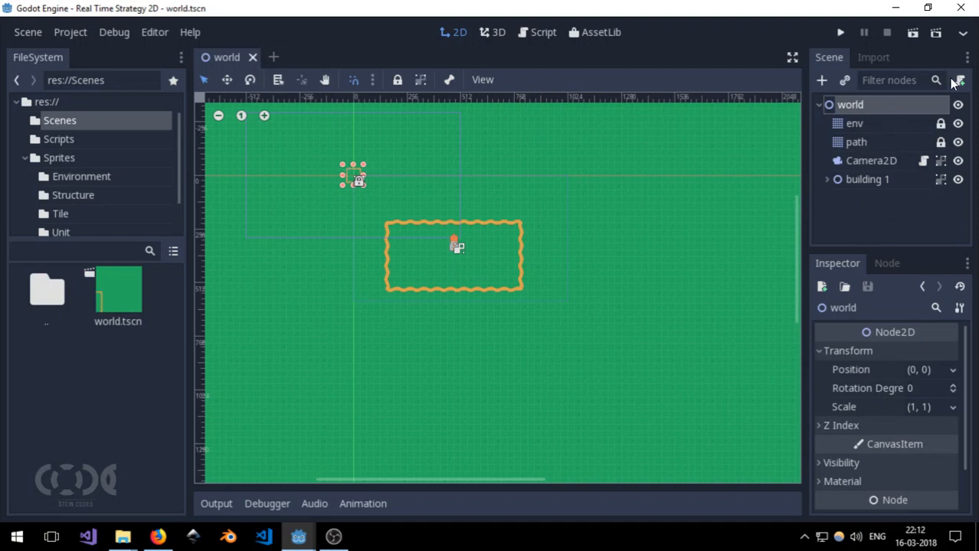
left_click(913, 32)
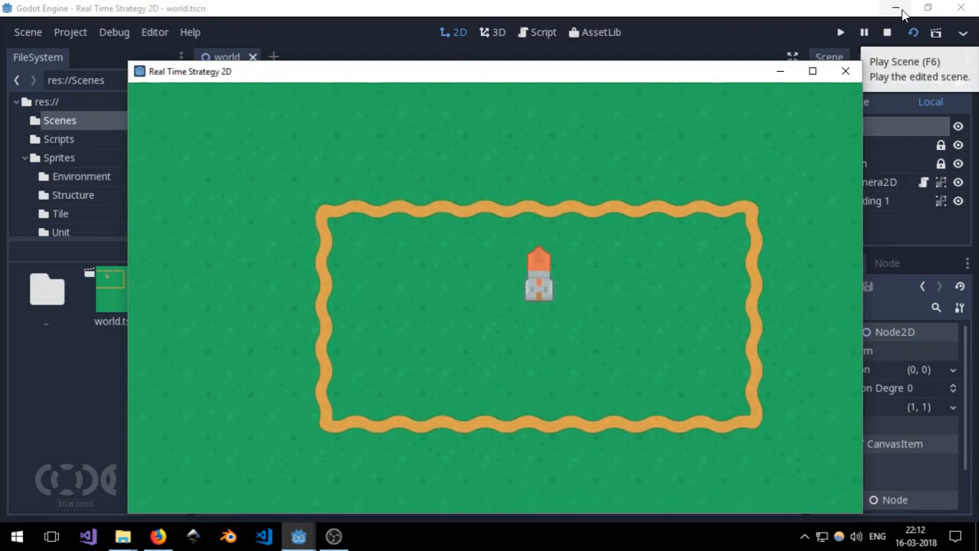
left_click(844, 70)
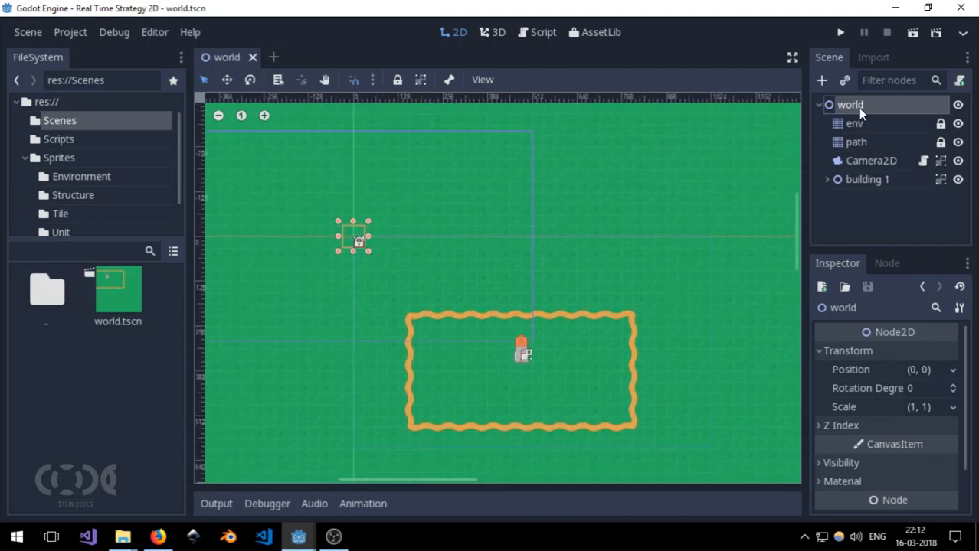
mouse_move(850, 104)
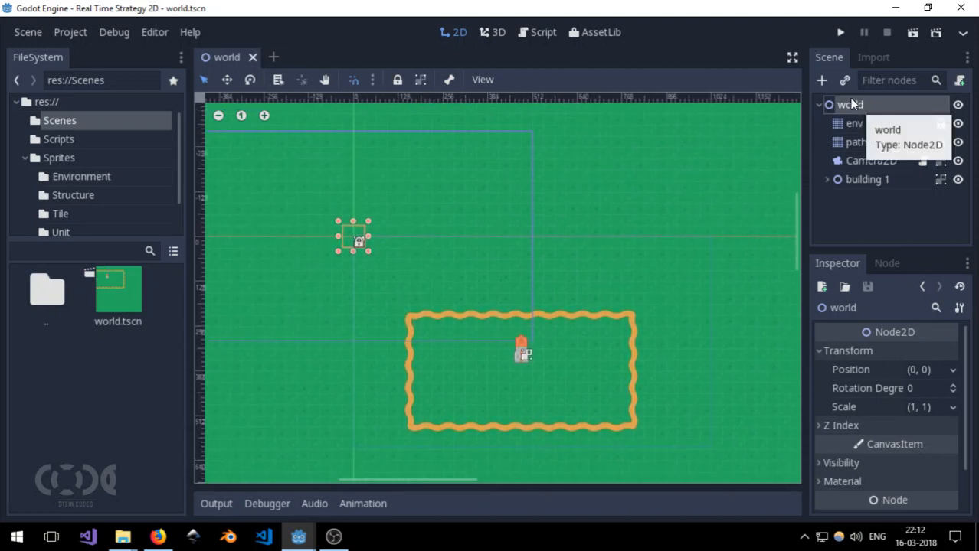
Step: Add a CanvasLayer to the world scene and rename it UI
left_click(822, 80)
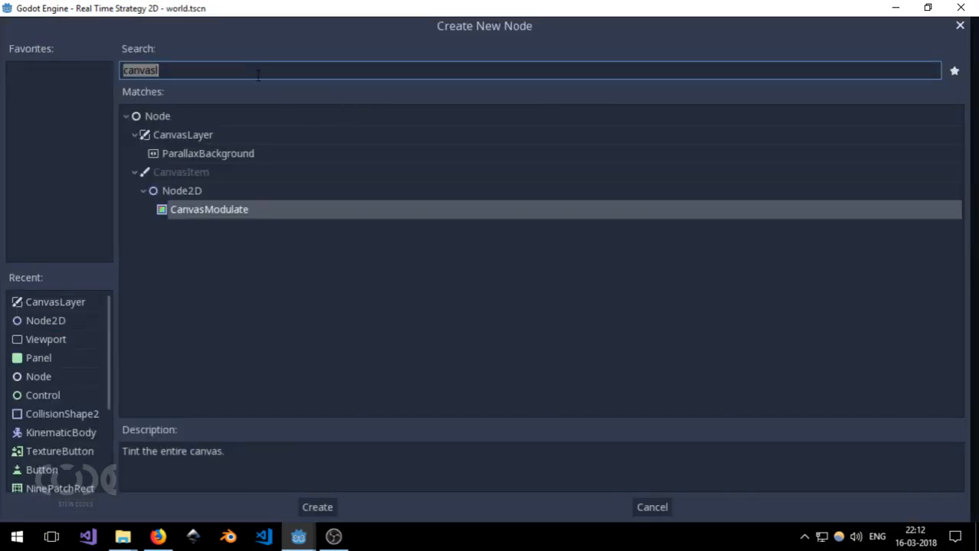
left_click(317, 507)
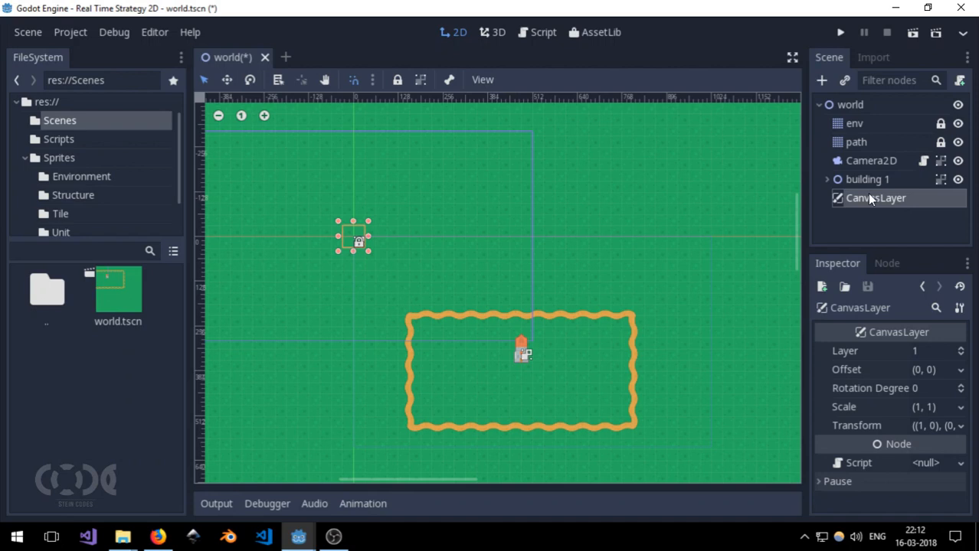
double_click(875, 198)
type("UI")
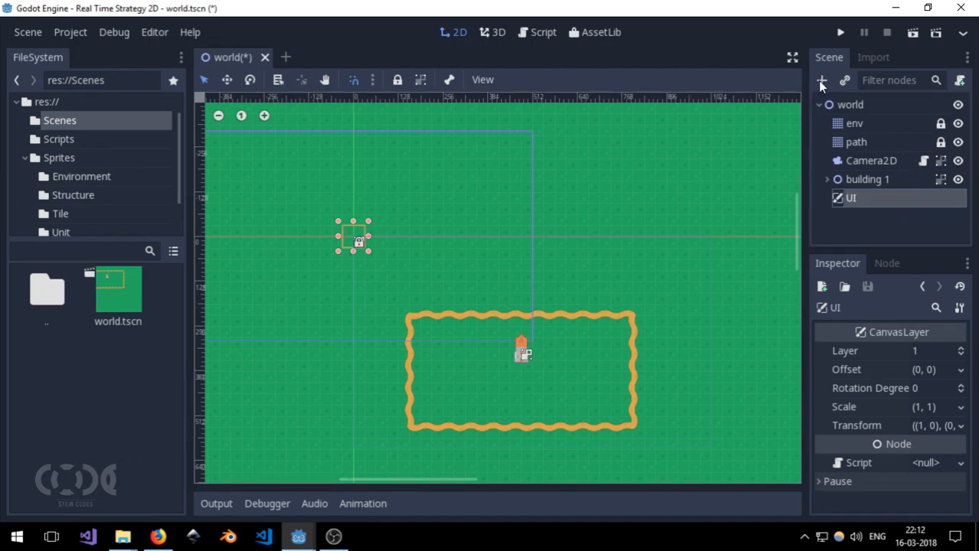
Step: Under UI, add a Control named Base holding a NinePatchRect child
left_click(821, 79)
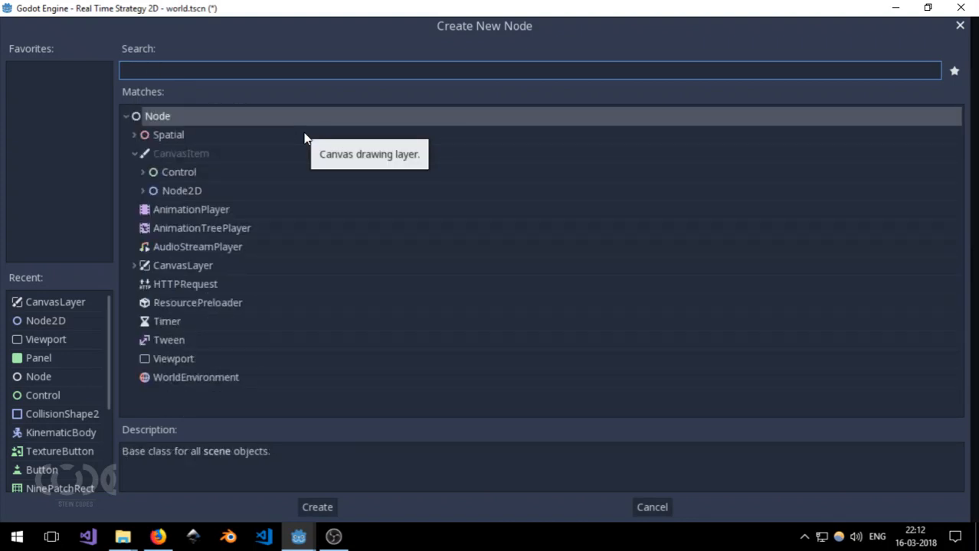
left_click(317, 507)
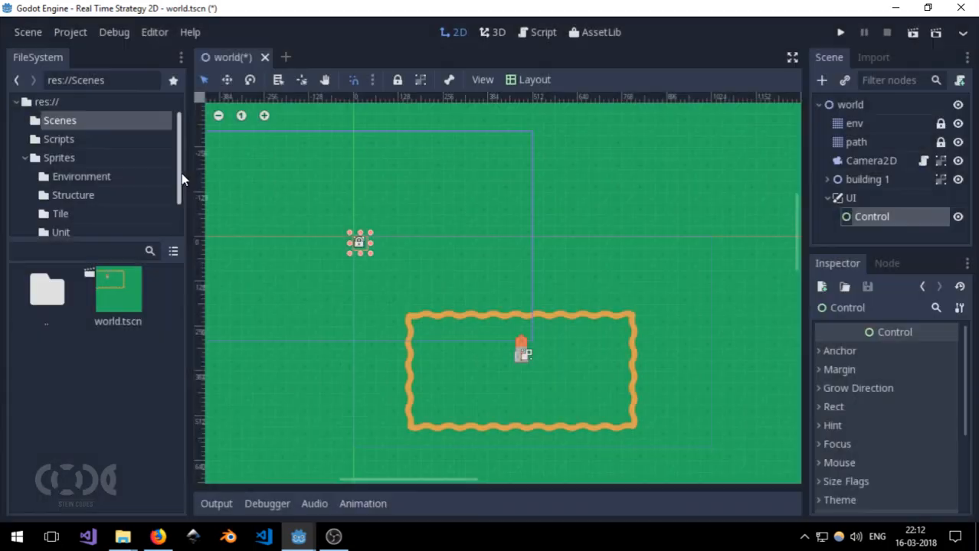
double_click(871, 217)
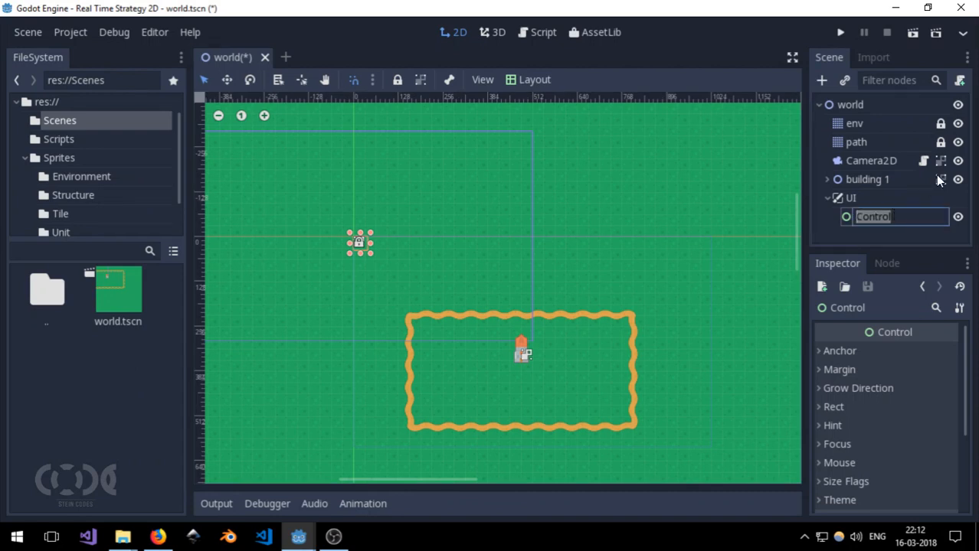
type("Base")
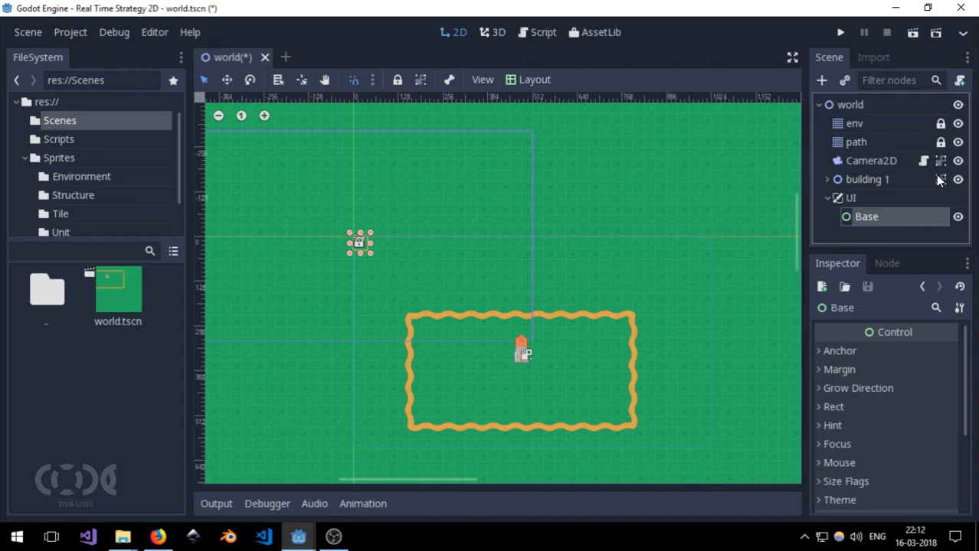
left_click(822, 80)
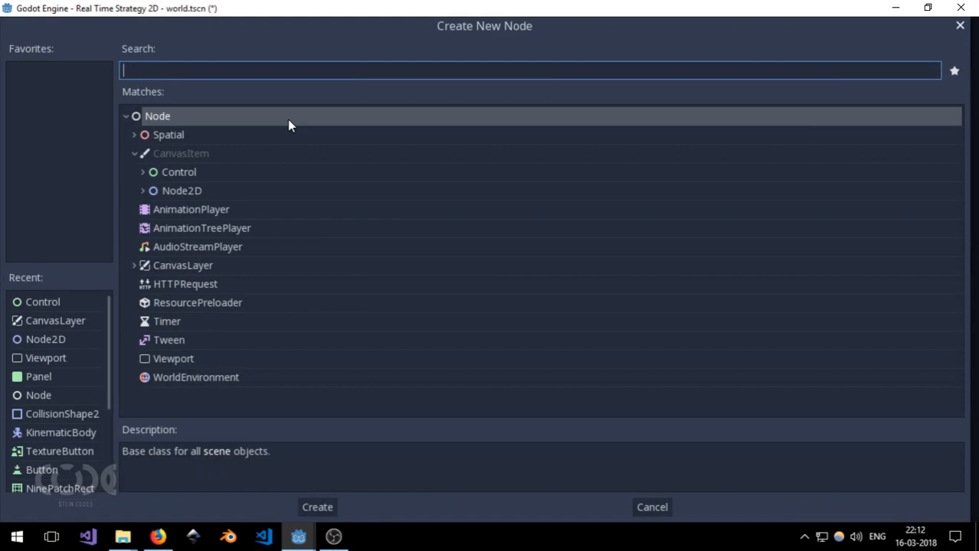
scroll("down", 3)
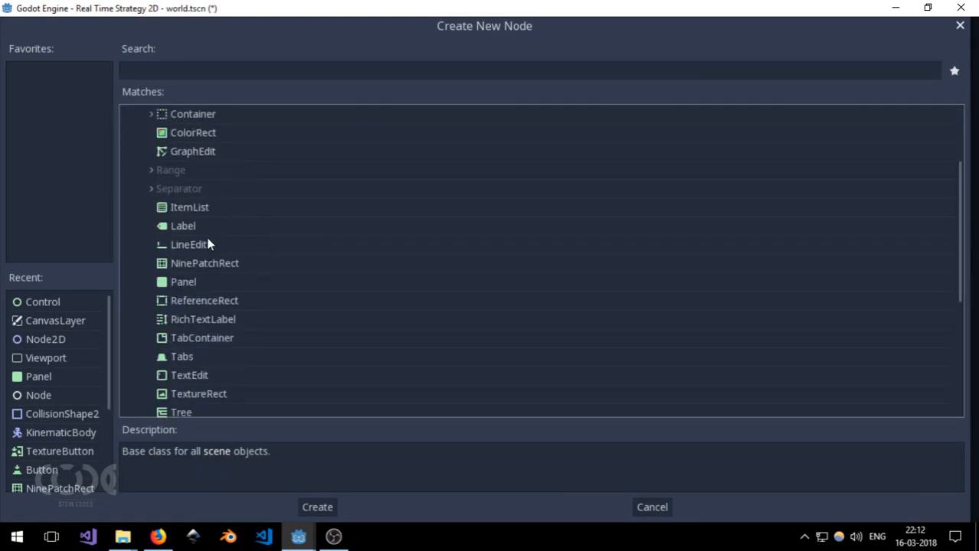
mouse_move(221, 281)
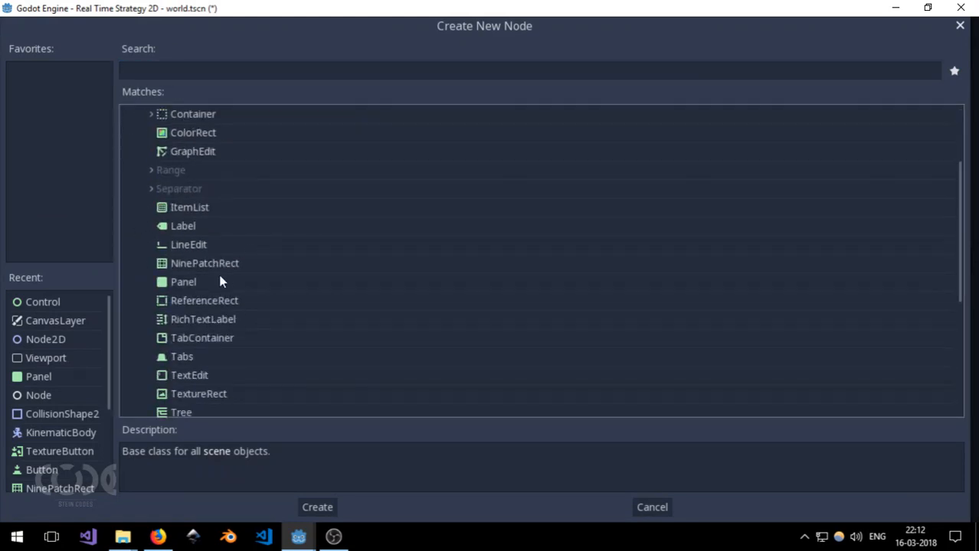
left_click(317, 507)
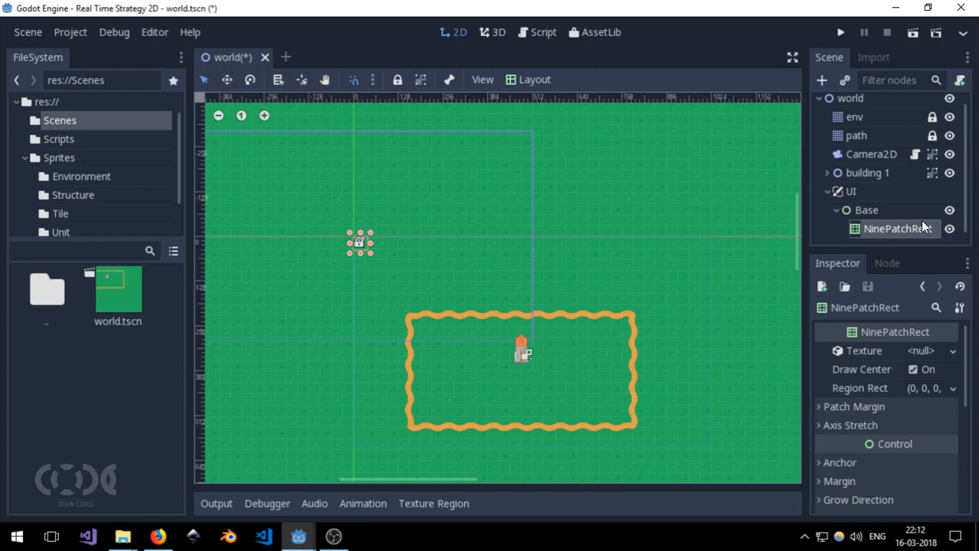
mouse_move(880, 240)
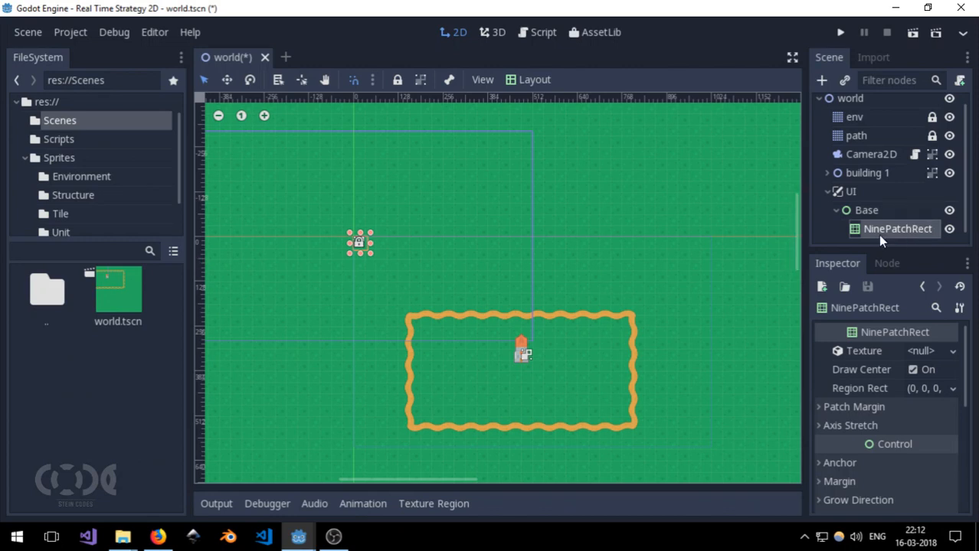
mouse_move(882, 239)
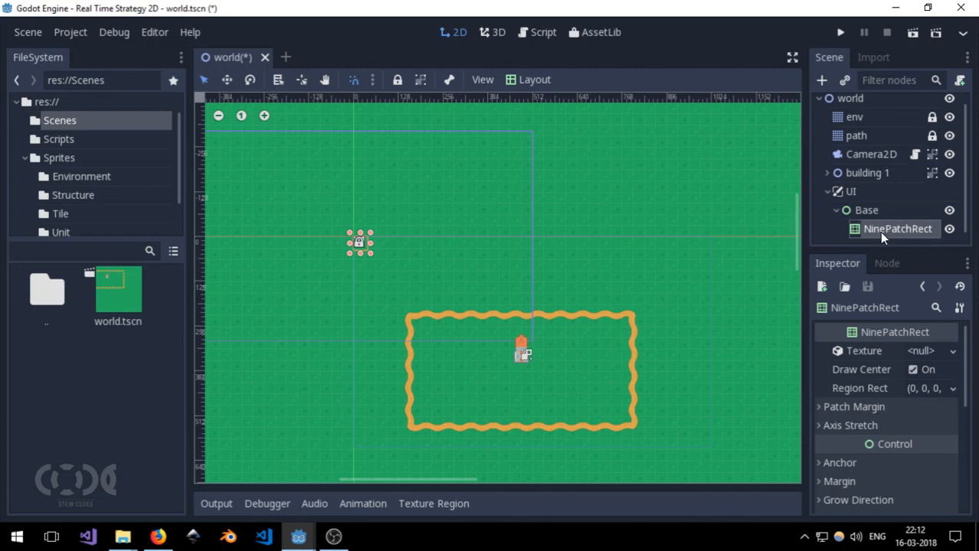
left_click(866, 210)
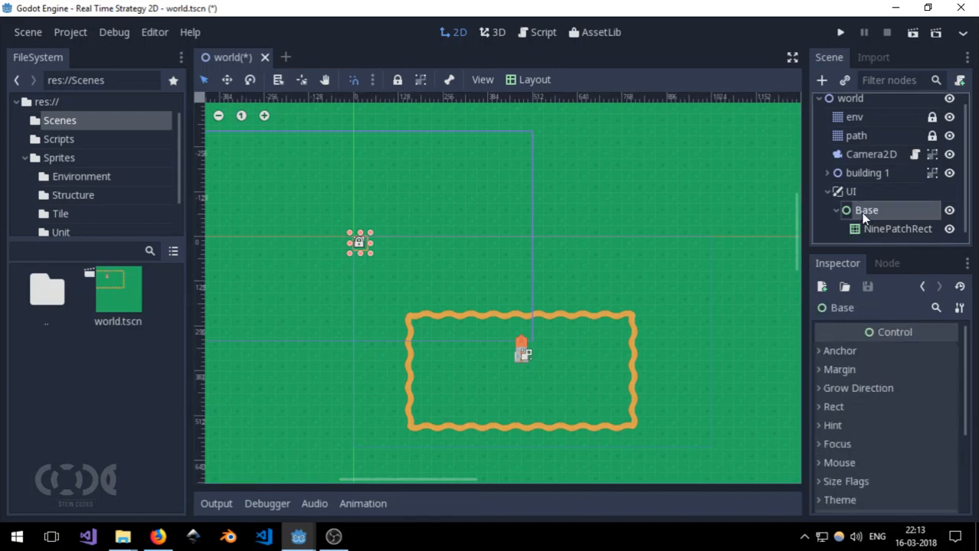
left_click(534, 78)
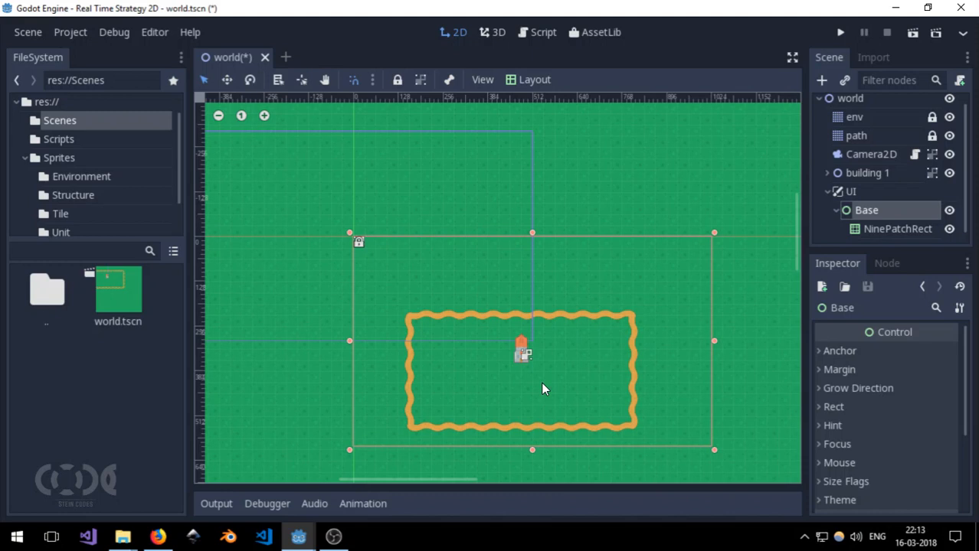
left_click(897, 228)
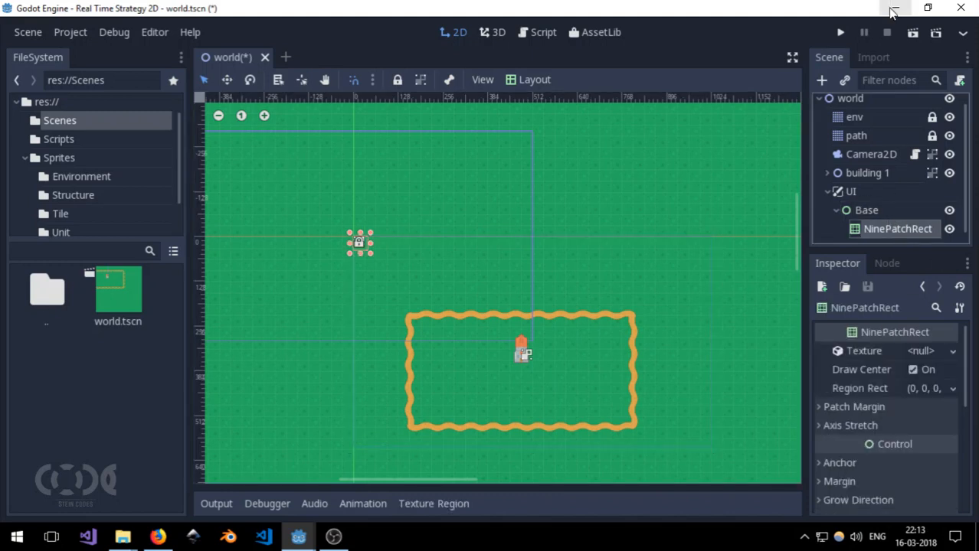
mouse_move(360, 310)
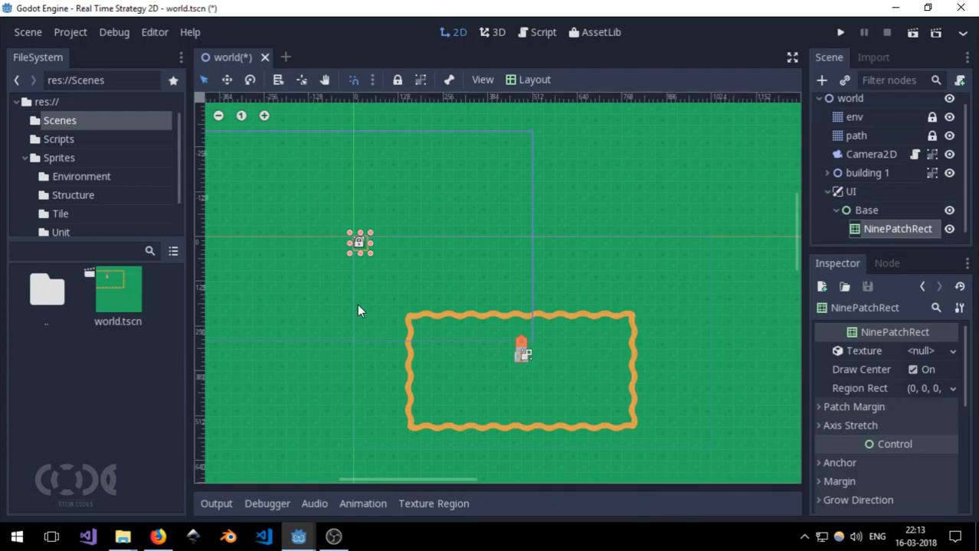
Step: Browse the Kenney UI Pack and Kenney Fonts pages, then minimize Firefox
left_click(157, 536)
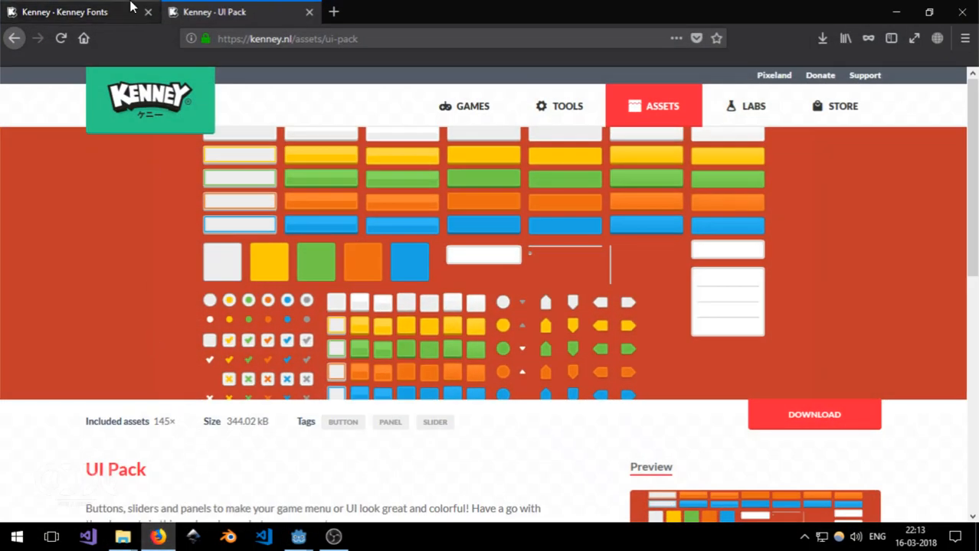
left_click(64, 12)
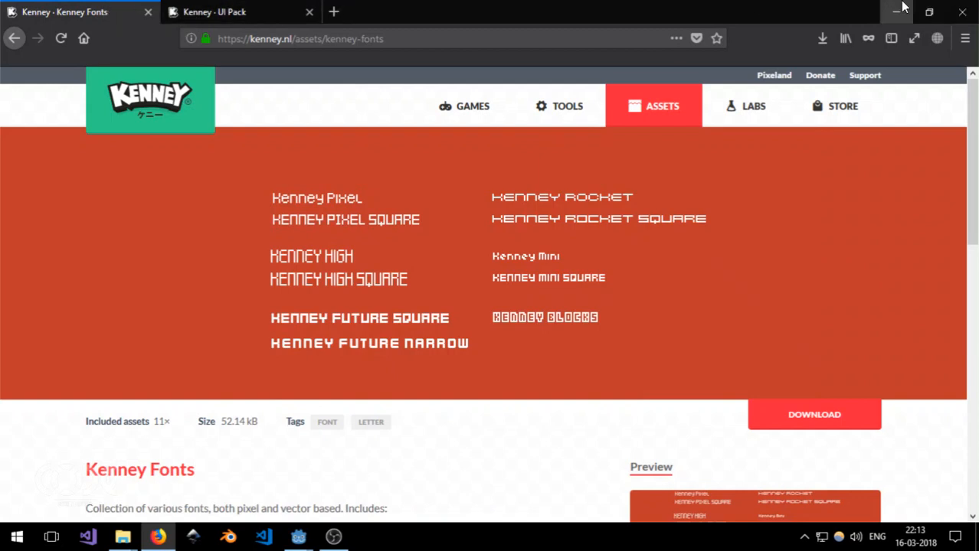
left_click(297, 536)
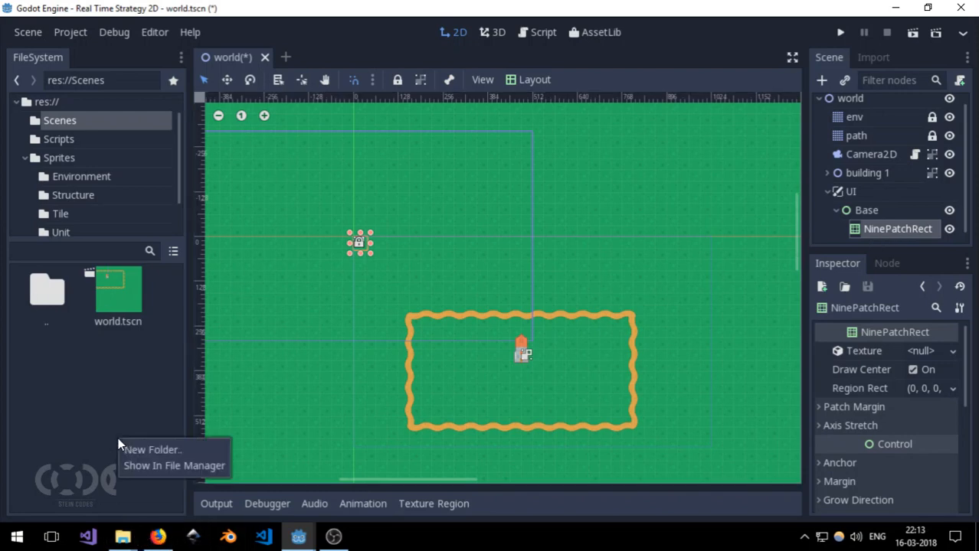
Step: Check the PNG and Fonts folders, rename PNG to UI, and open the Real Time Strategy 2D folder
left_click(174, 466)
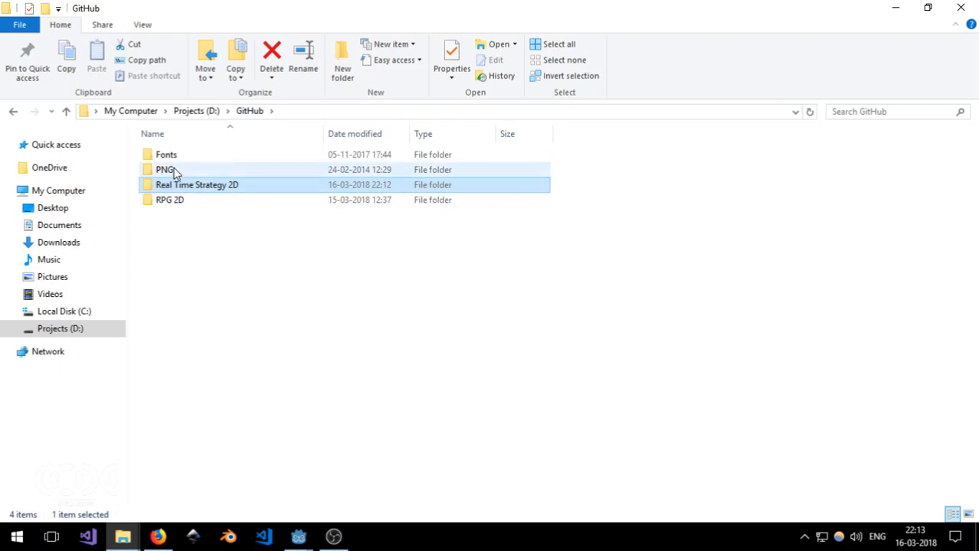
double_click(166, 170)
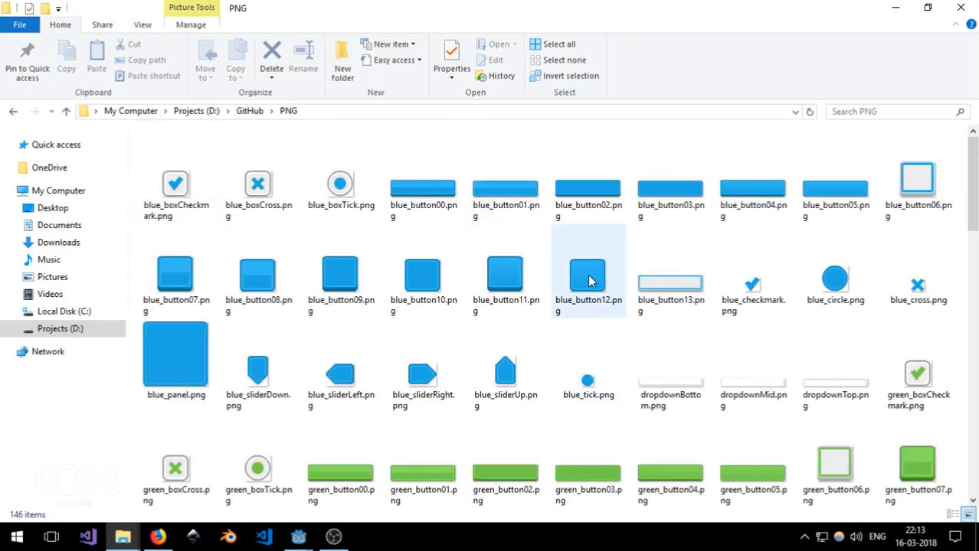
left_click(249, 111)
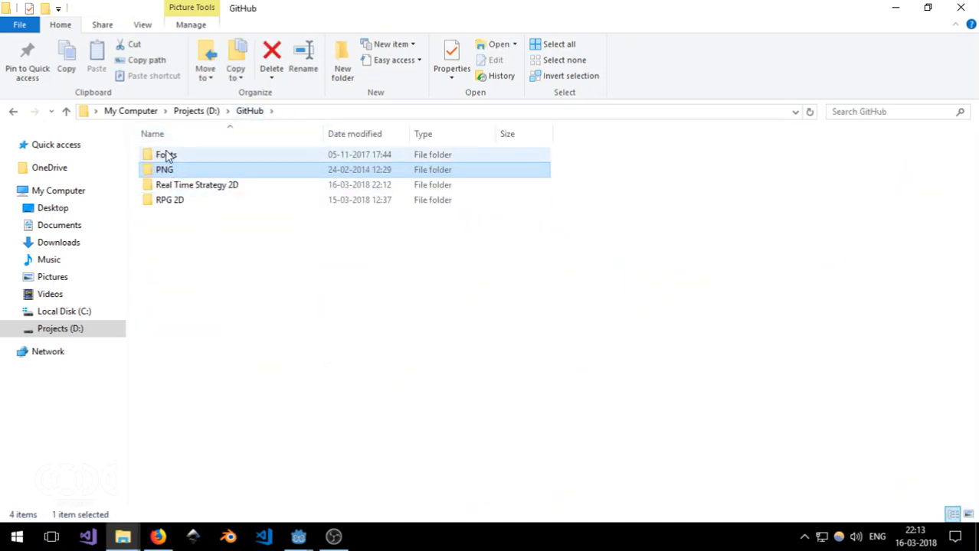
double_click(166, 154)
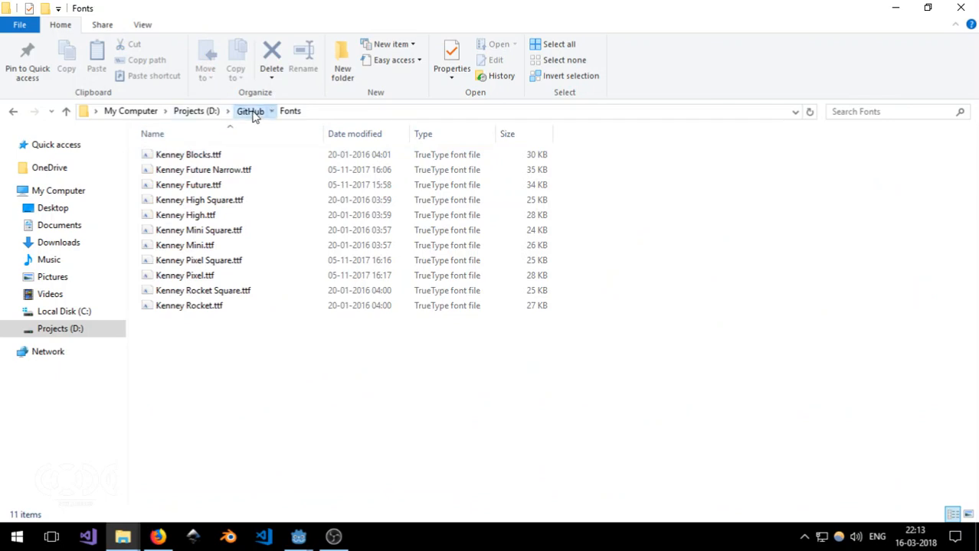
right_click(164, 170)
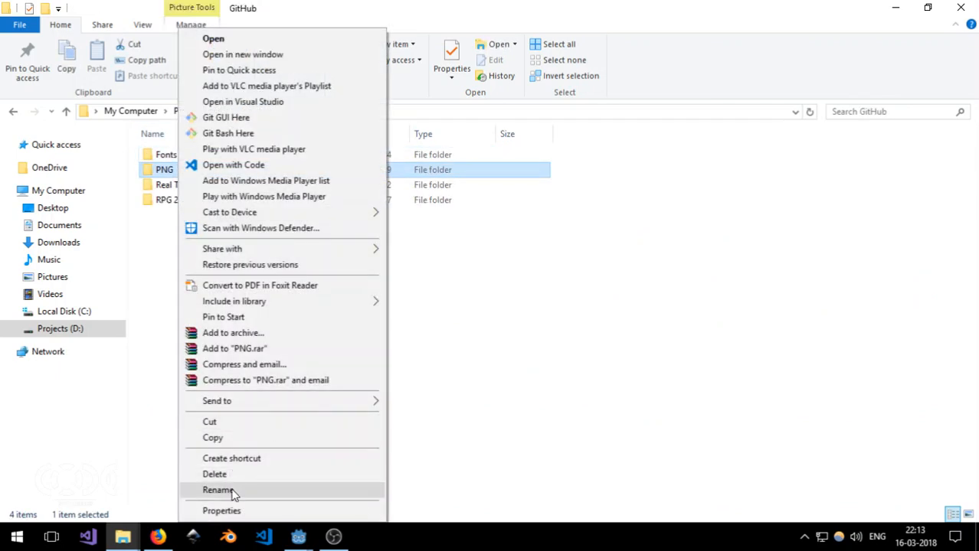
left_click(218, 490)
type("UI")
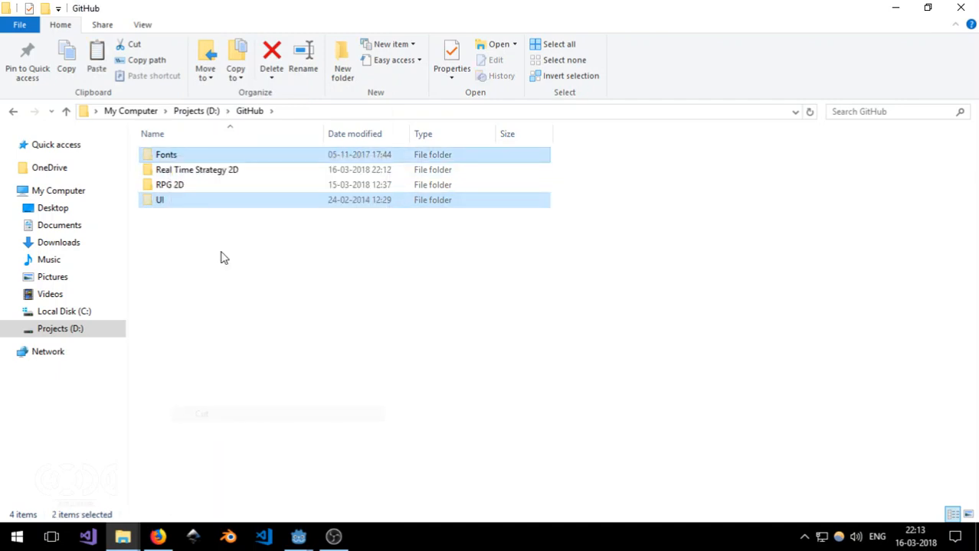
double_click(197, 170)
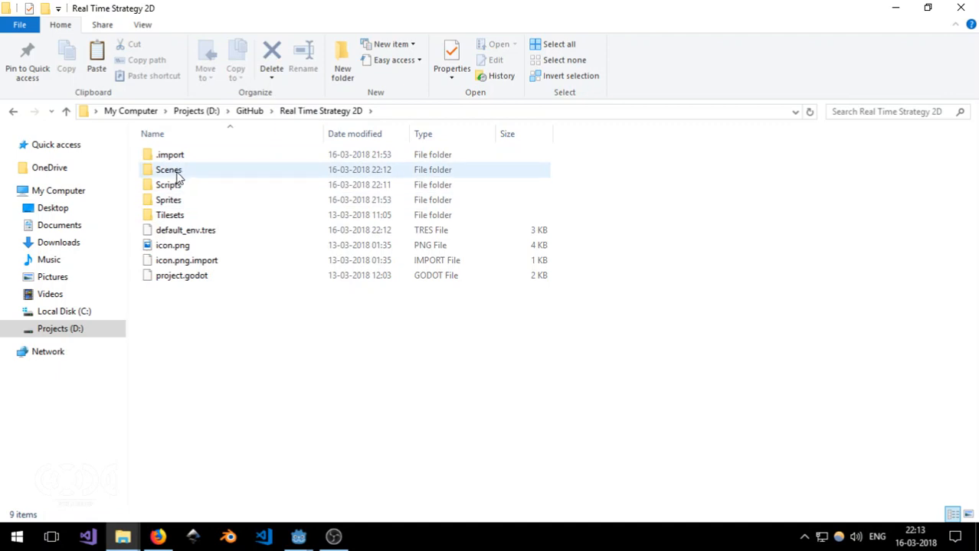
mouse_move(190, 171)
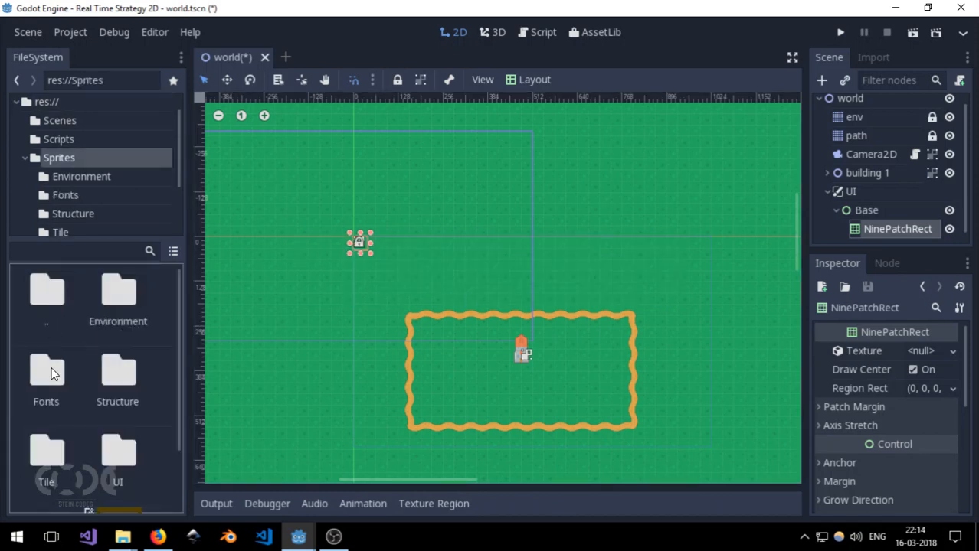
Step: Filter Sprites/UI for 'panel' and apply red_panel.png as the NinePatchRect texture
double_click(117, 469)
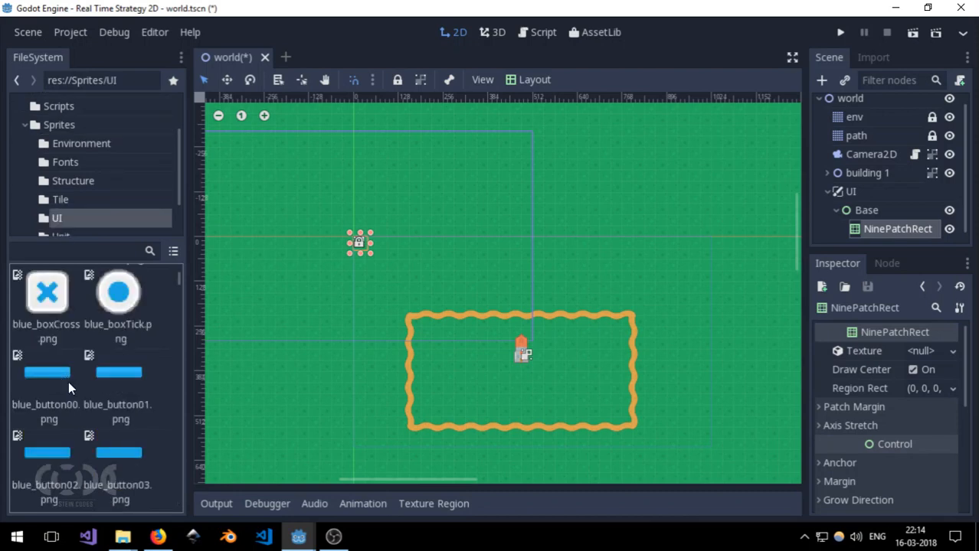
scroll("down", 3)
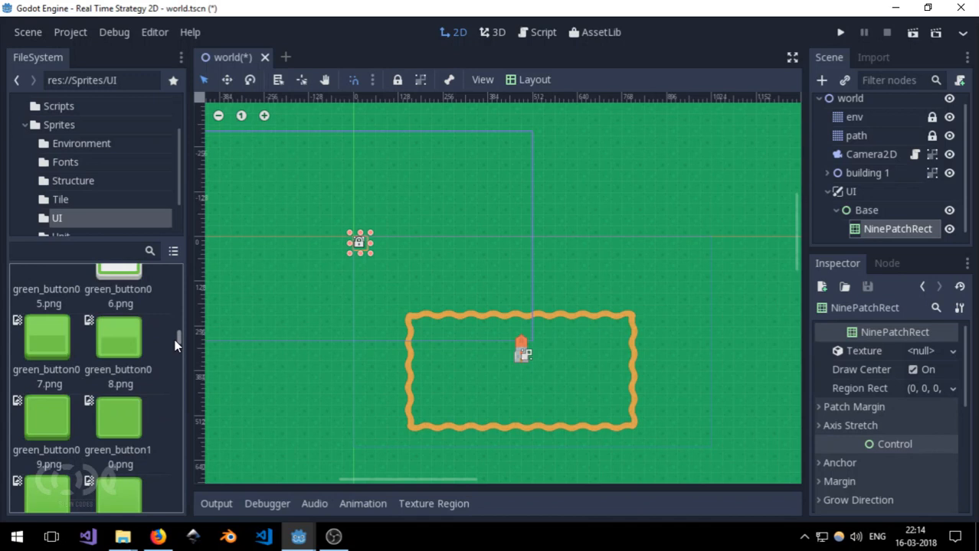
scroll("down", 3)
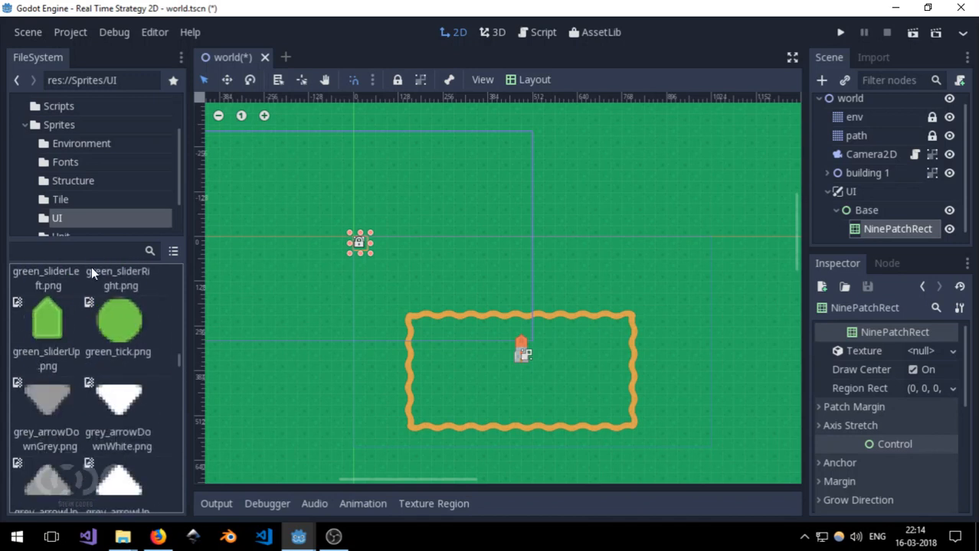
type("p")
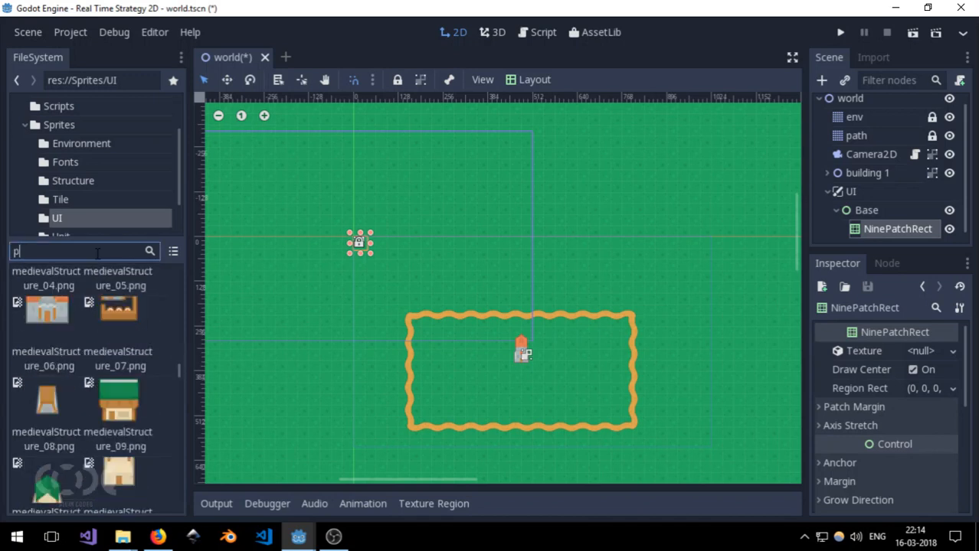
type("anel")
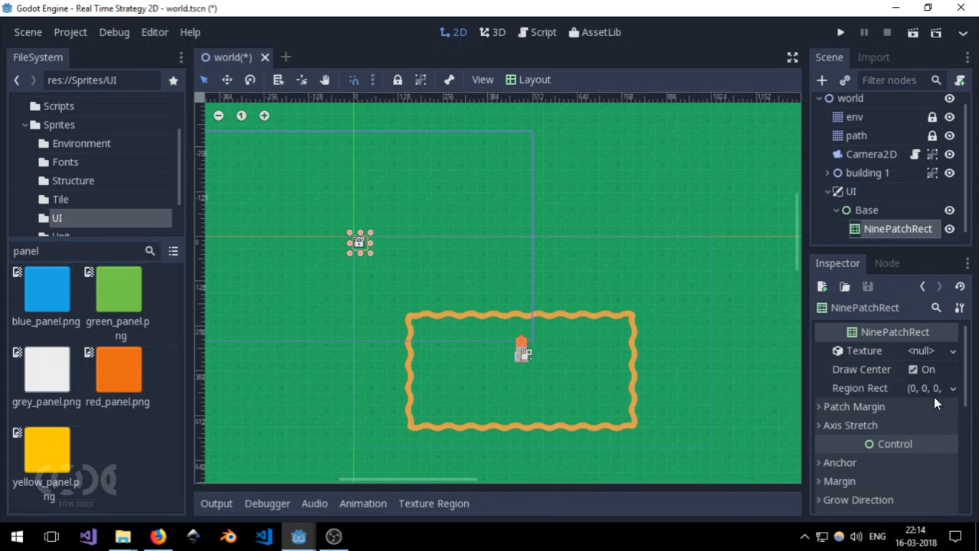
left_click_drag(118, 370, 930, 351)
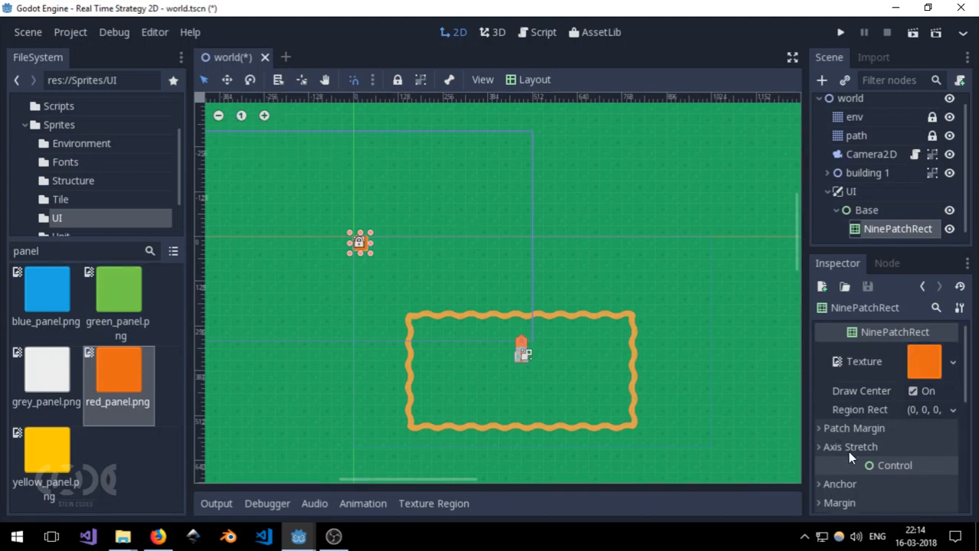
Step: Set the patch margins to 10 and stretch the panel into a taller bottom bar
left_click(853, 428)
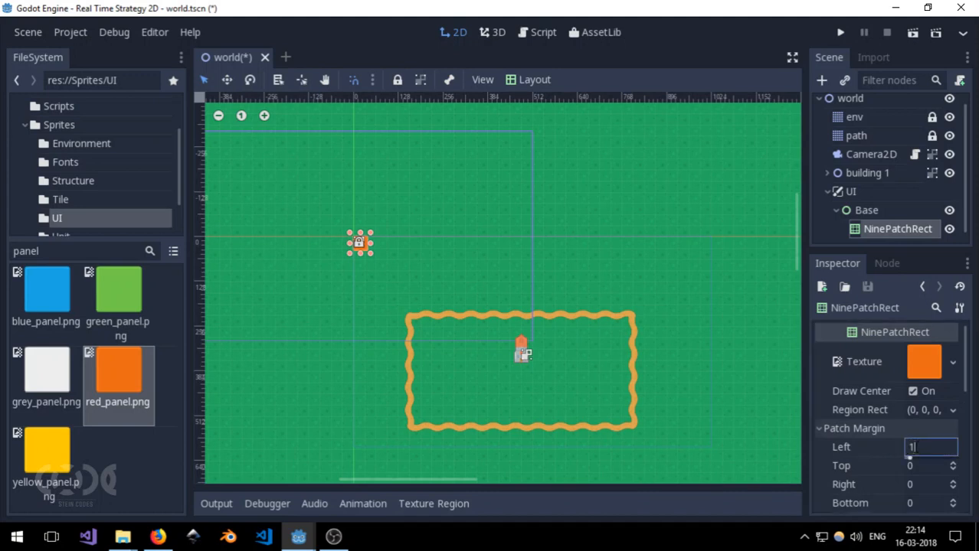
type("10")
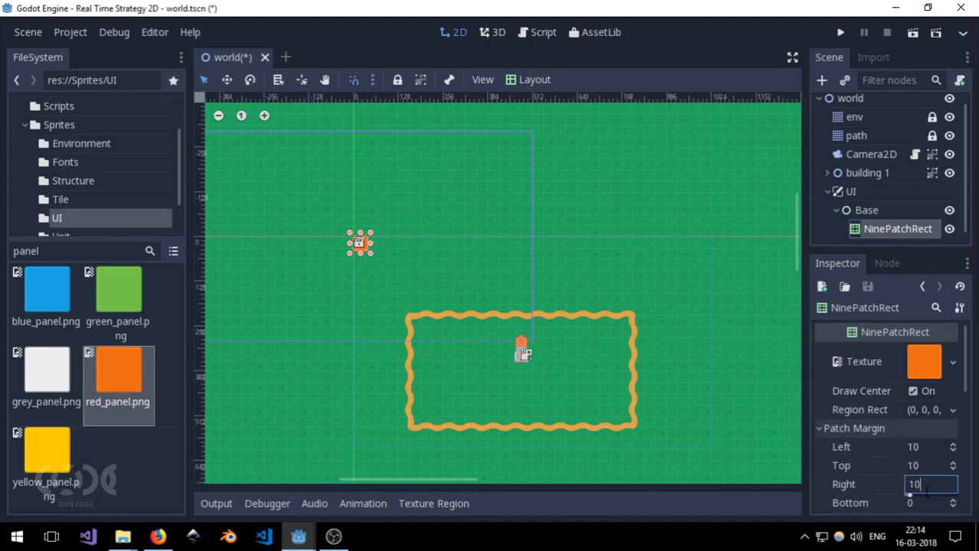
left_click(818, 428)
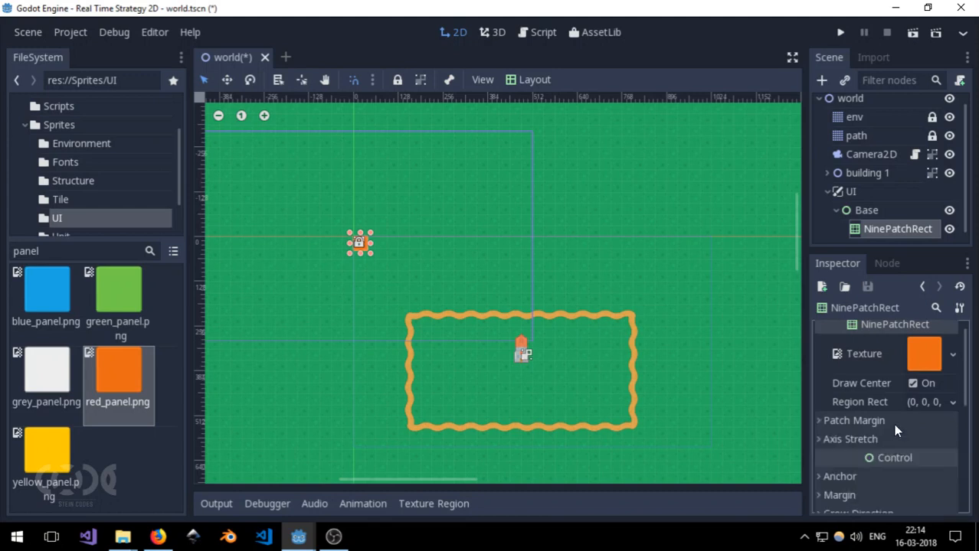
mouse_move(570, 349)
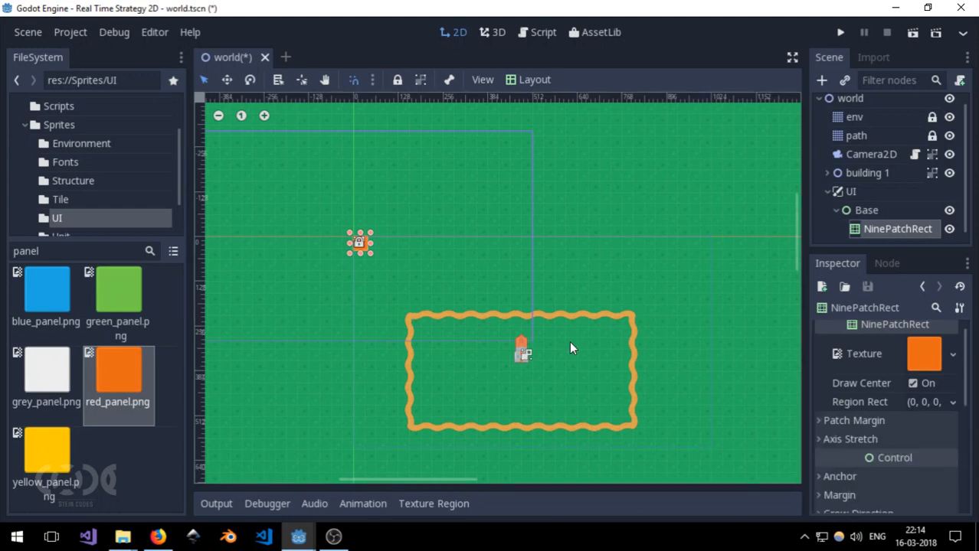
left_click(534, 79)
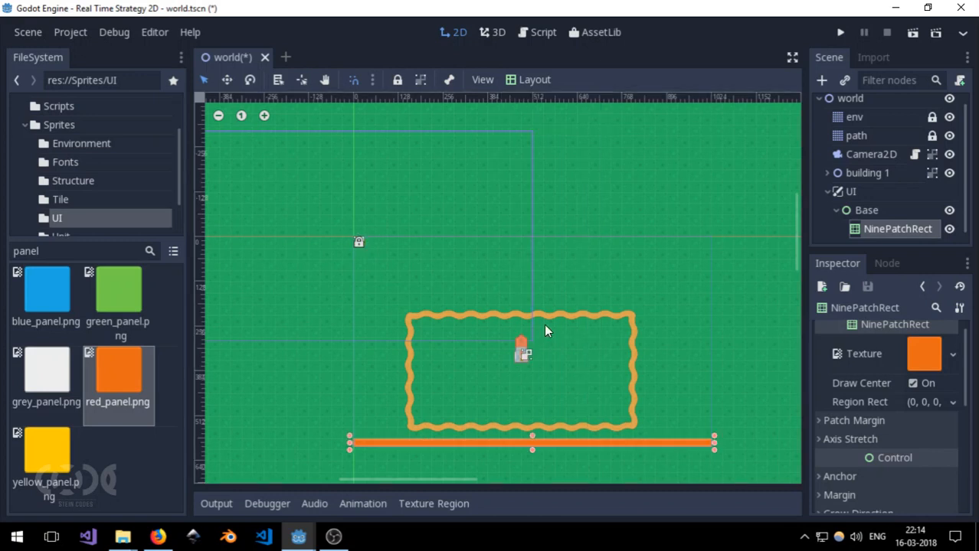
left_click_drag(532, 441, 533, 412)
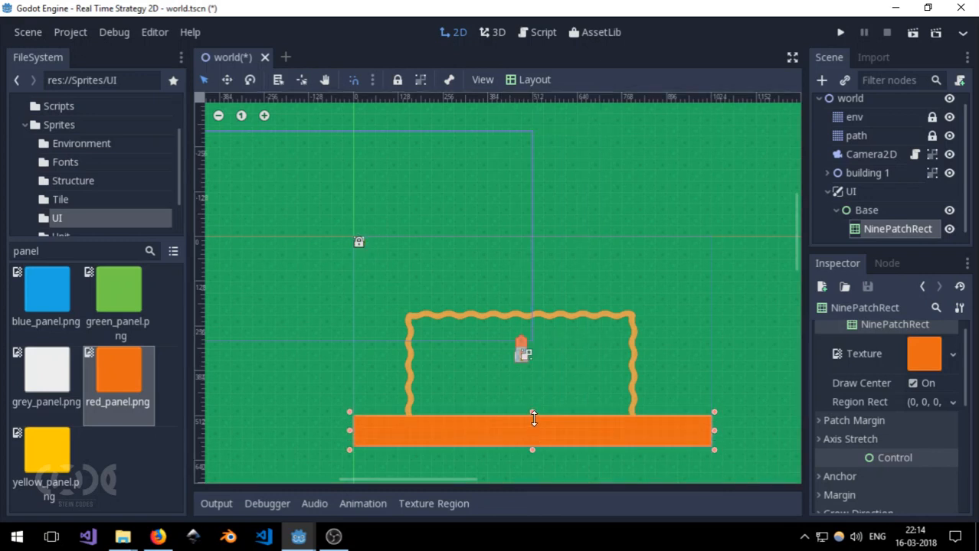
left_click_drag(533, 414, 532, 400)
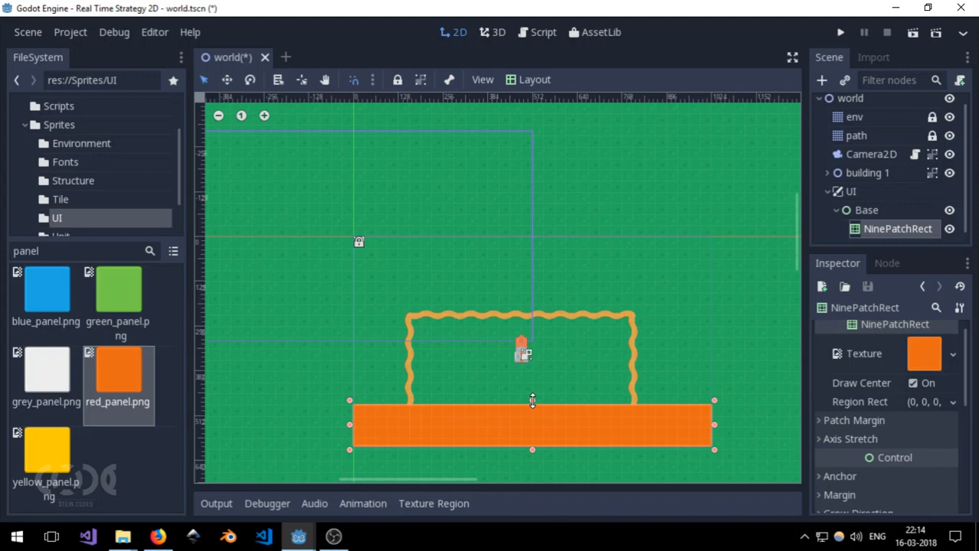
key("ctrl+s")
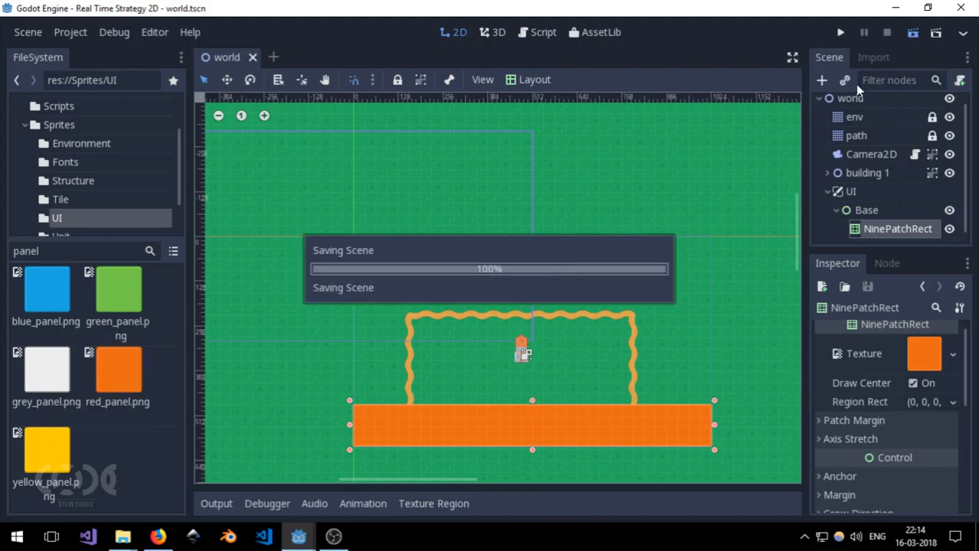
left_click(840, 32)
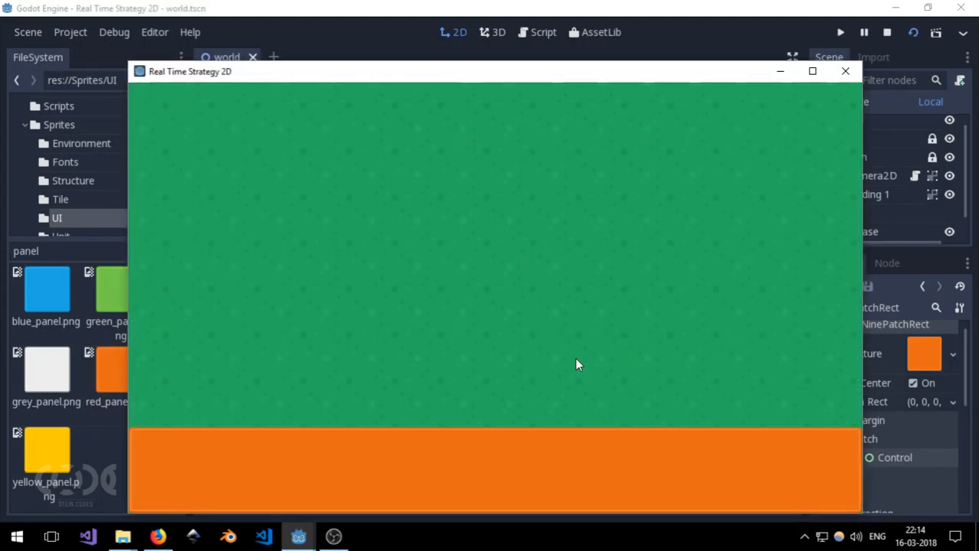
mouse_move(729, 136)
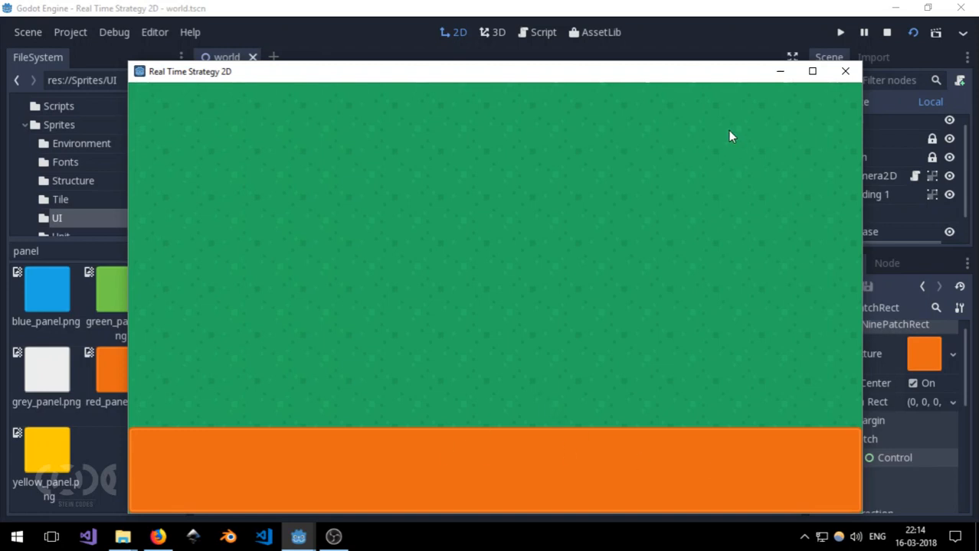
left_click(845, 71)
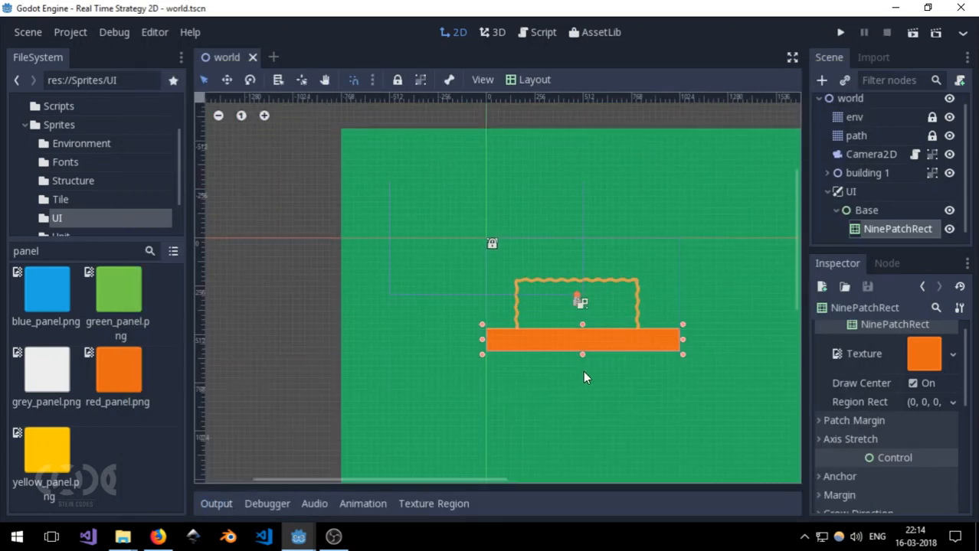
left_click(912, 33)
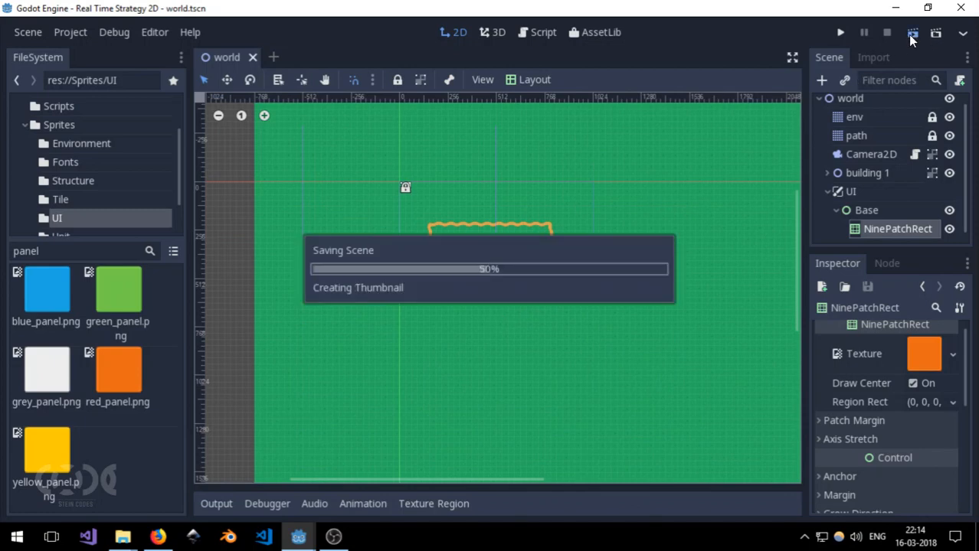
left_click(912, 32)
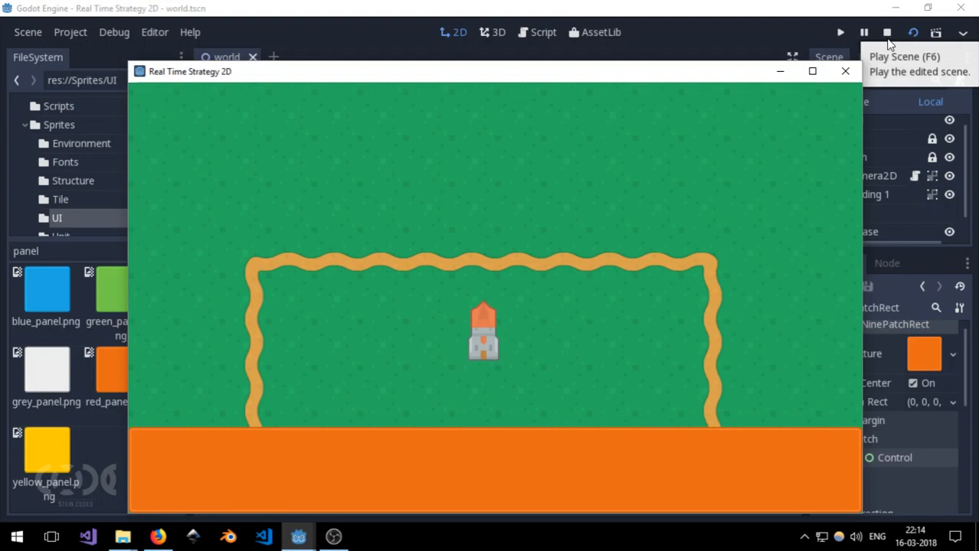
left_click(812, 71)
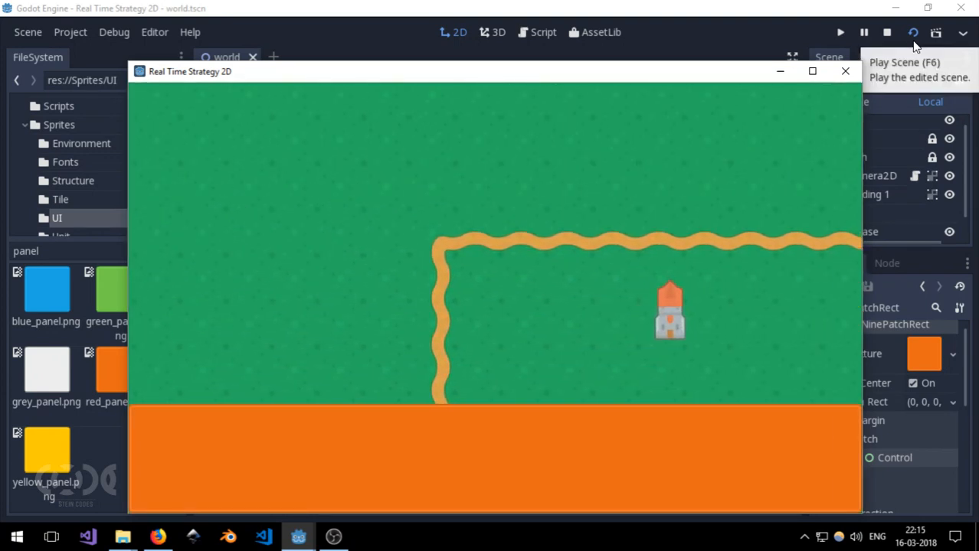
left_click(812, 70)
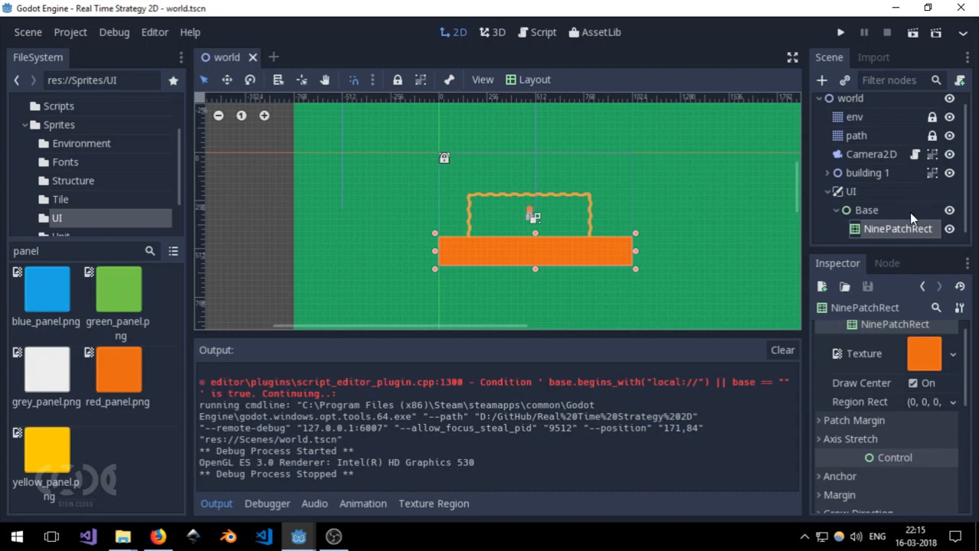
mouse_move(880, 218)
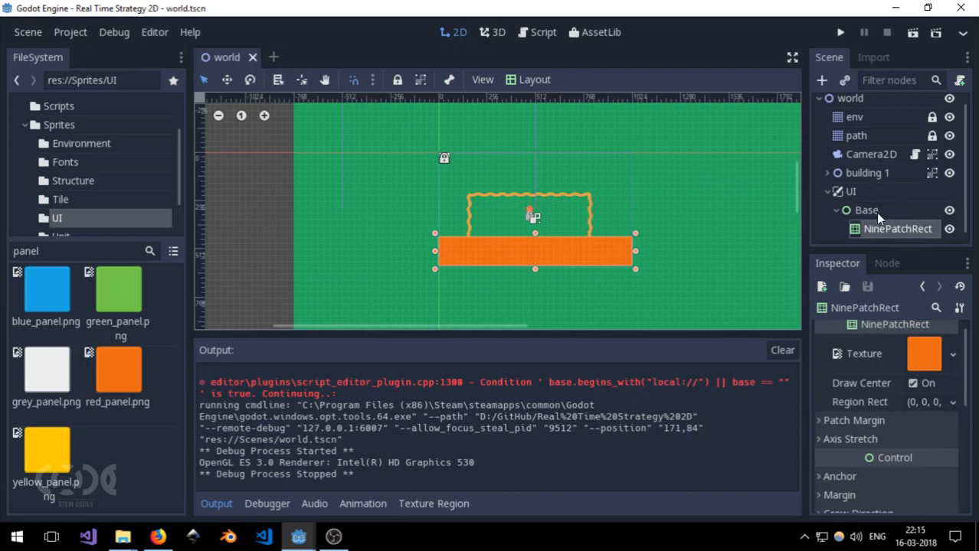
Step: Collapse the UI branch and start a new scene with a KinematicBody2D root named unit
left_click(867, 210)
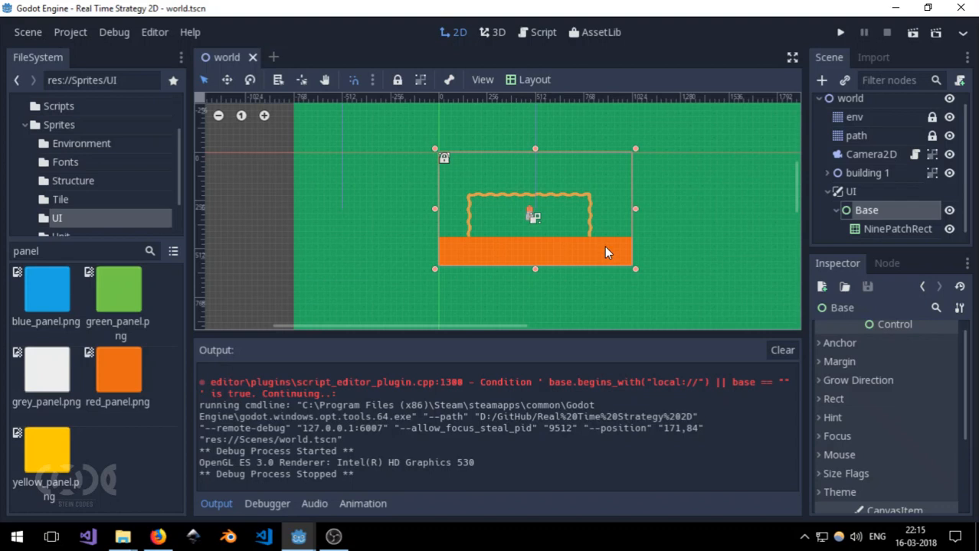
left_click(897, 228)
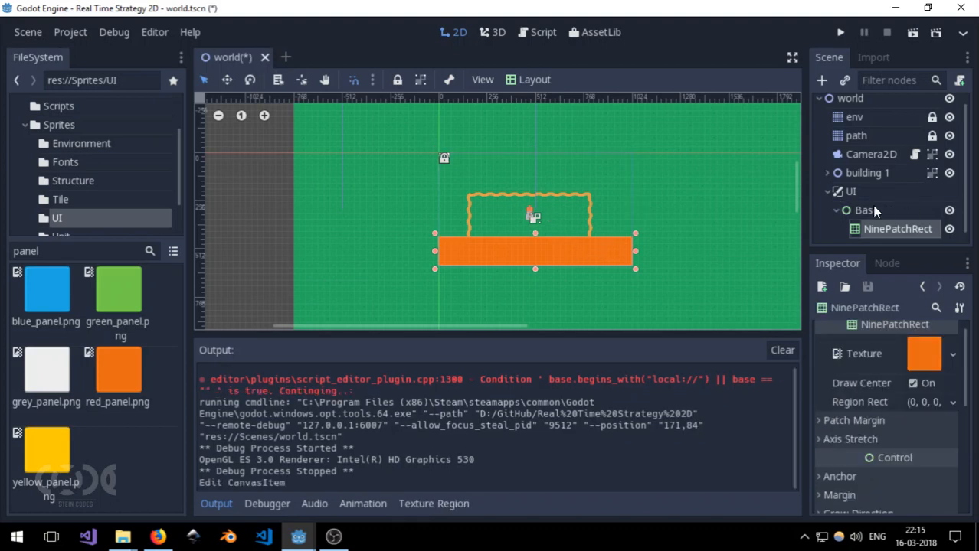
left_click(836, 191)
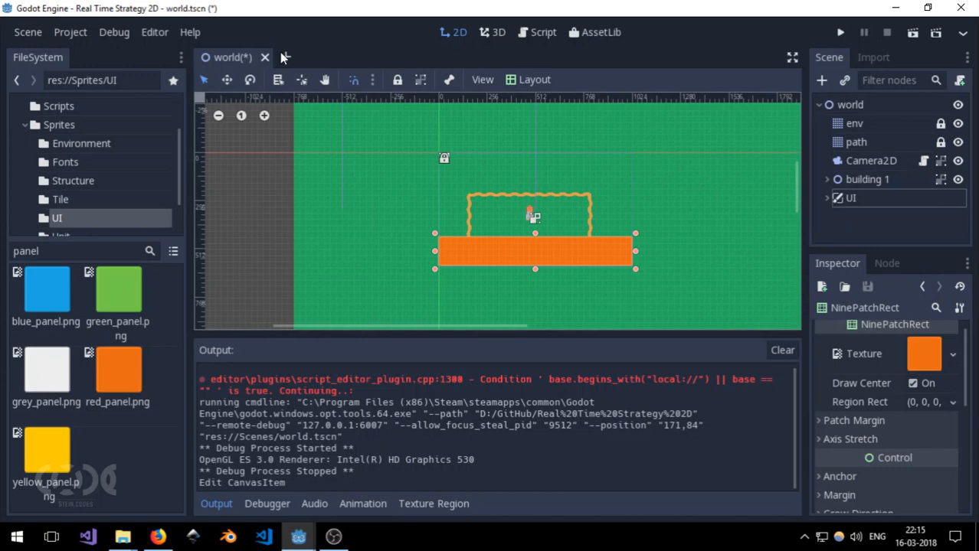
left_click(822, 80)
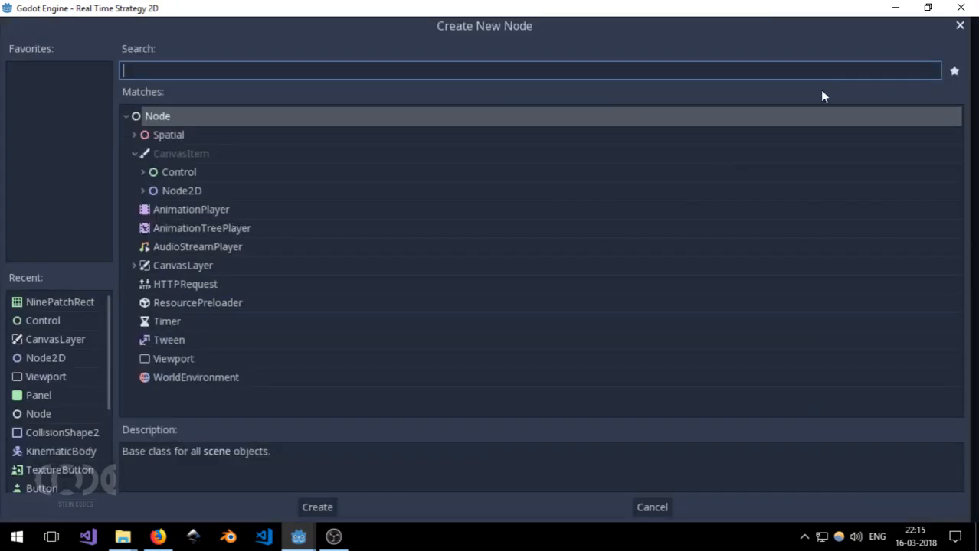
mouse_move(197, 64)
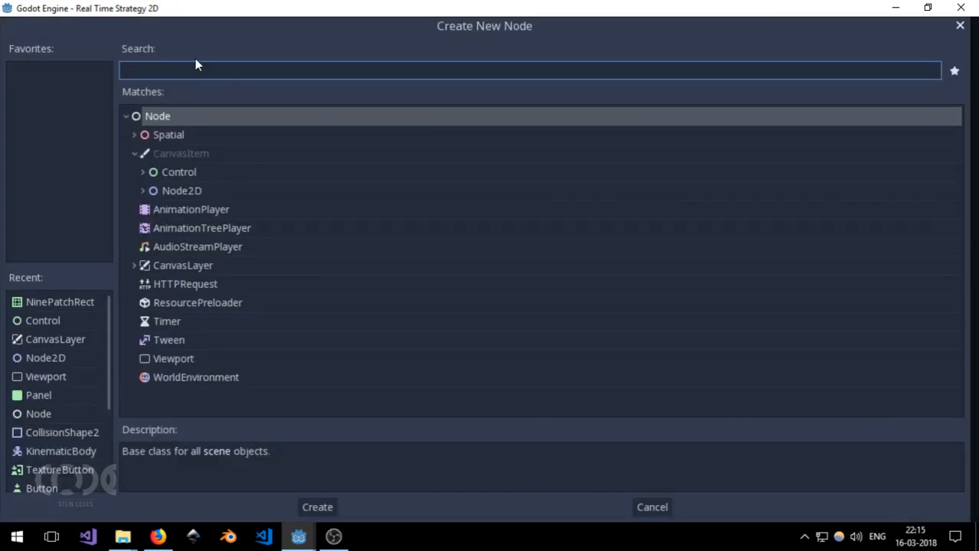
type("kine")
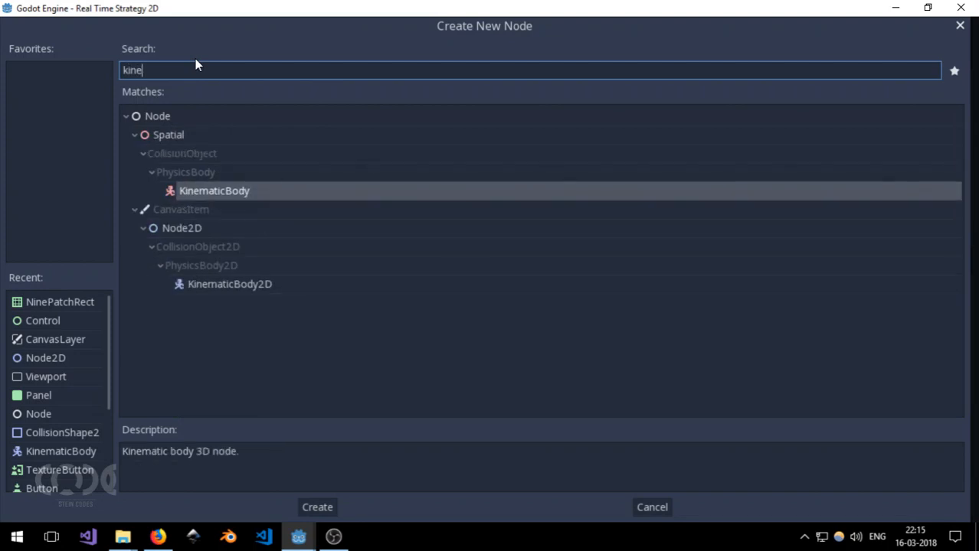
left_click(317, 507)
type("uni")
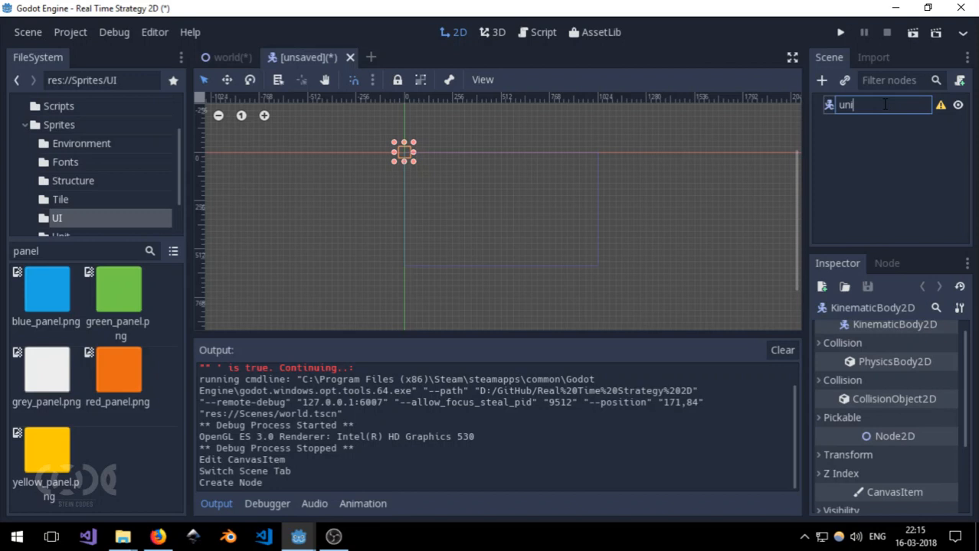
Step: Add two Sprite children to unit, named box and sprite
left_click(822, 80)
type("spri")
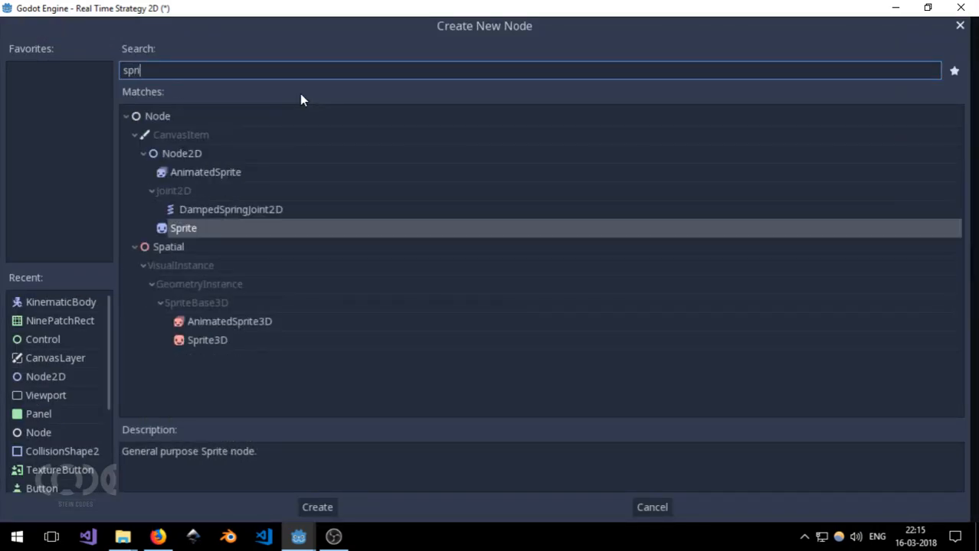
left_click(317, 507)
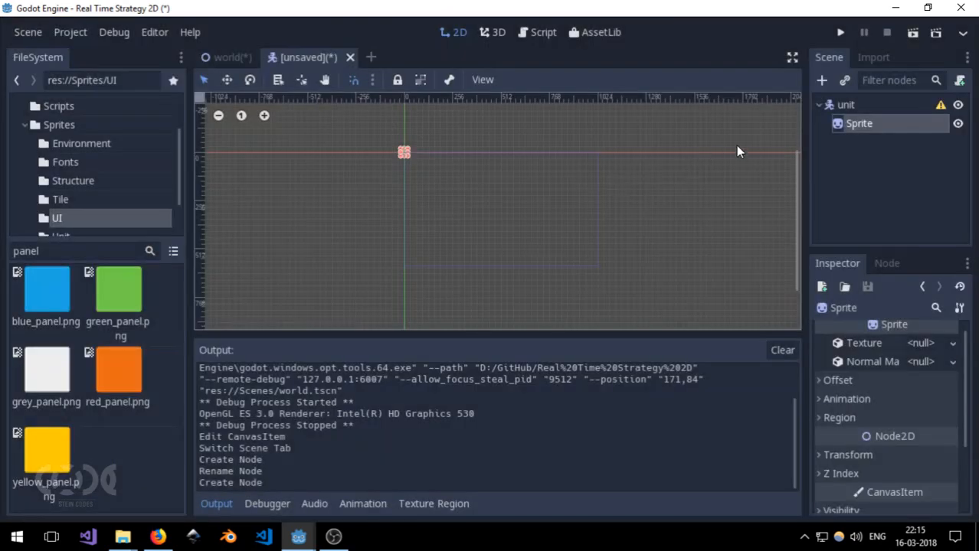
double_click(859, 123)
type("box")
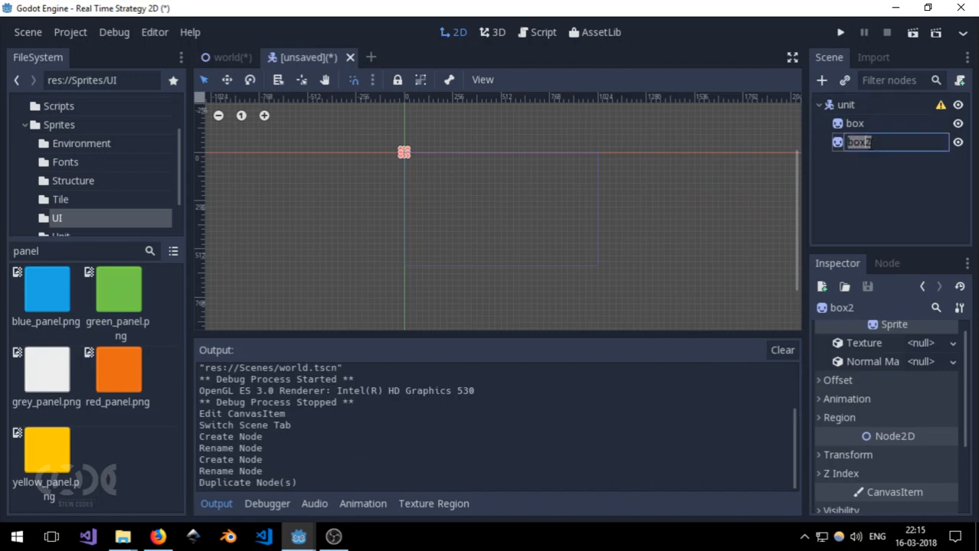
type("sprite")
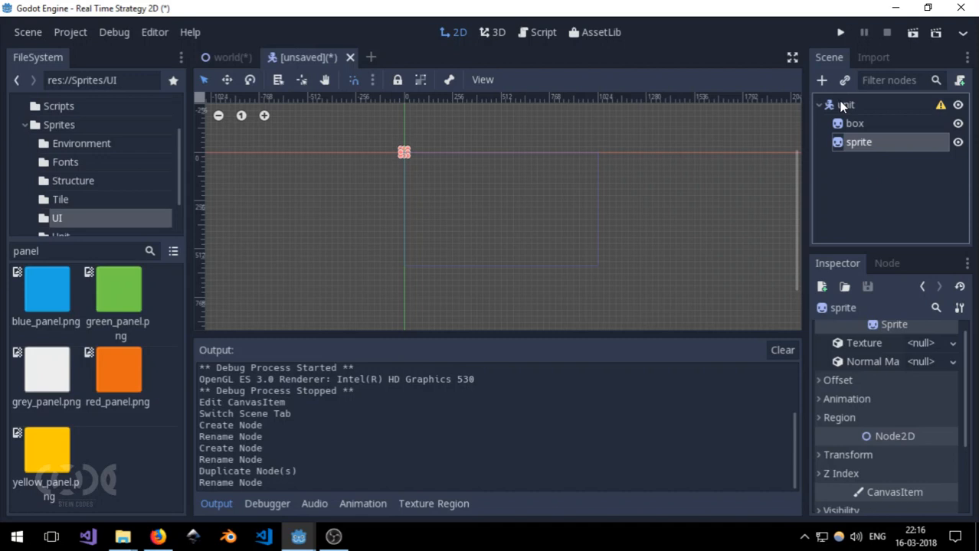
Step: Add a CollisionShape2D child to unit and name it shape
left_click(821, 80)
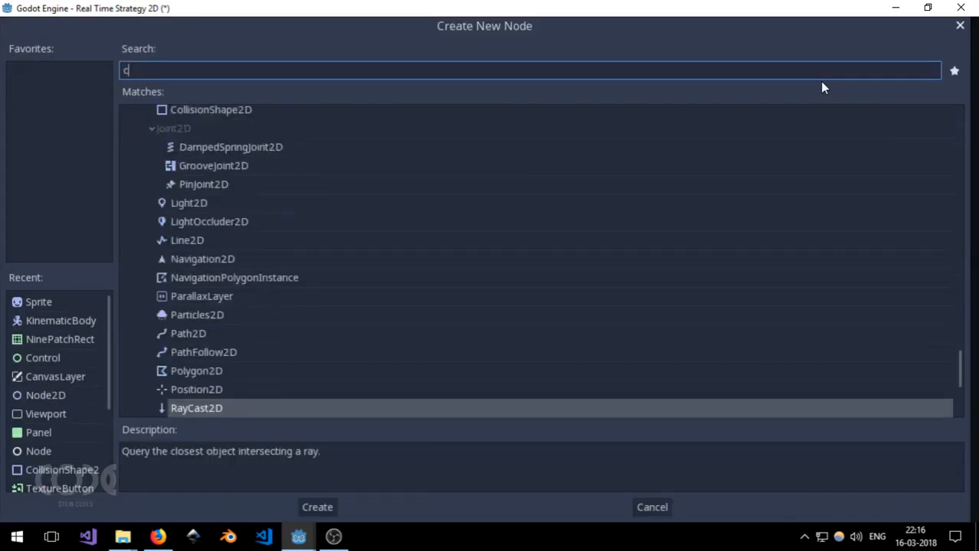
type("ollis")
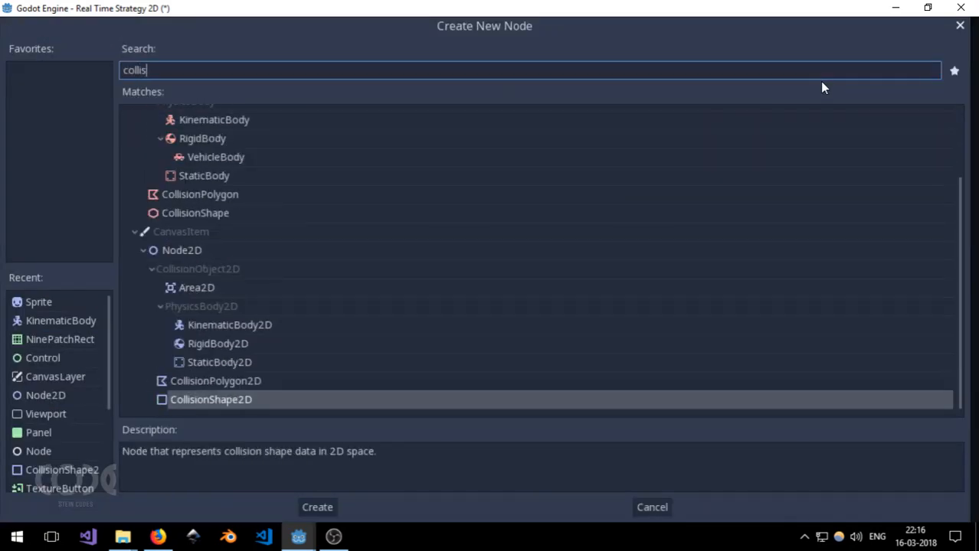
left_click(317, 507)
type("shape")
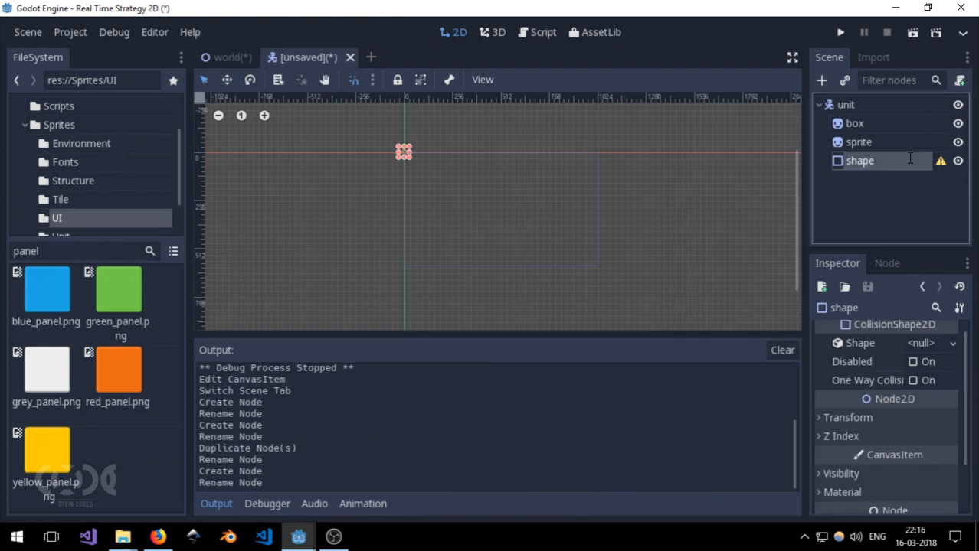
left_click(859, 142)
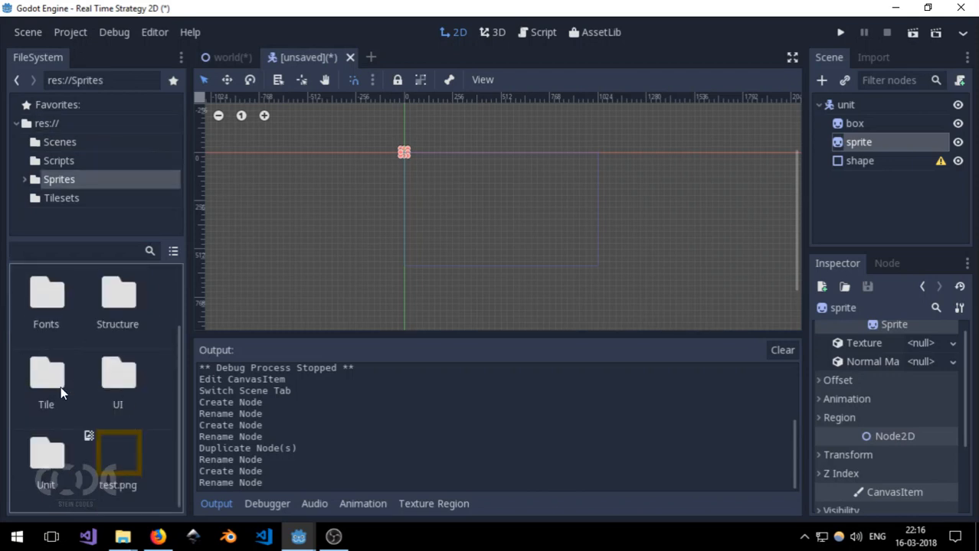
Step: Open Sprites/Unit and give the sprite node the medievalUnit_06.png texture
double_click(46, 459)
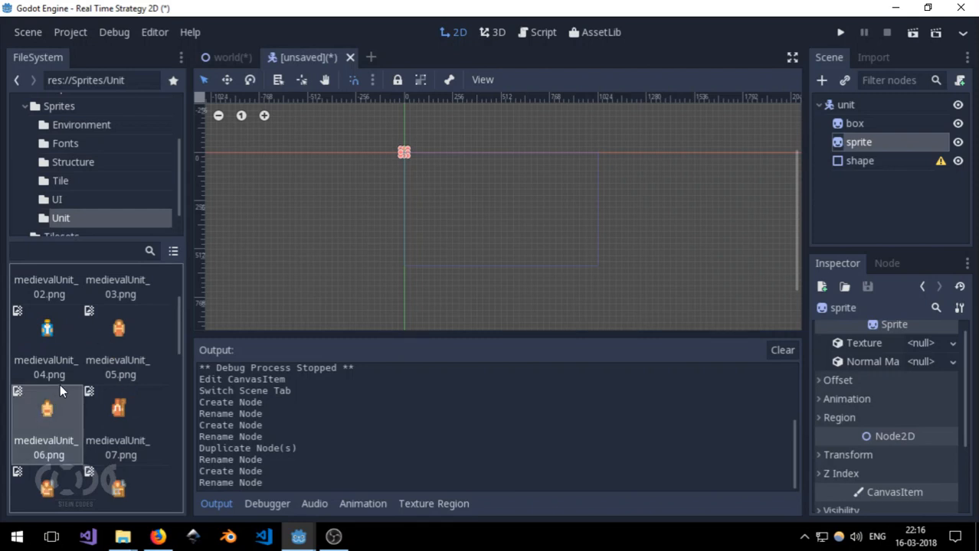
scroll("up", 3)
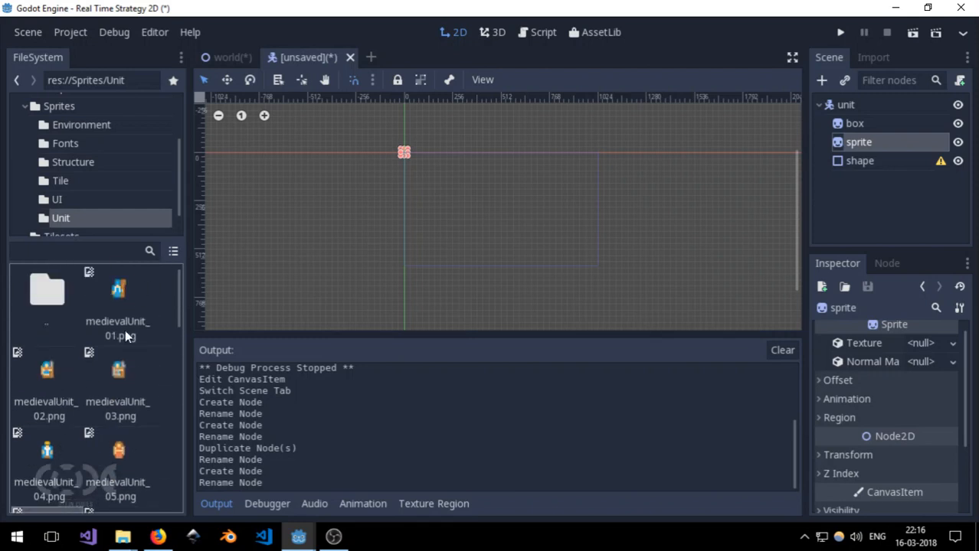
scroll("down", 3)
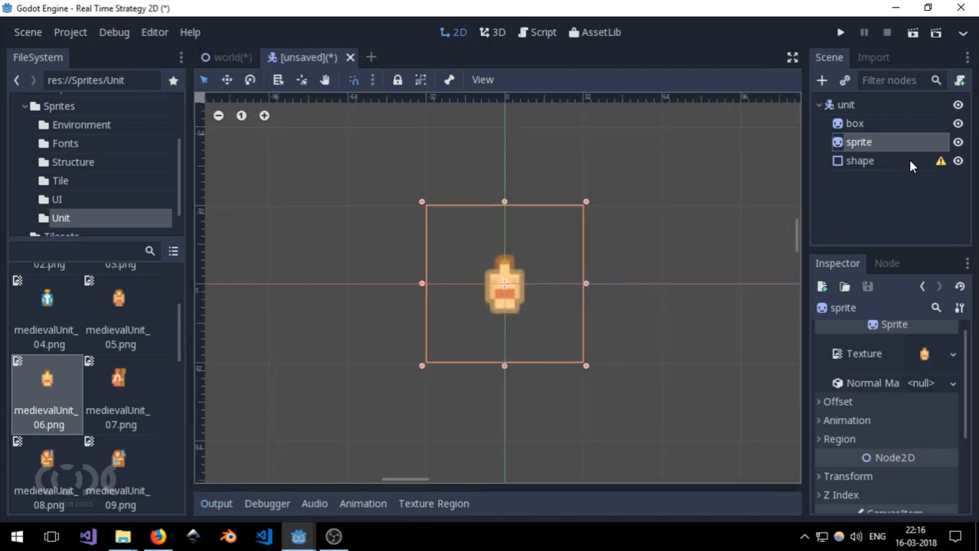
Step: Give shape a New RectangleShape2D and resize it to cover the character sprite
left_click(860, 160)
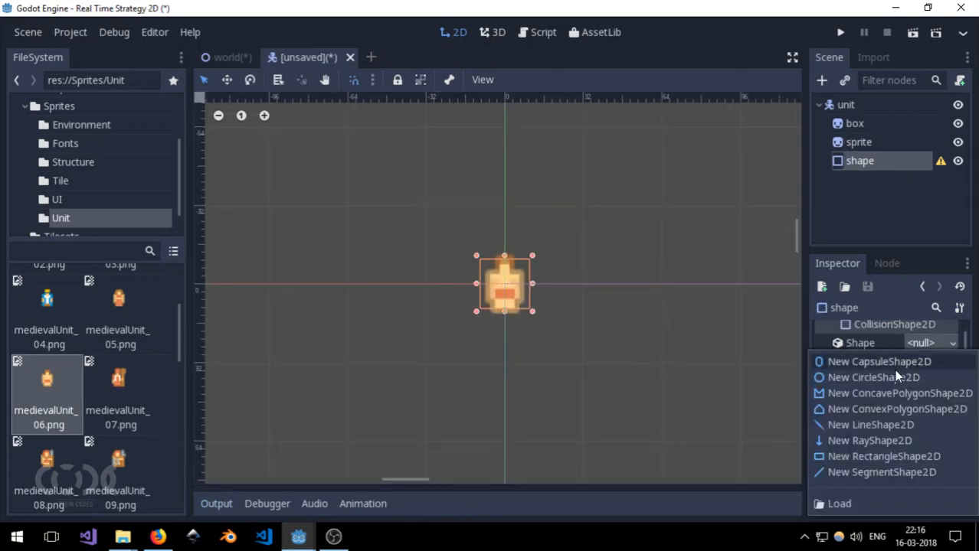
left_click(884, 456)
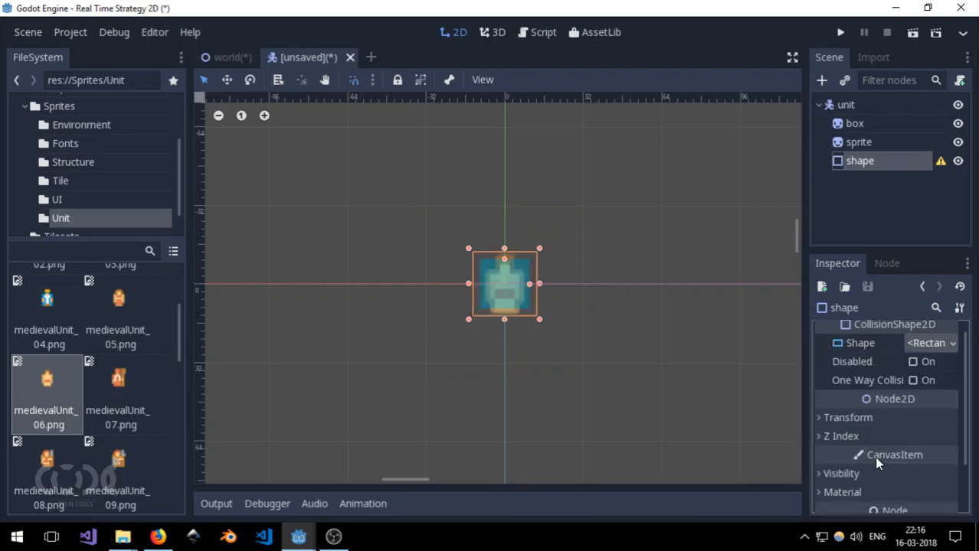
mouse_move(854, 431)
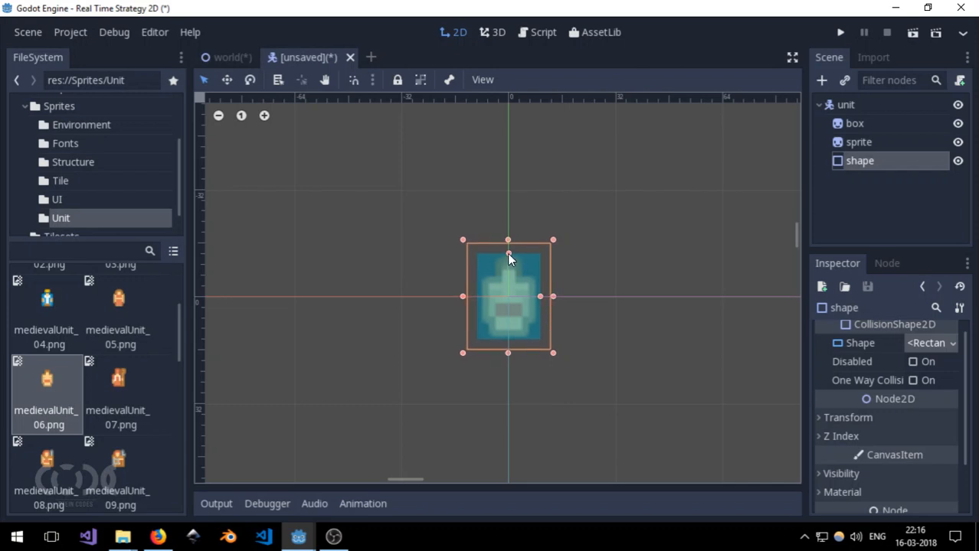
mouse_move(543, 287)
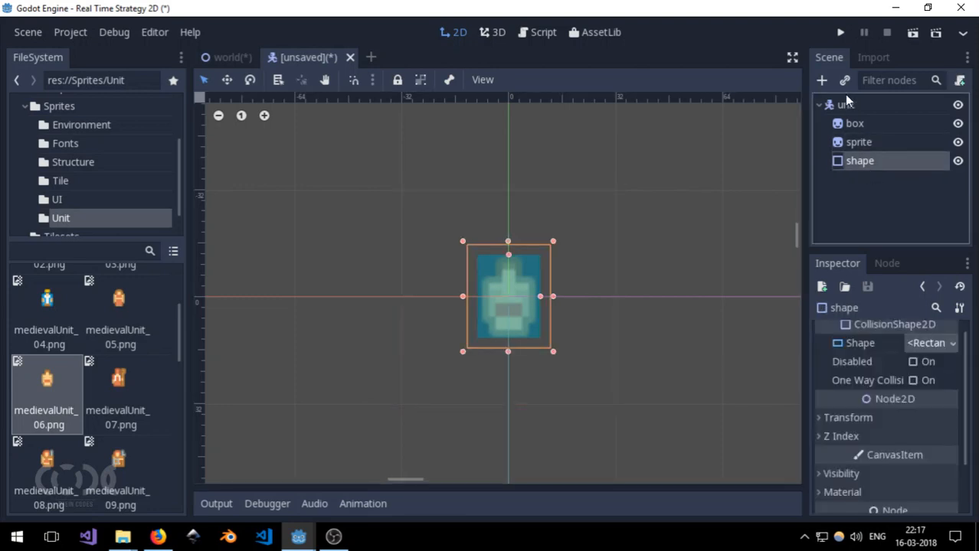
left_click(845, 104)
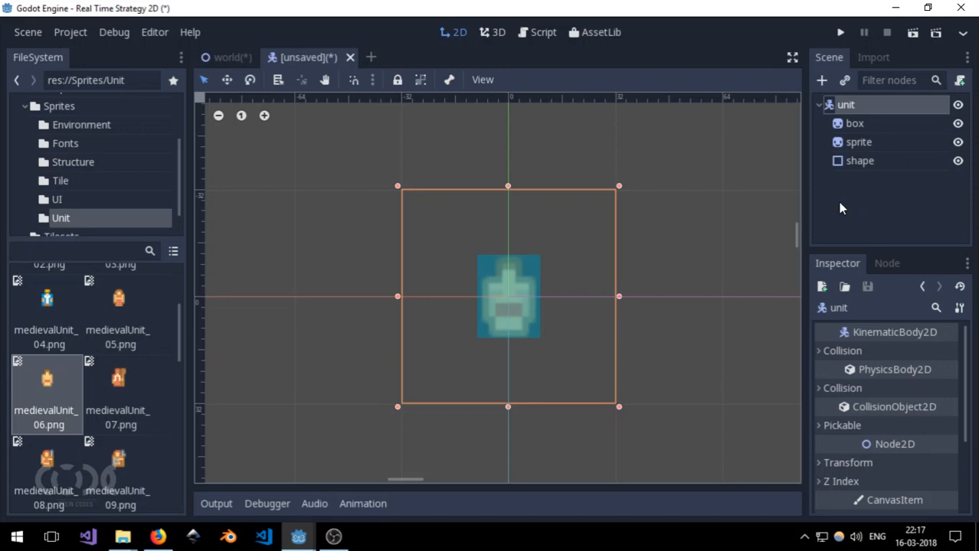
left_click(860, 160)
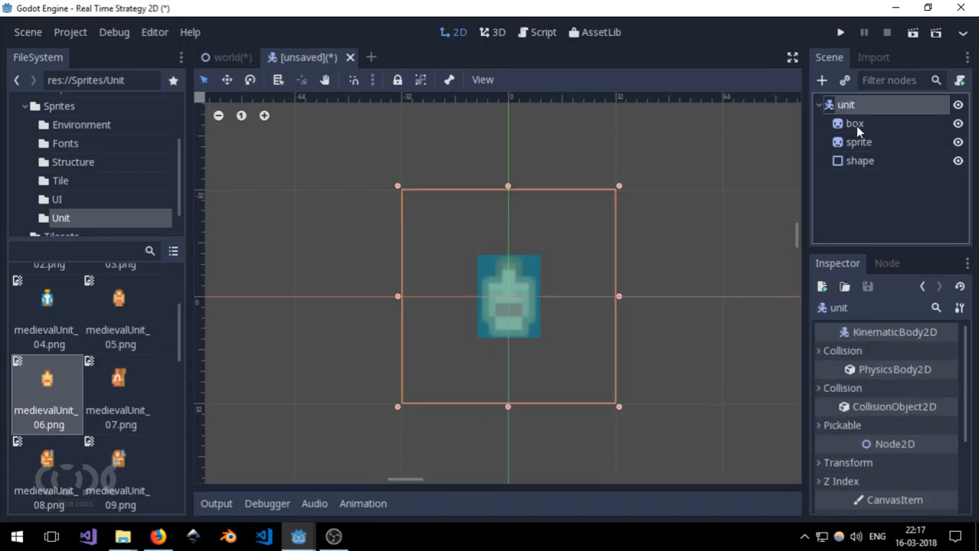
mouse_move(876, 182)
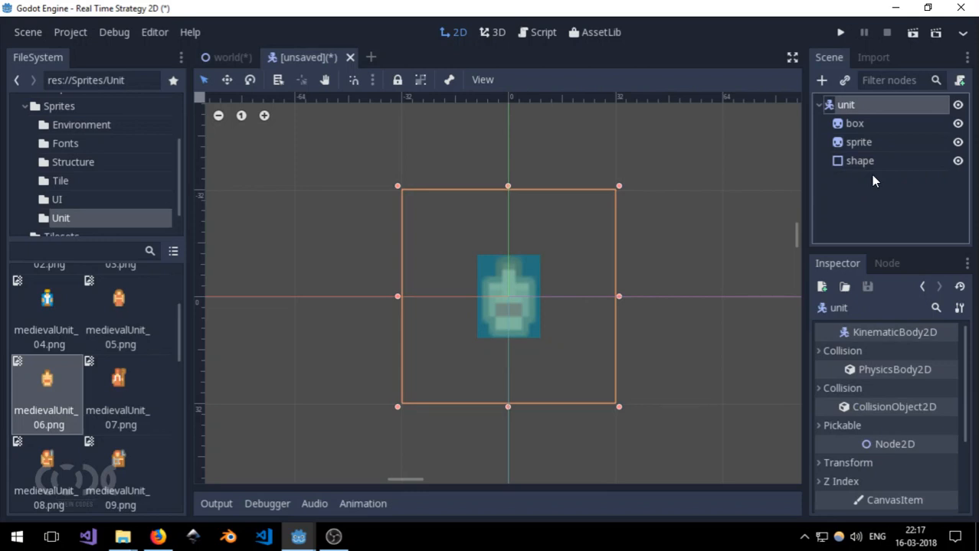
mouse_move(875, 209)
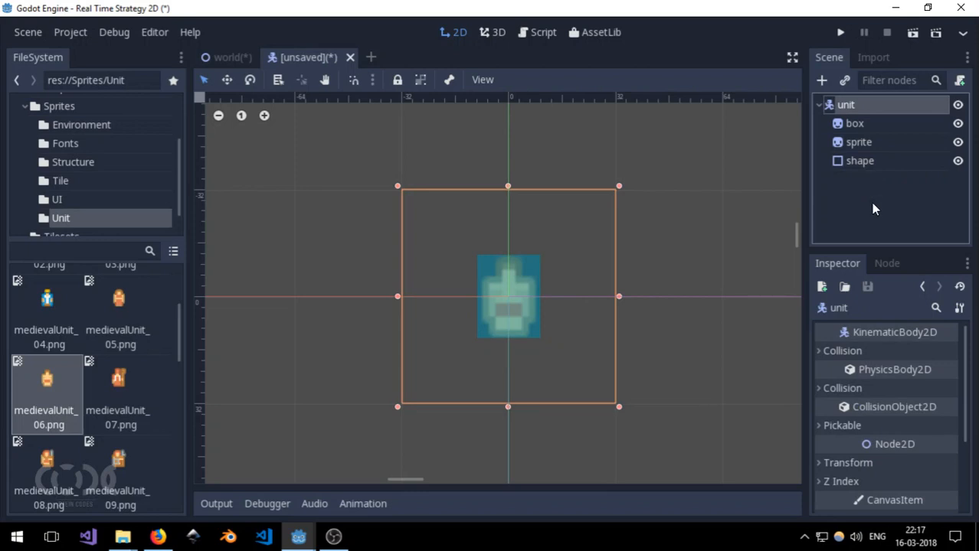
mouse_move(879, 382)
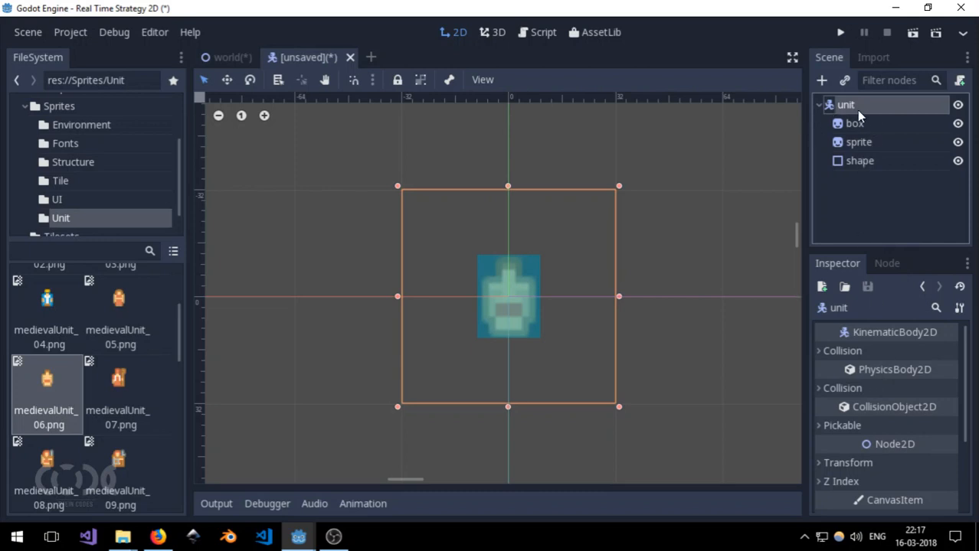
mouse_move(849, 406)
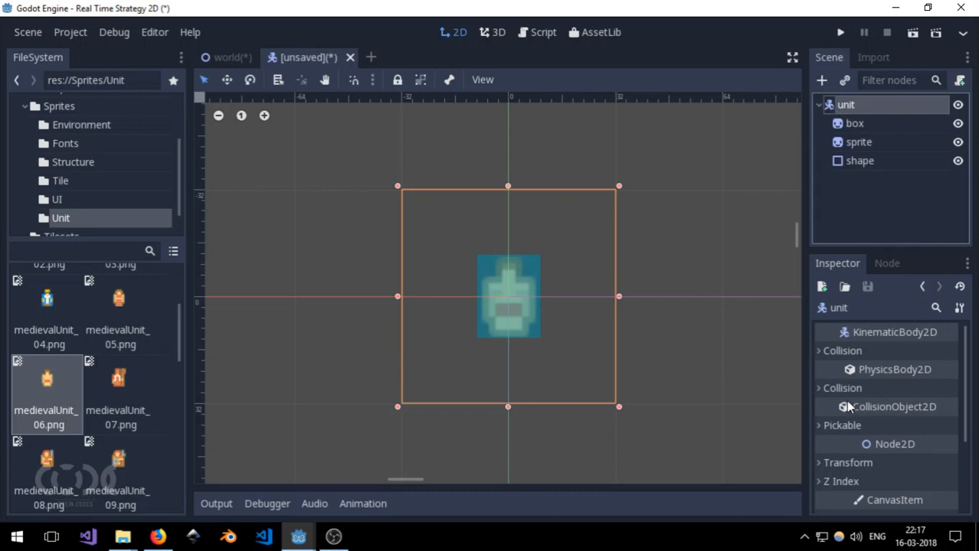
mouse_move(825, 428)
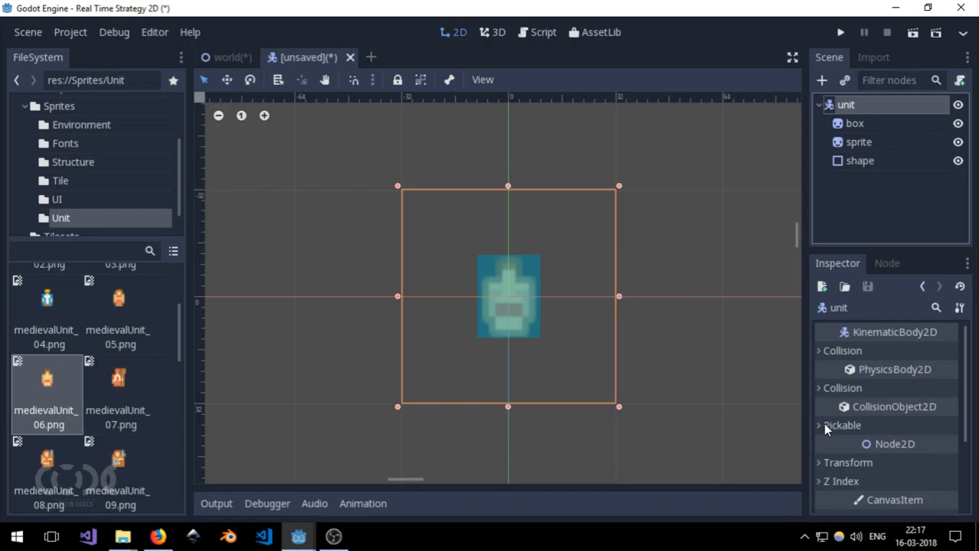
Step: Expand the unit body's Pickable section and start attaching a script to unit
left_click(819, 425)
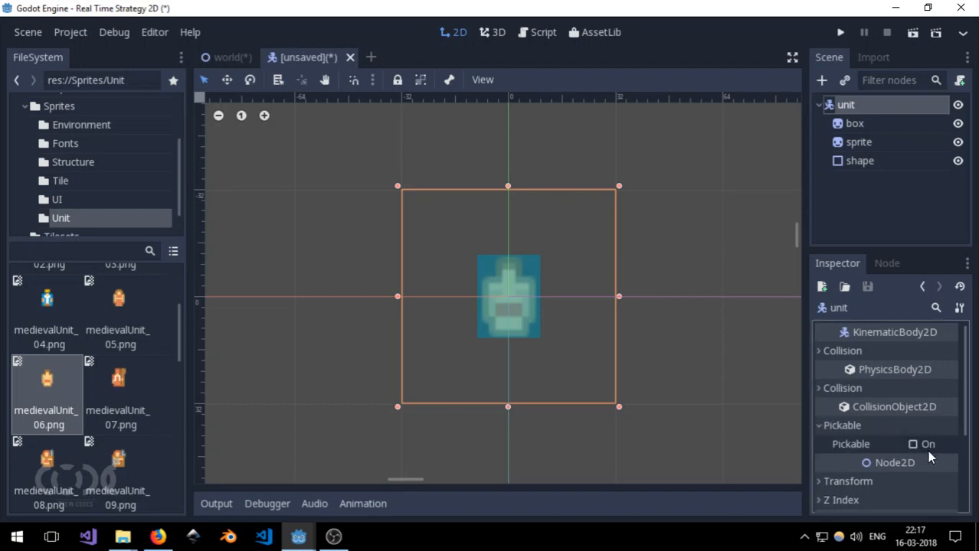
left_click(912, 444)
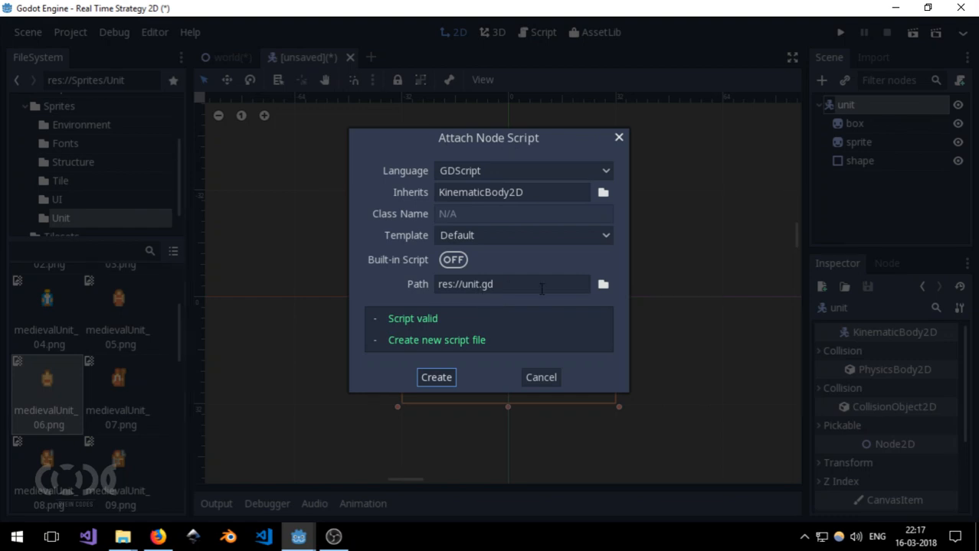
Step: Save the new script as Scripts/Unit.gd and create it on the unit node
left_click(603, 284)
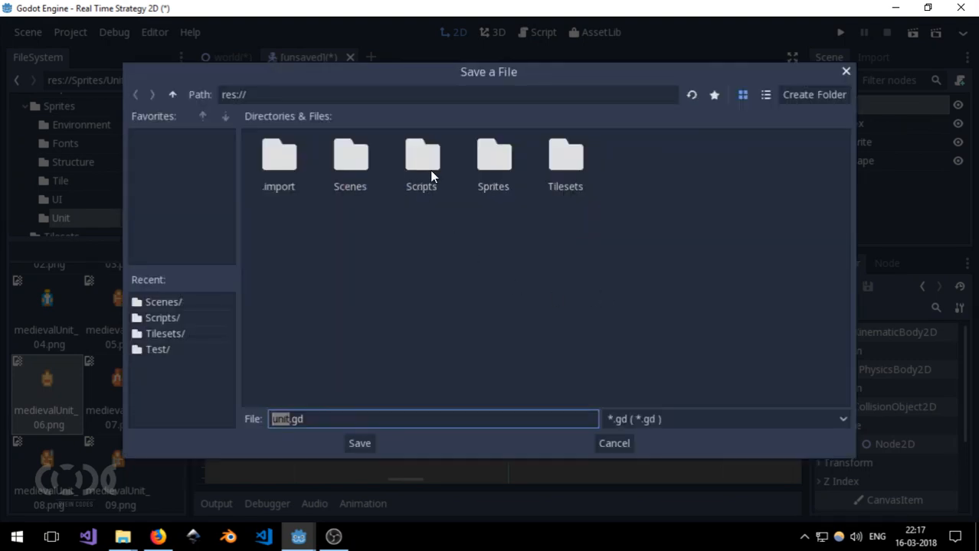
double_click(420, 161)
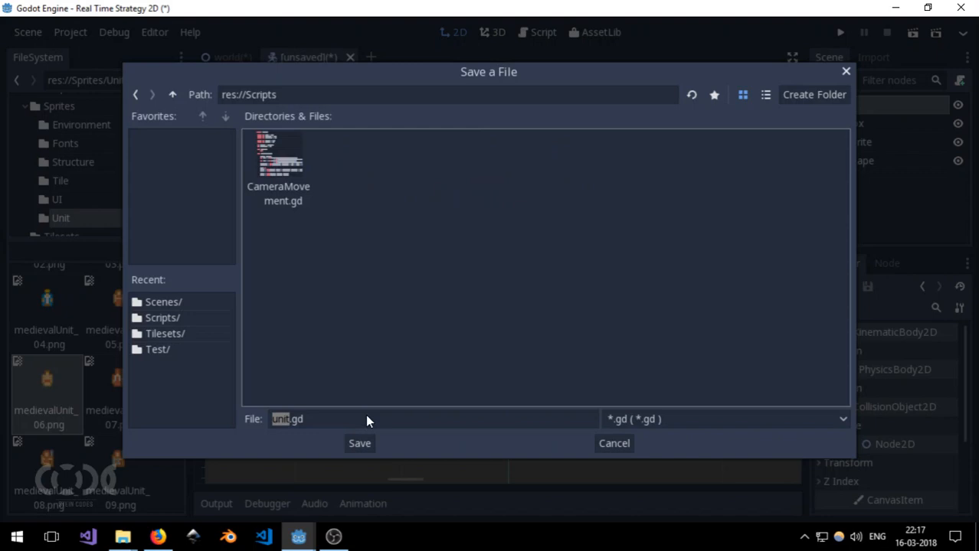
left_click(433, 419)
type("U")
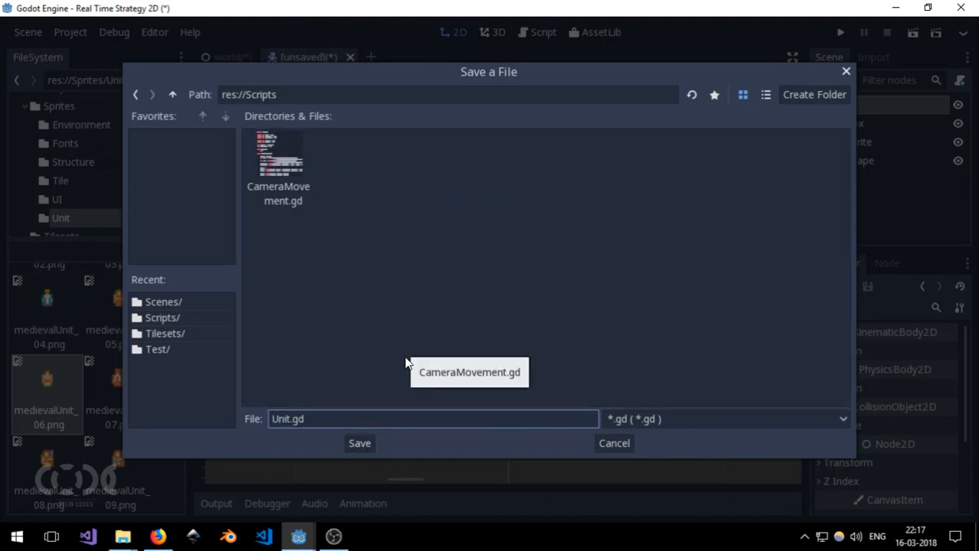
left_click(359, 443)
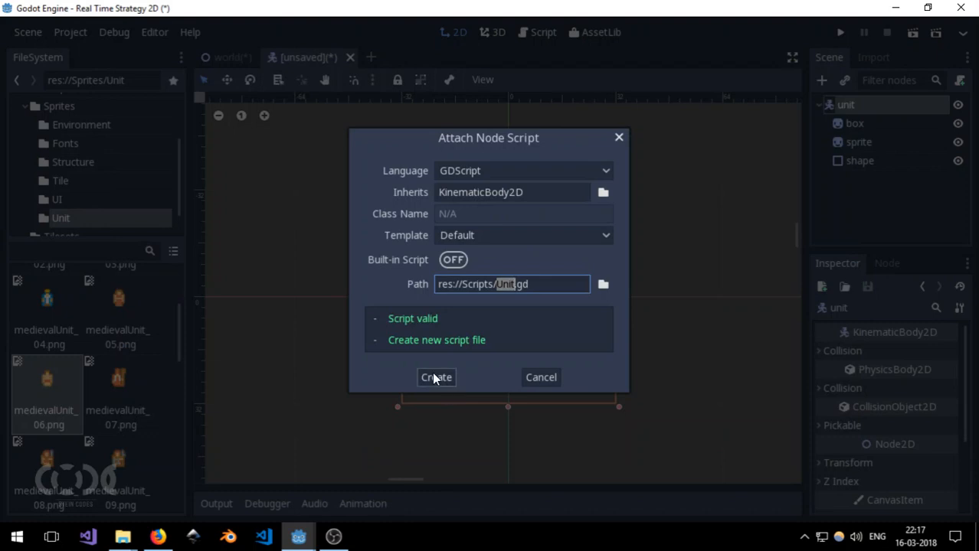
left_click(436, 377)
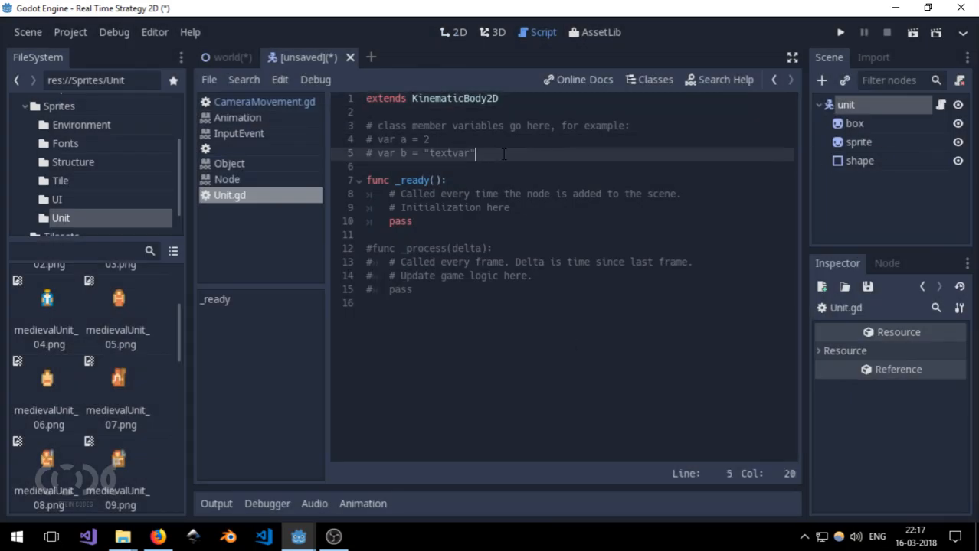
Step: Strip the template comments and add 'export var selected = false' below the extends line
left_click(367, 125)
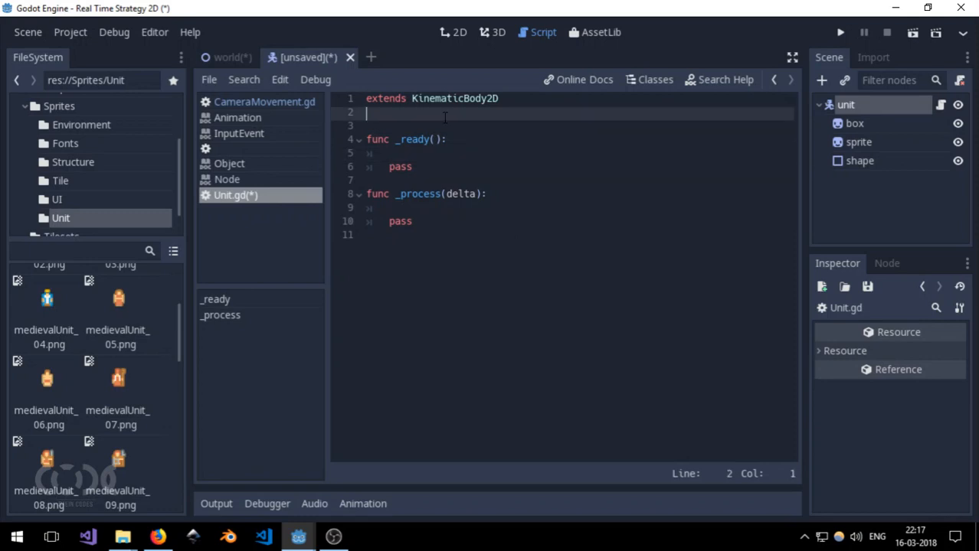
key("Return")
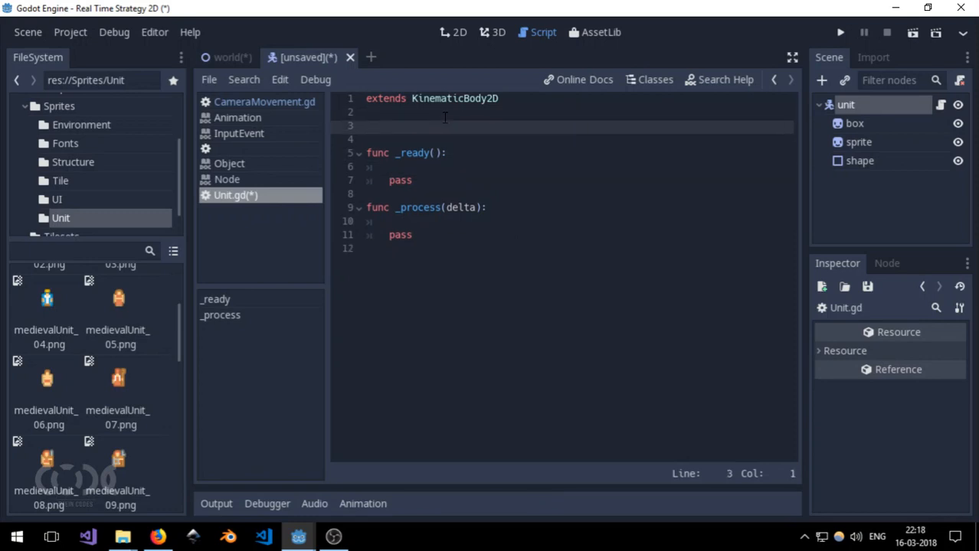
type("export var selec")
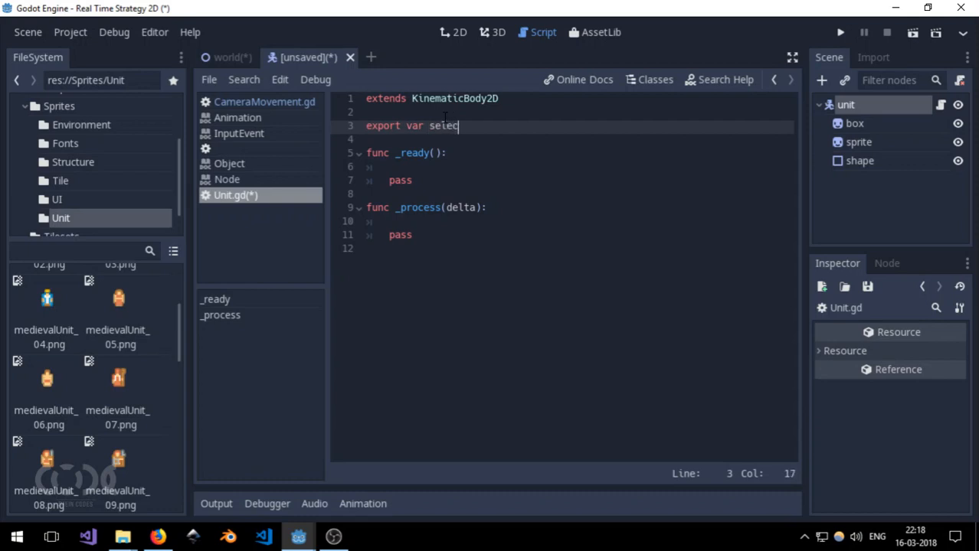
type("ted =")
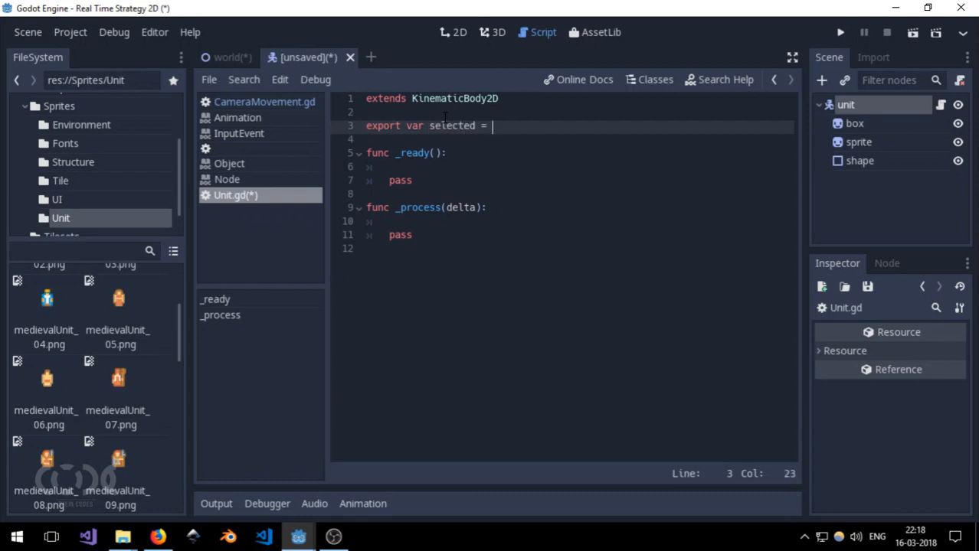
type("flas")
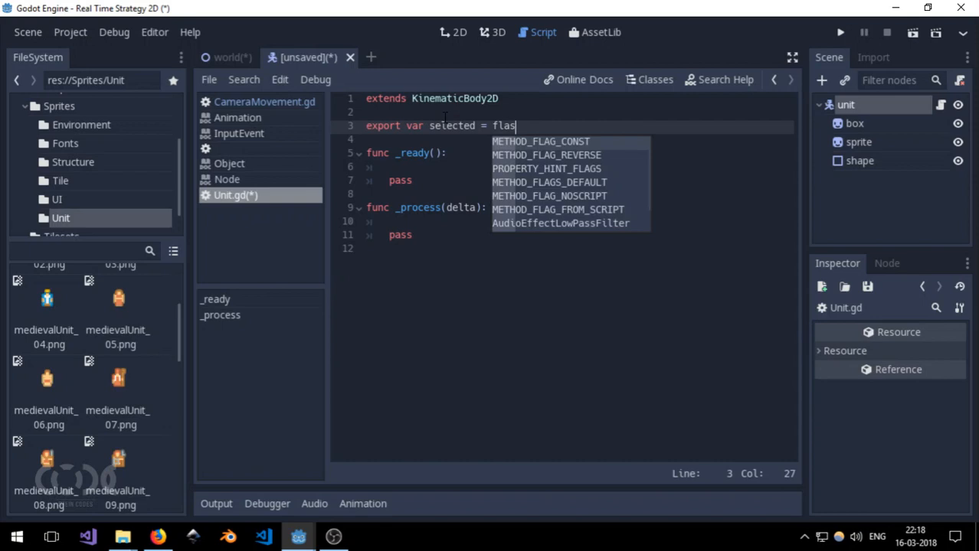
type("e")
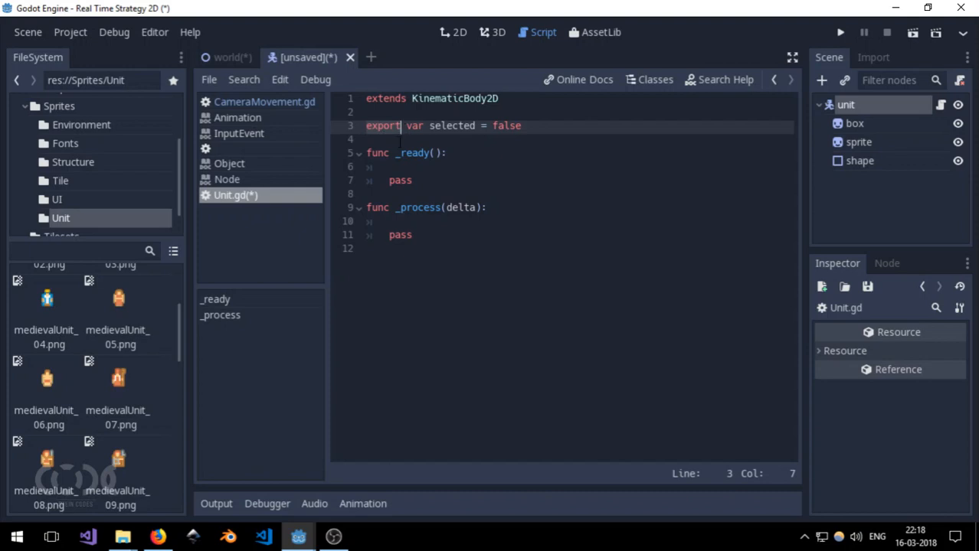
mouse_move(331, 136)
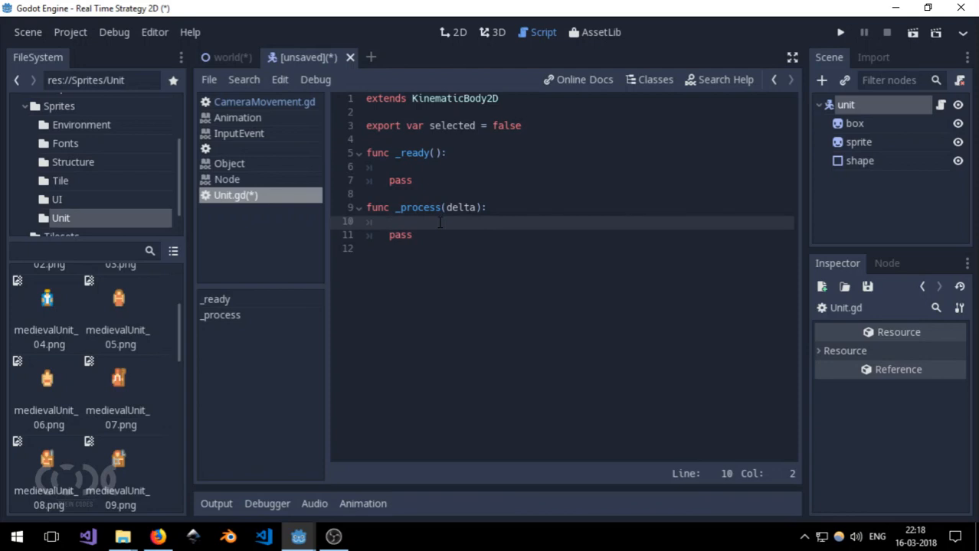
left_click(390, 222)
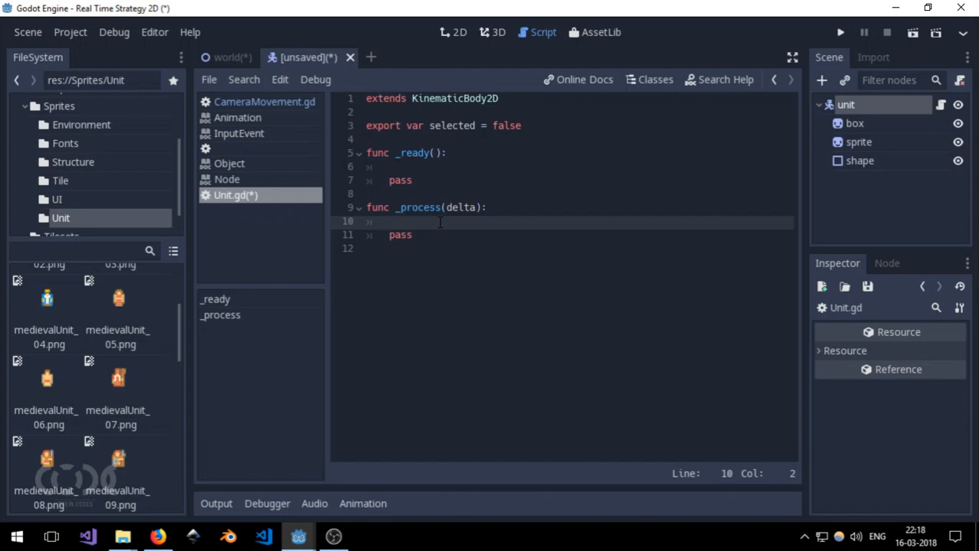
Step: Declare an onready variable referencing the box node in Unit.gd
type("if")
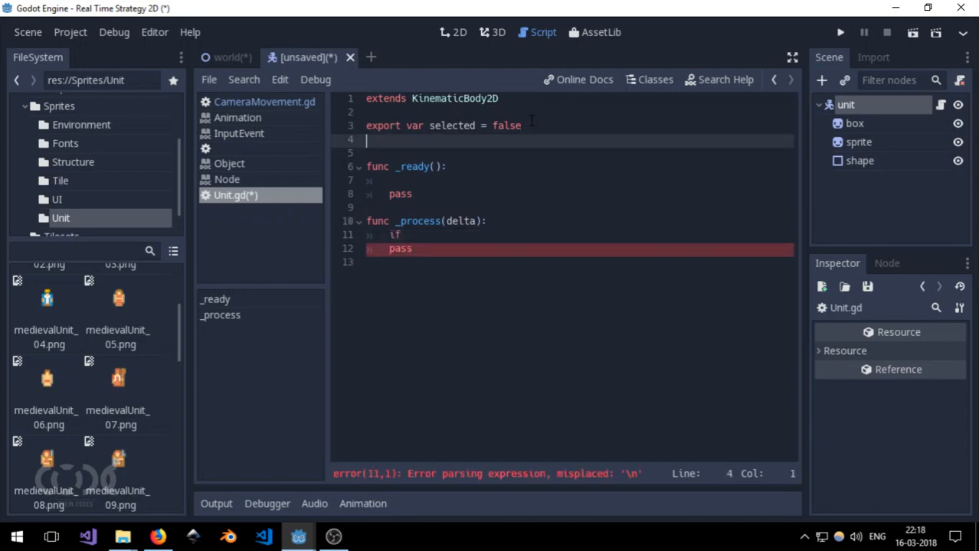
type("onrea")
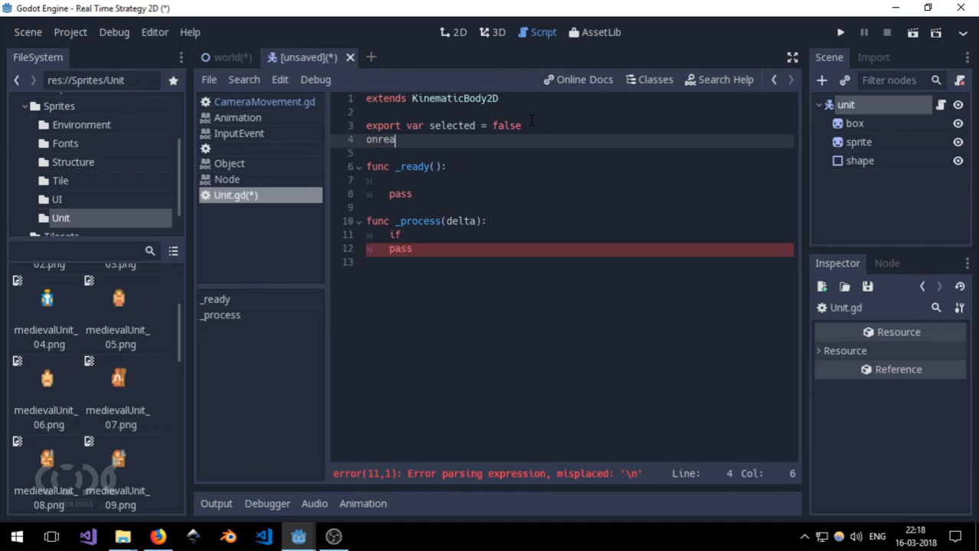
type("dy var")
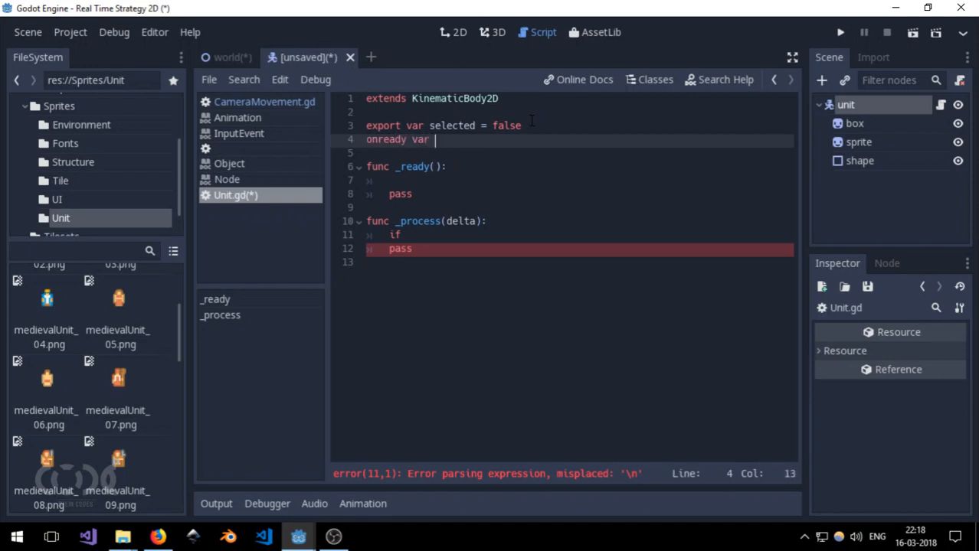
type("box = $")
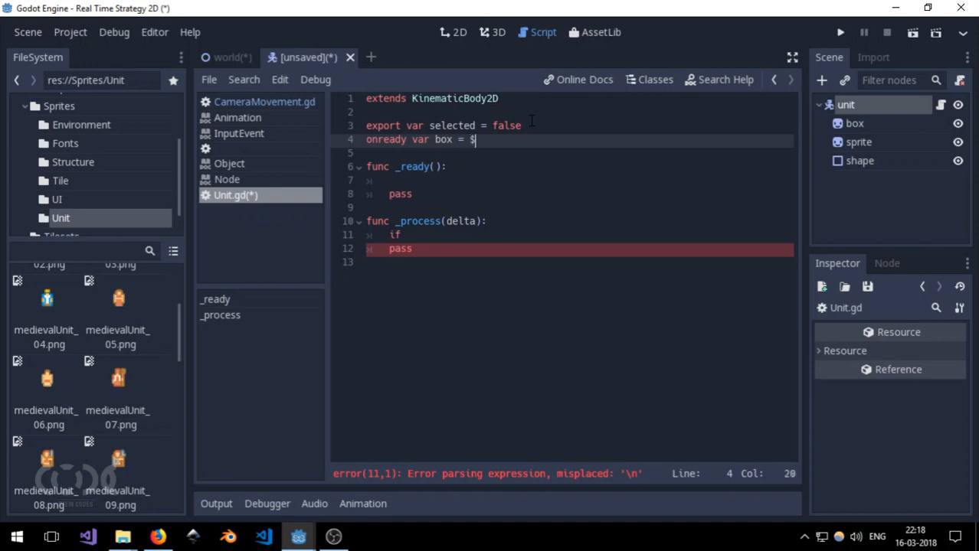
type("box")
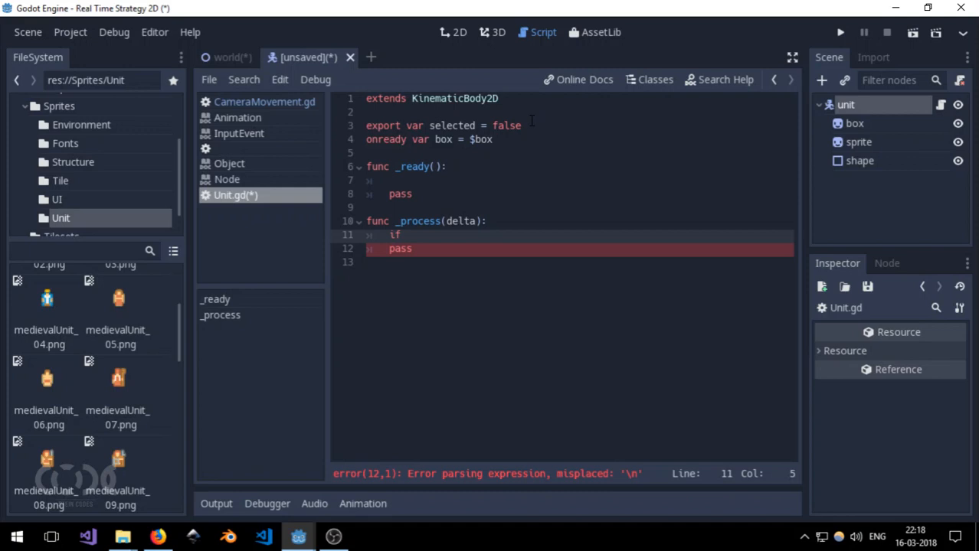
Step: In _process, make the box visible when selected is true
type("selected:")
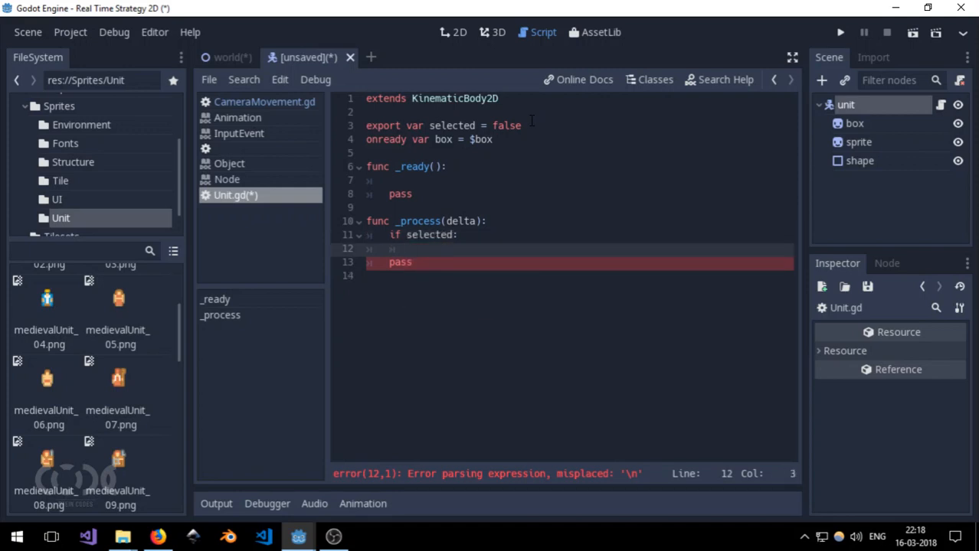
type("if b")
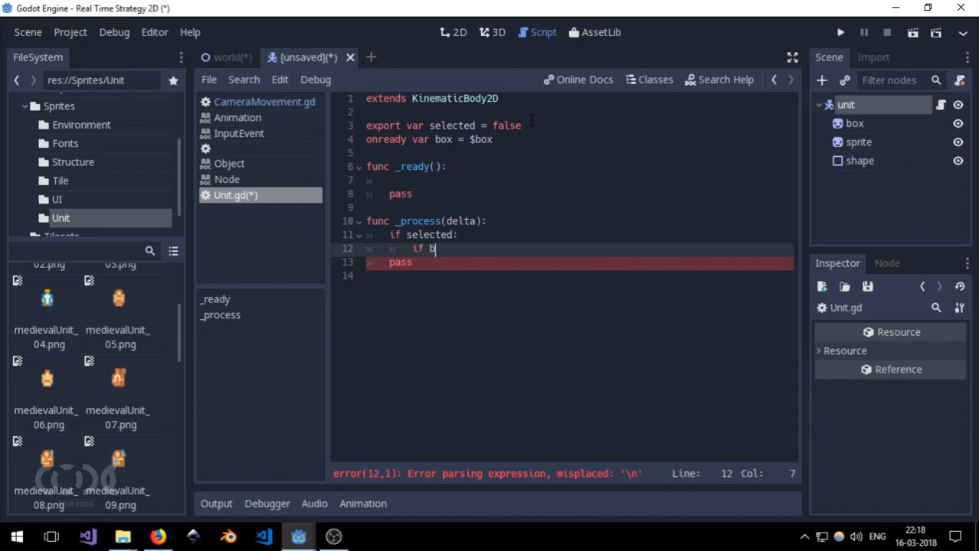
type("ox.visible == false:")
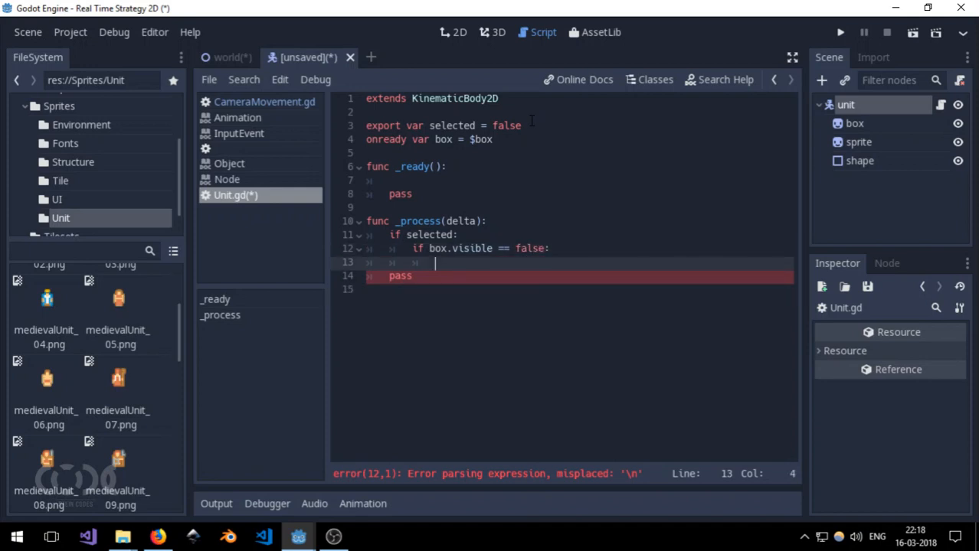
type("box.")
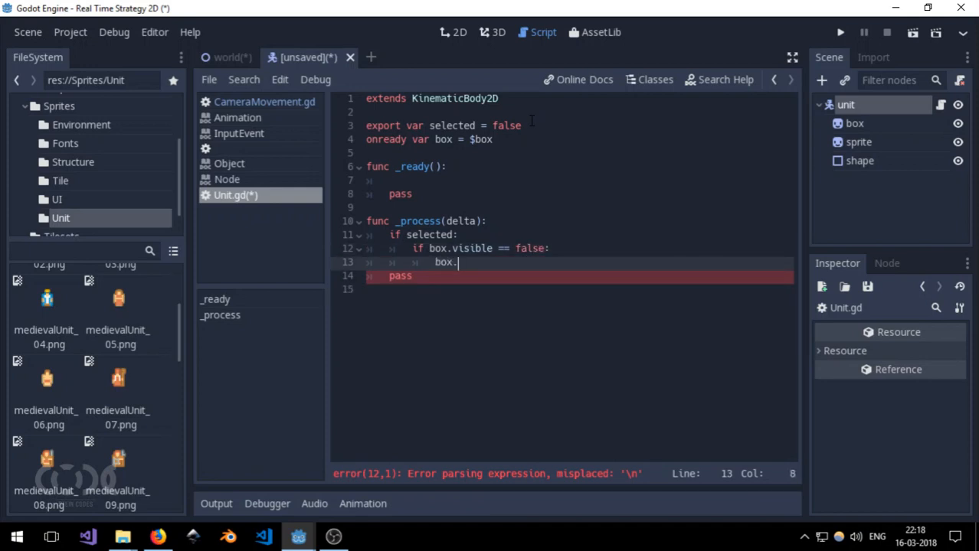
type("visible =")
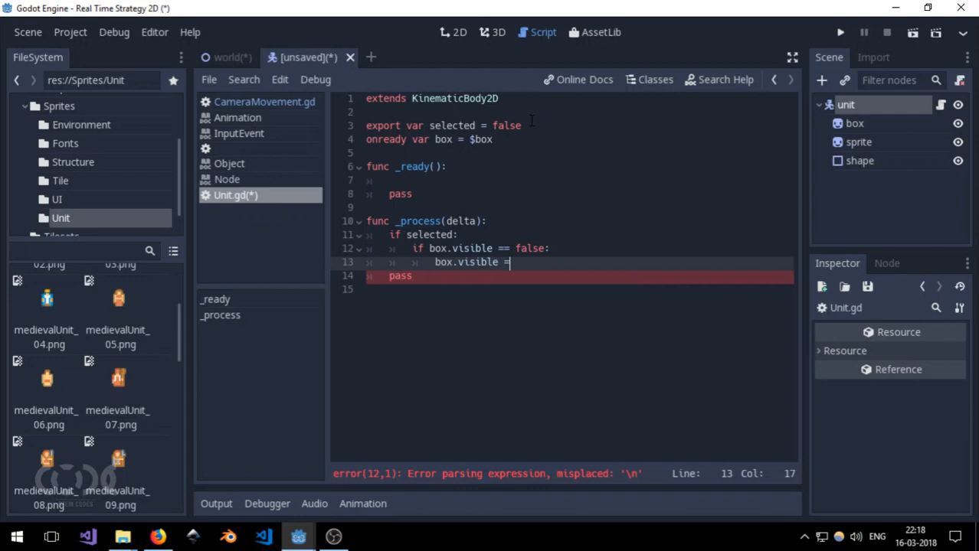
type("true")
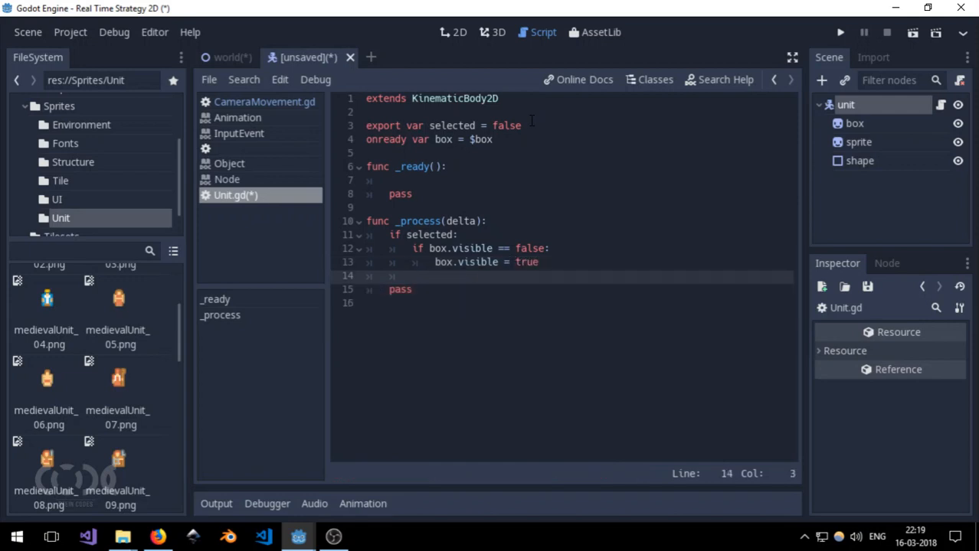
Step: Add an else branch setting box.visible = false when the box is visible
type("else:")
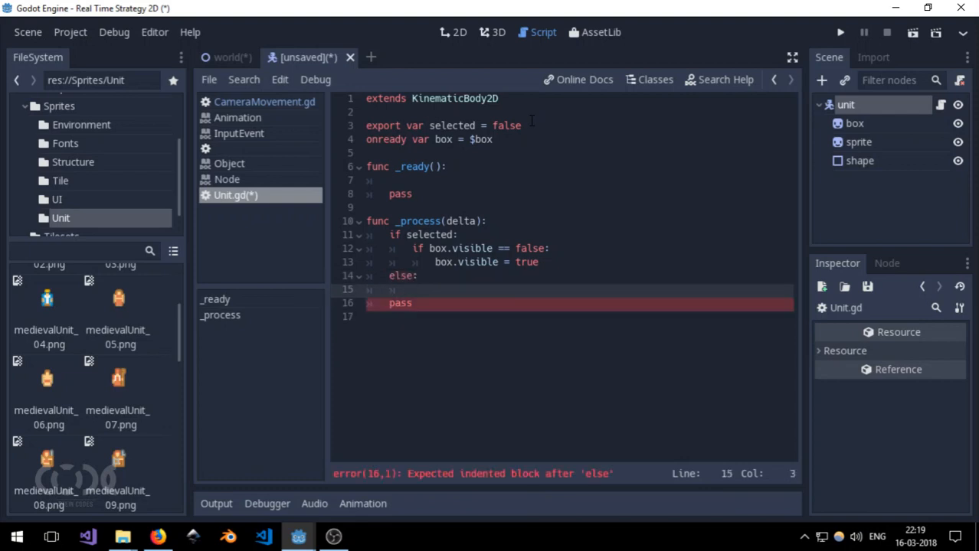
type("if box")
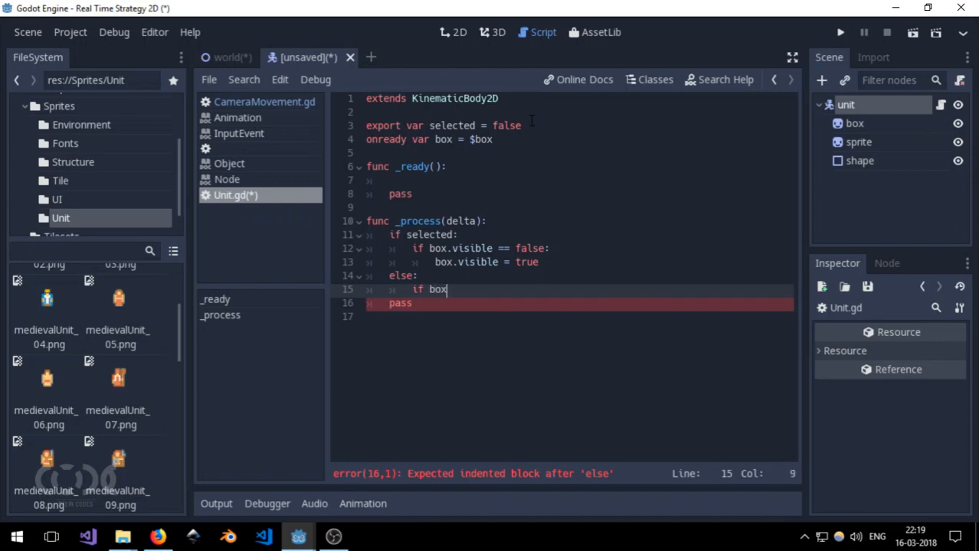
type(".visible =")
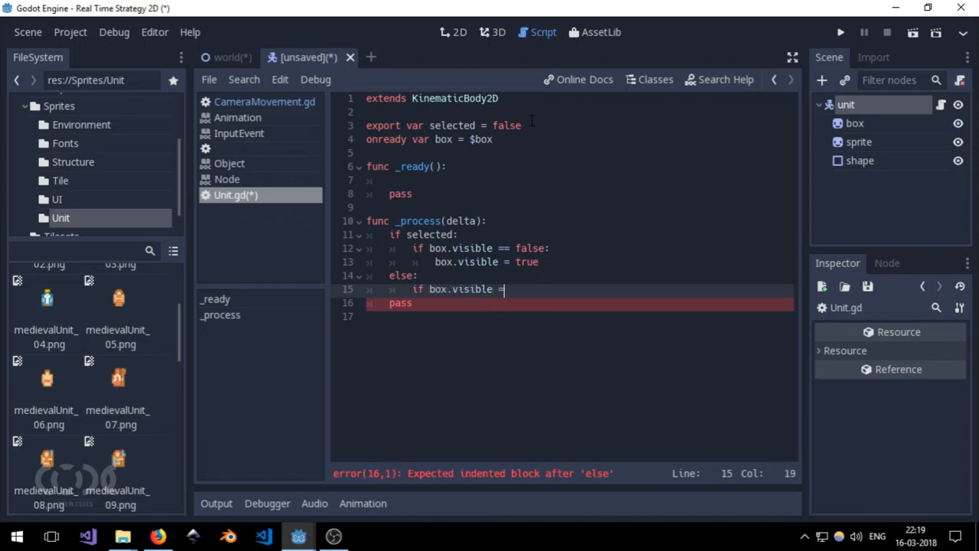
type("= true:")
type("box")
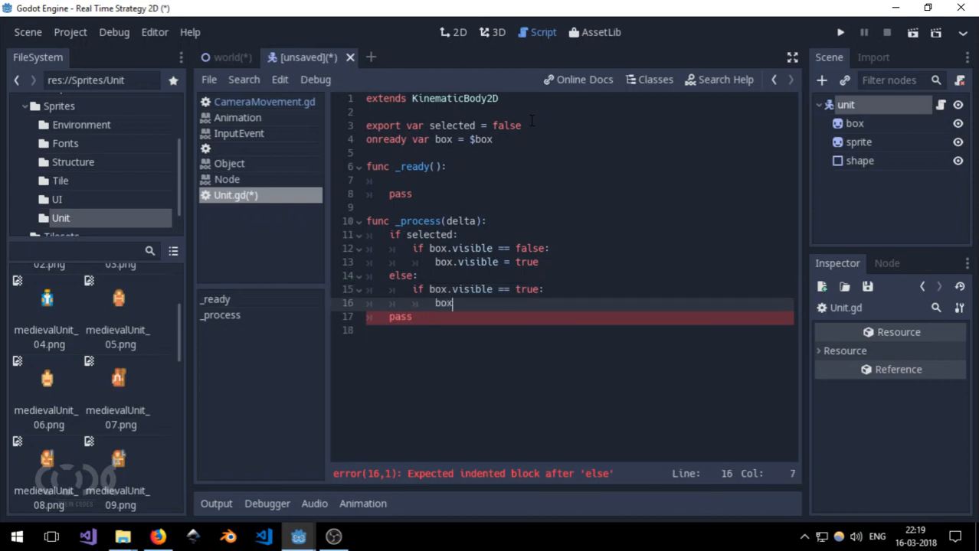
type(".visible = f")
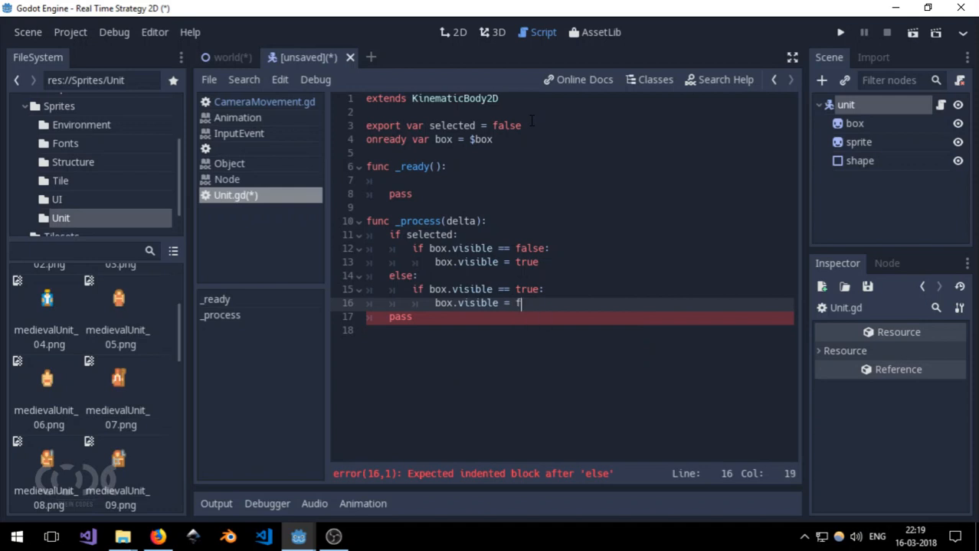
type("alse")
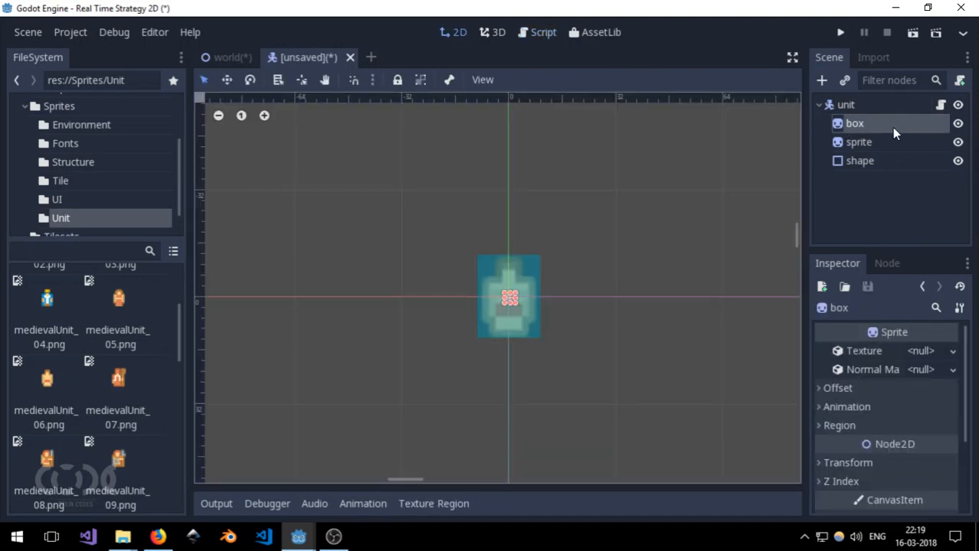
Step: Assign test.png from res://Sprites as the box sprite's texture
scroll("up", 3)
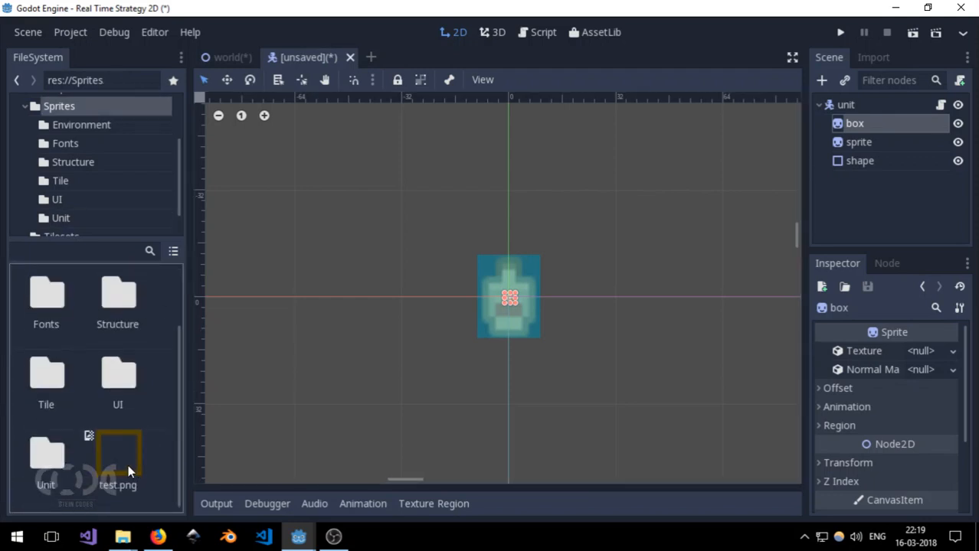
left_click(118, 459)
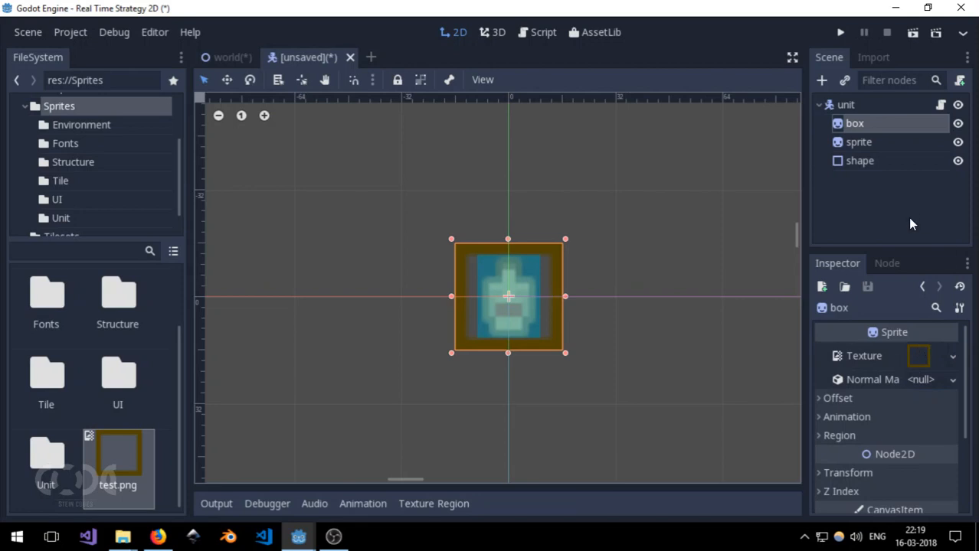
mouse_move(843, 145)
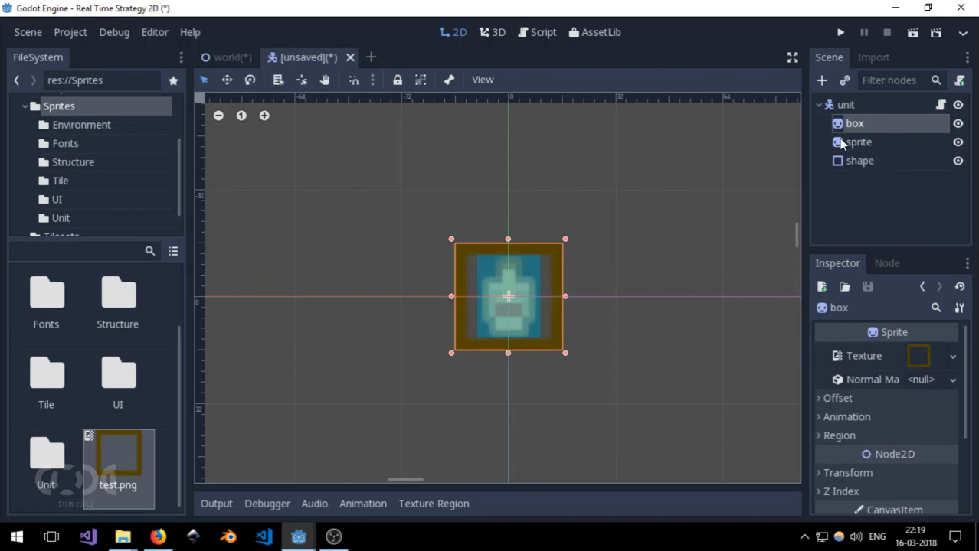
left_click(940, 105)
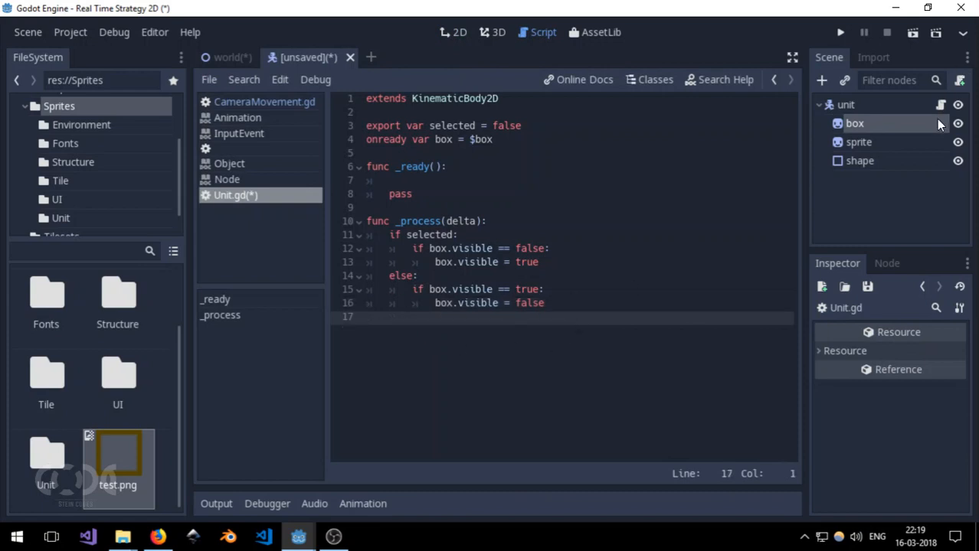
Step: Connect the unit node's input_event signal to itself, creating _on_unit_input_event
left_click(846, 105)
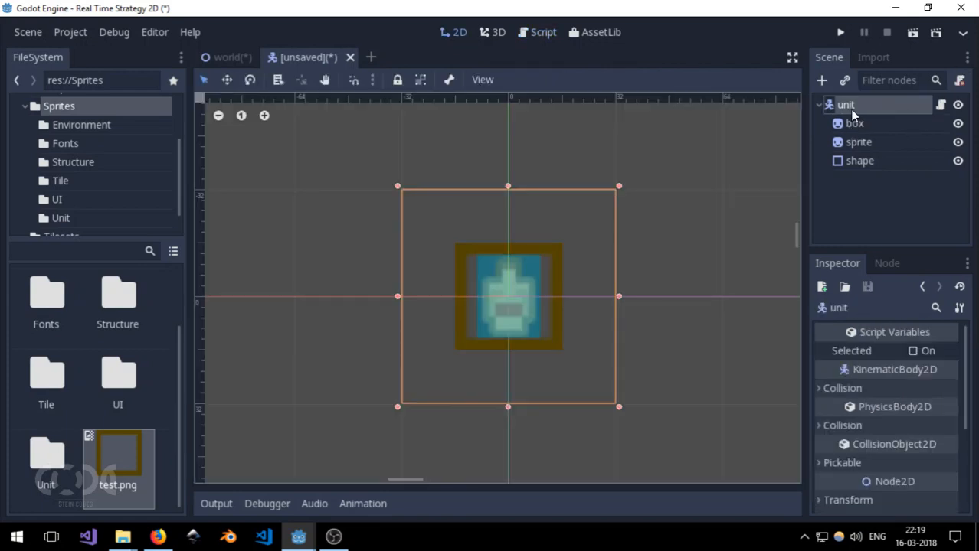
left_click(887, 263)
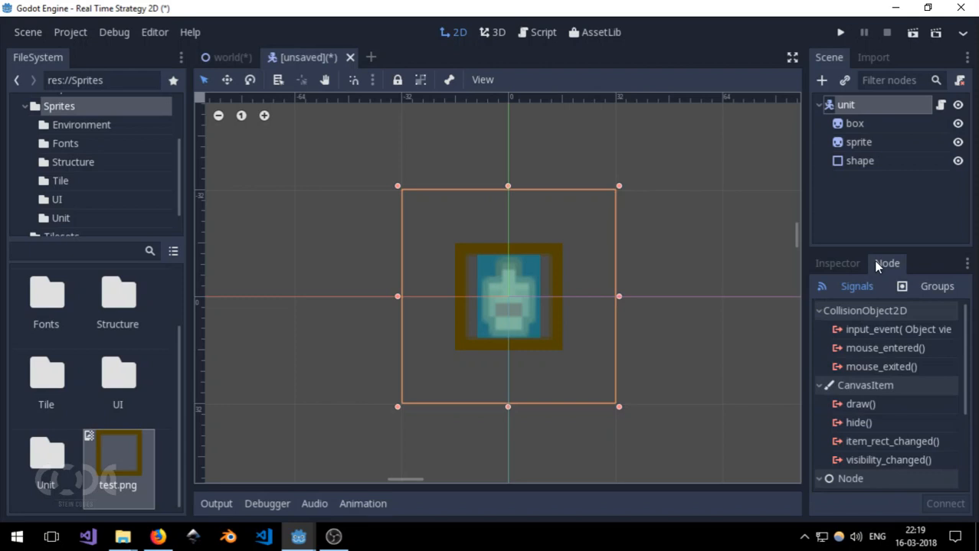
mouse_move(865, 329)
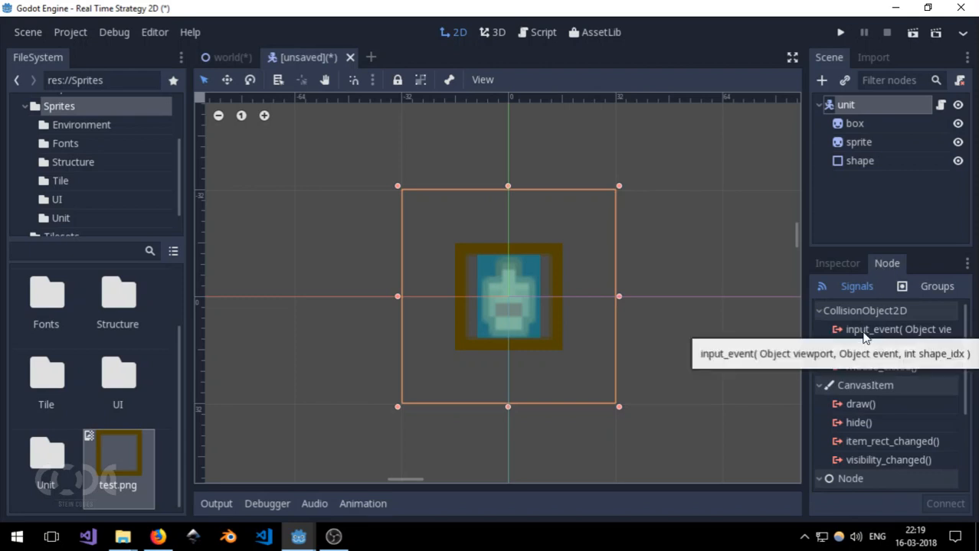
double_click(898, 329)
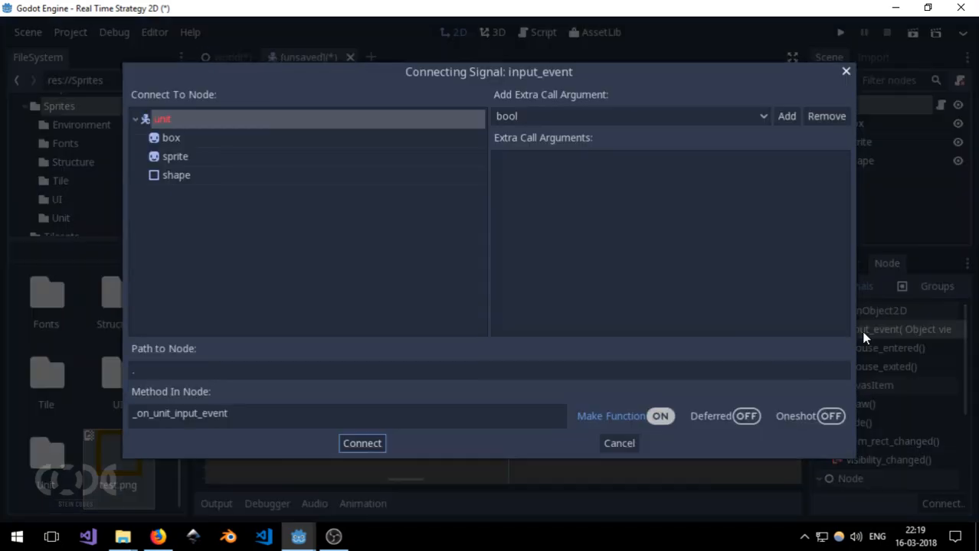
mouse_move(150, 406)
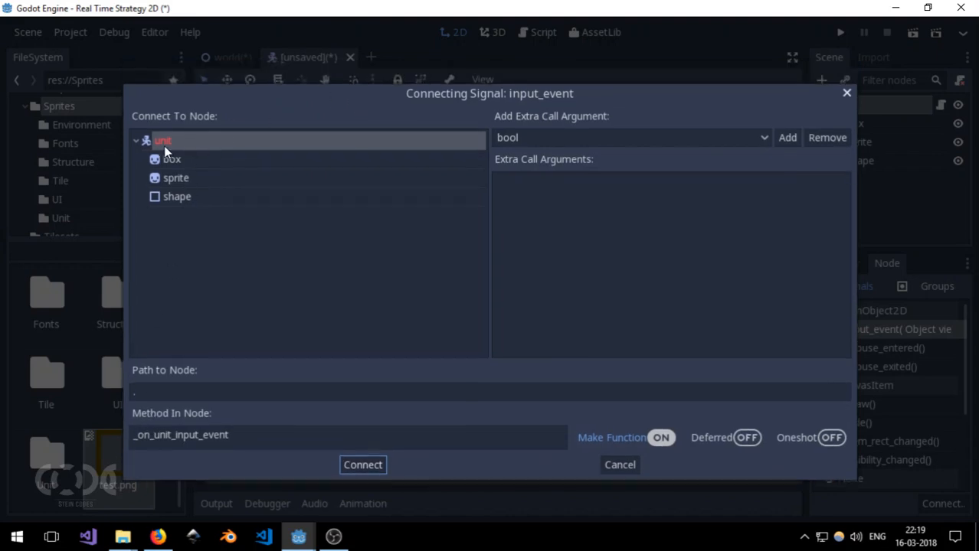
mouse_move(362, 464)
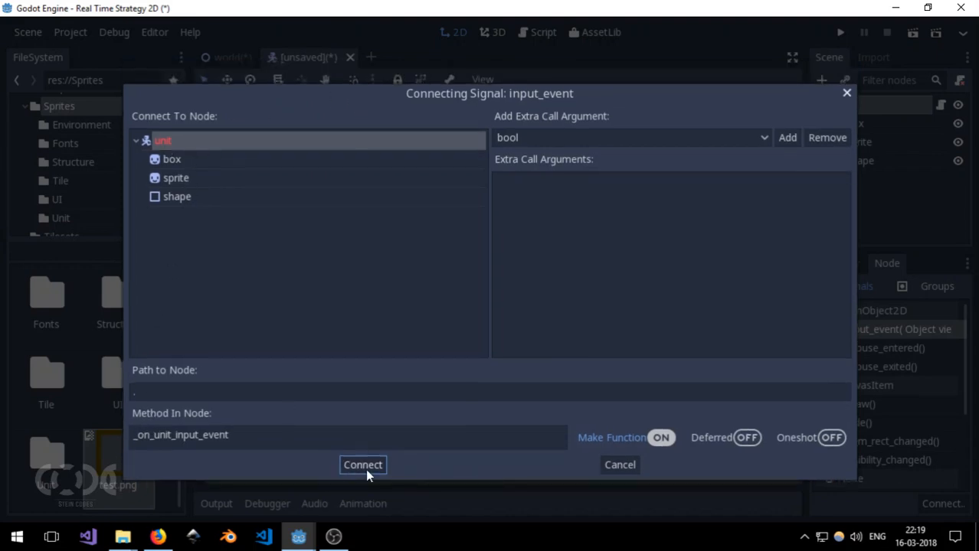
left_click(362, 465)
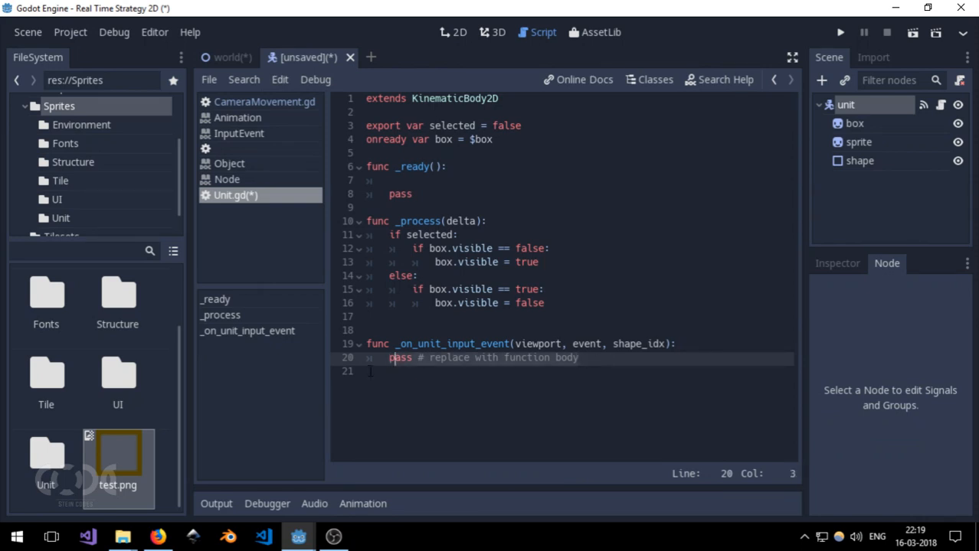
Step: Replace the placeholder pass with a check that the event is InputEventMouseButton
key("Left")
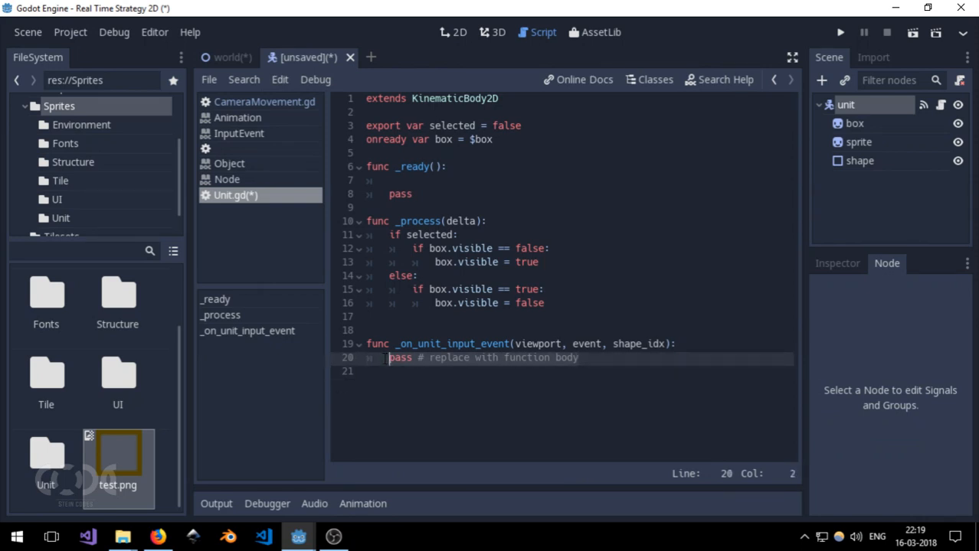
key("Delete")
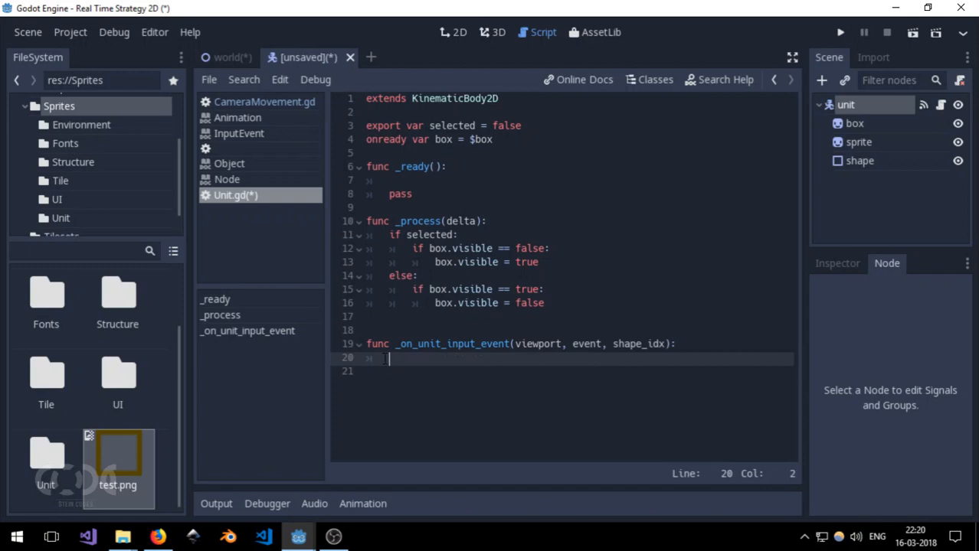
type("pass")
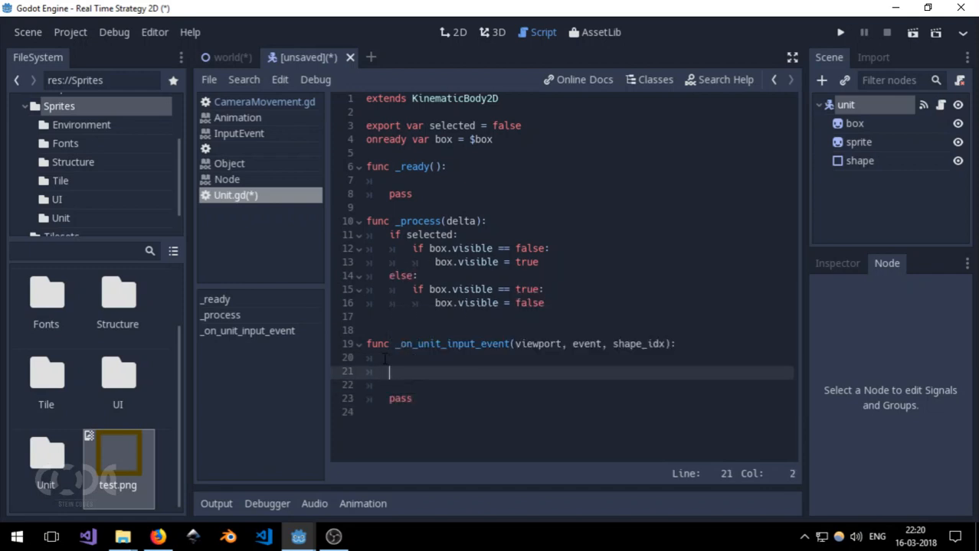
type("if event is")
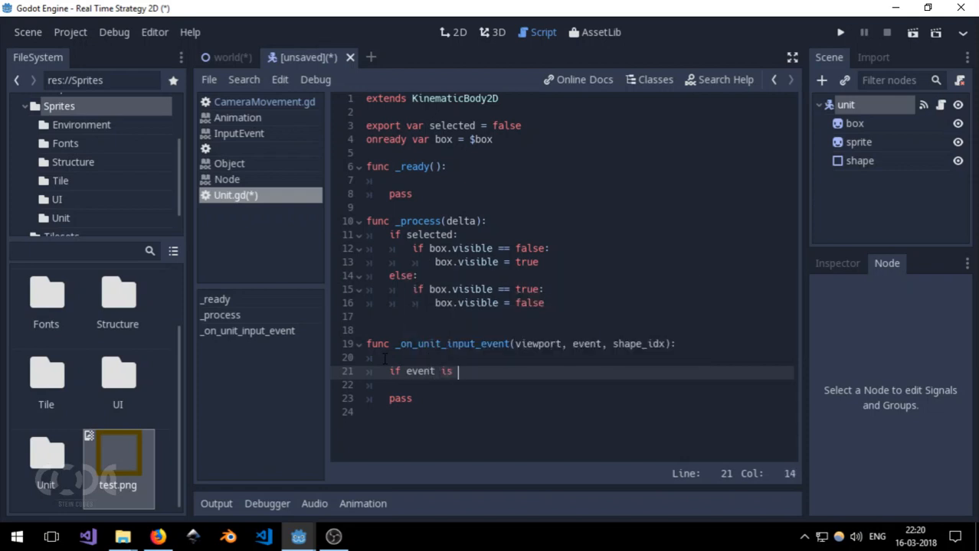
type("InputEven")
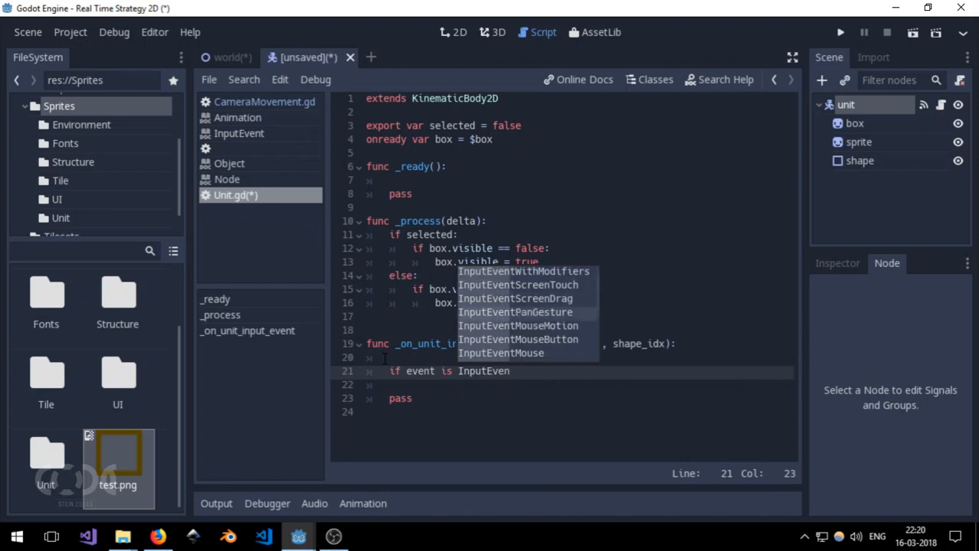
left_click(518, 339)
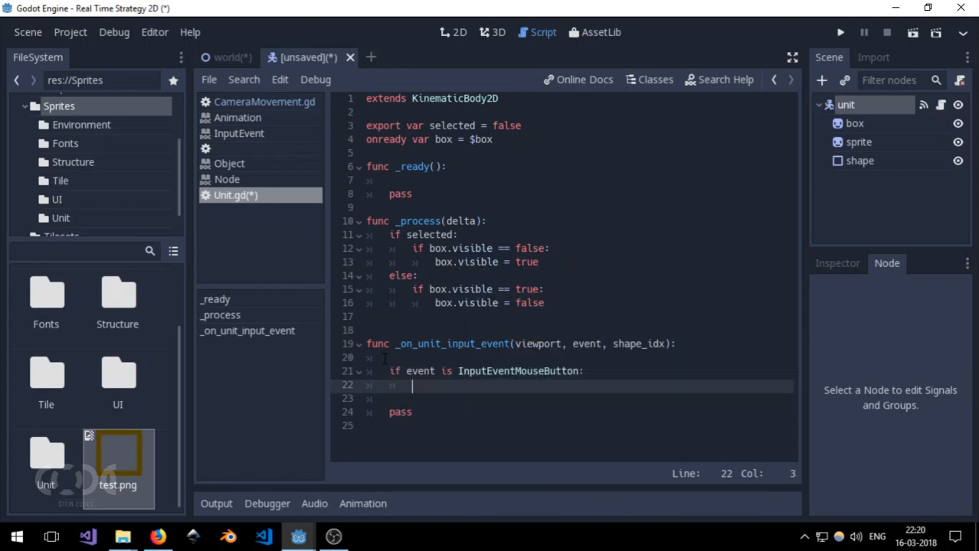
Step: Add an 'if event.is_pressed()' condition inside the handler
type("if event.i")
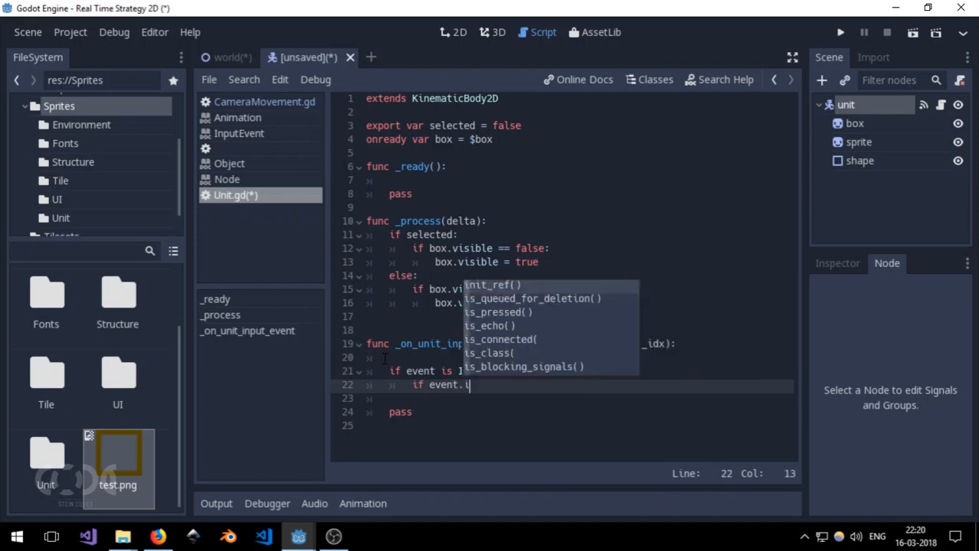
type("s")
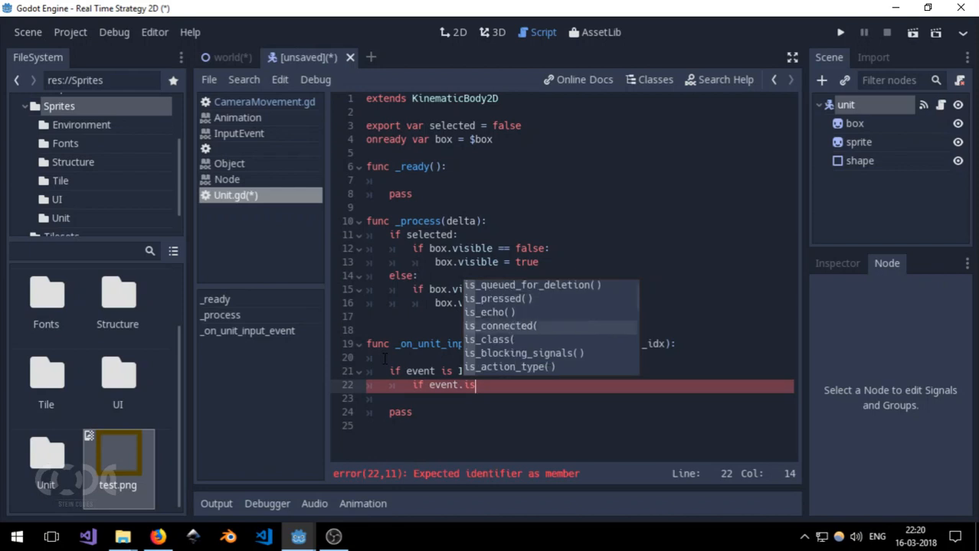
scroll("down", 3)
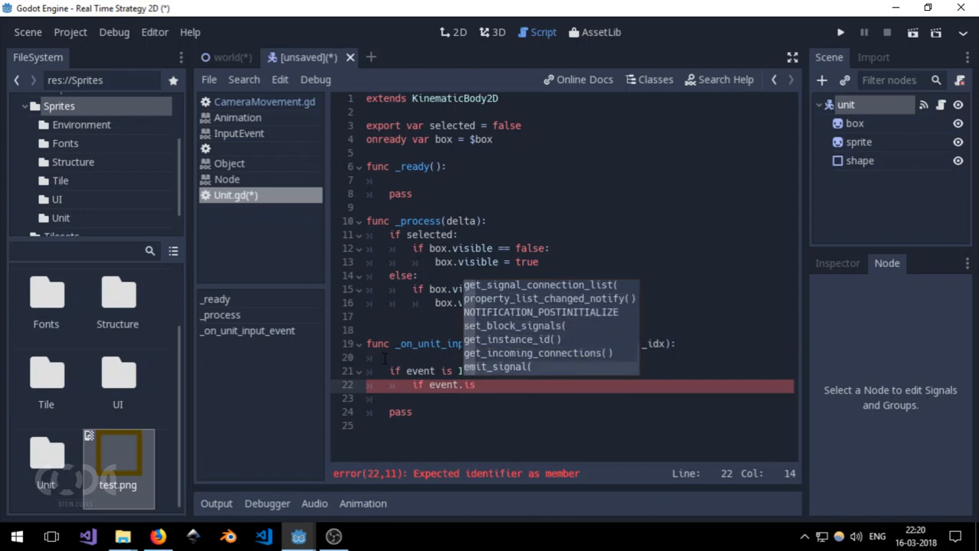
type("_")
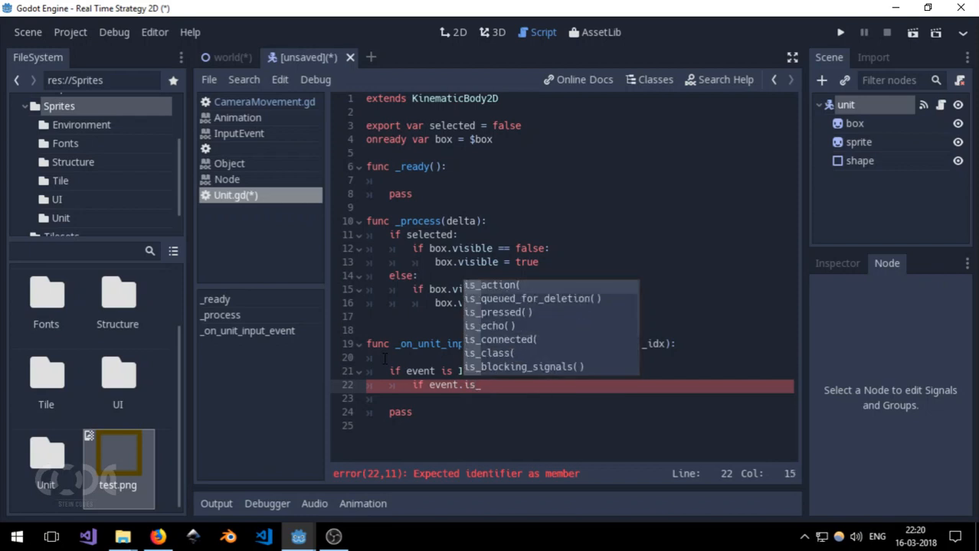
left_click(498, 312)
type("i")
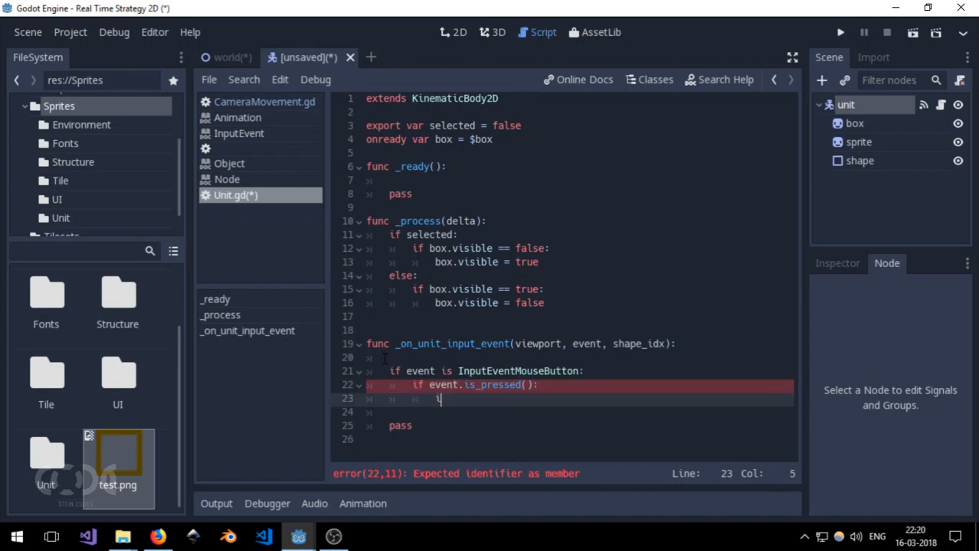
Step: Nest an 'if event.button_index == BUTTON_LEFT' check with an empty body
type("event")
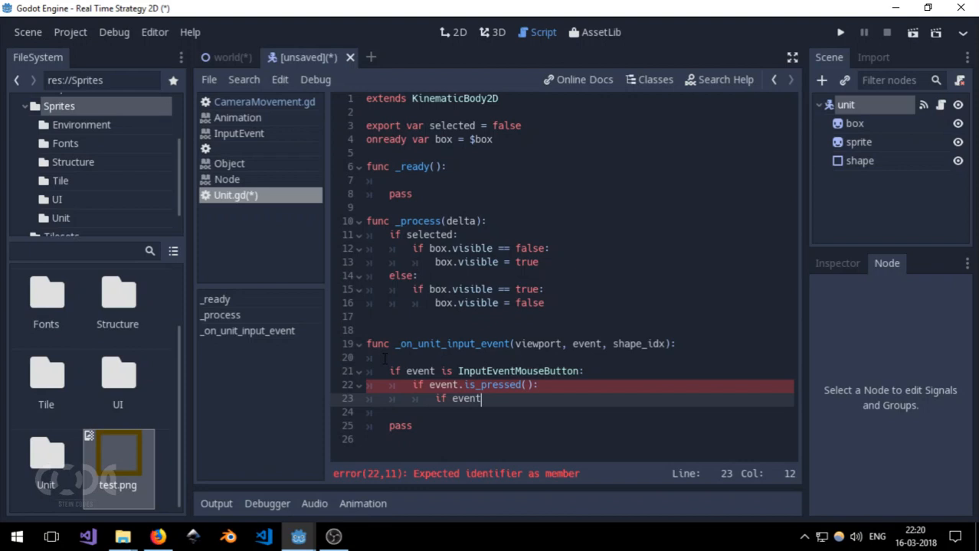
type("button_index")
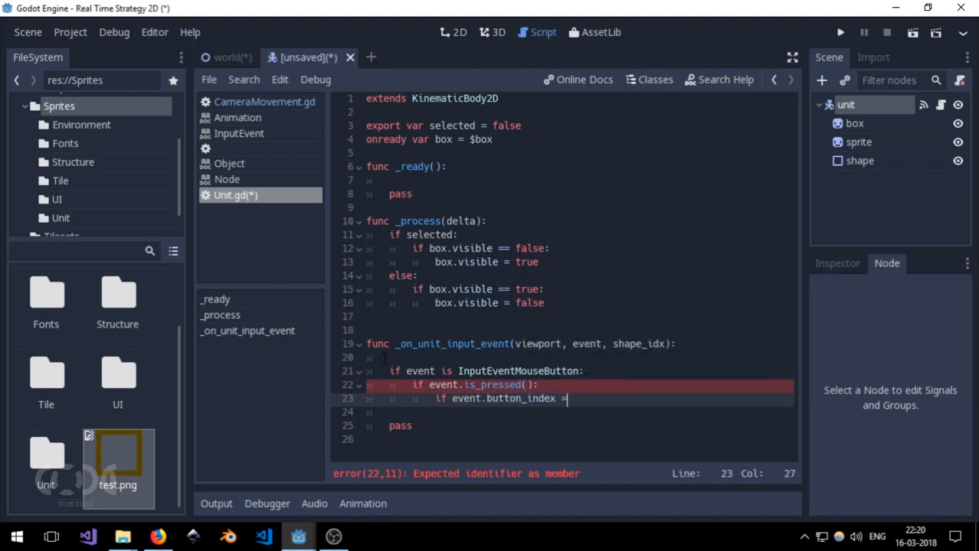
type("= BUTT")
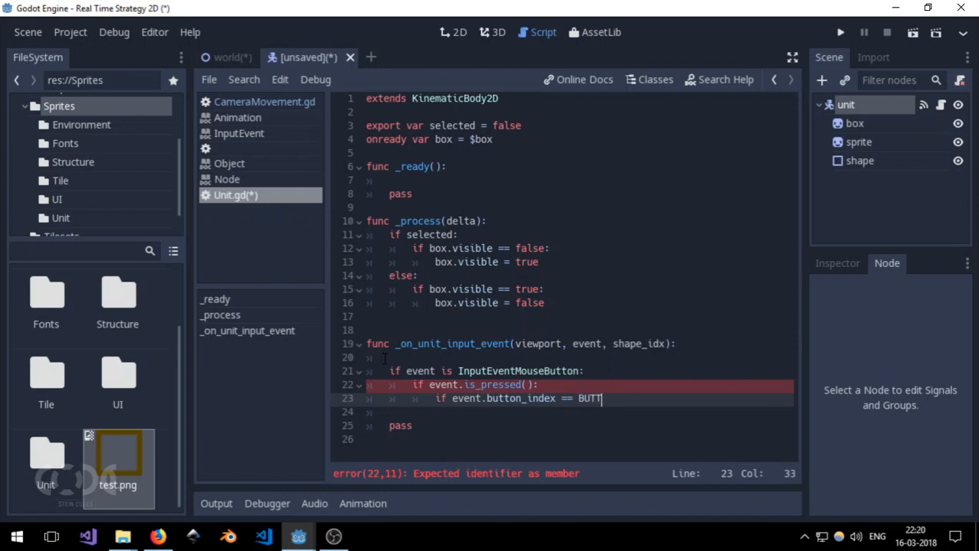
type("ON_LEFT:")
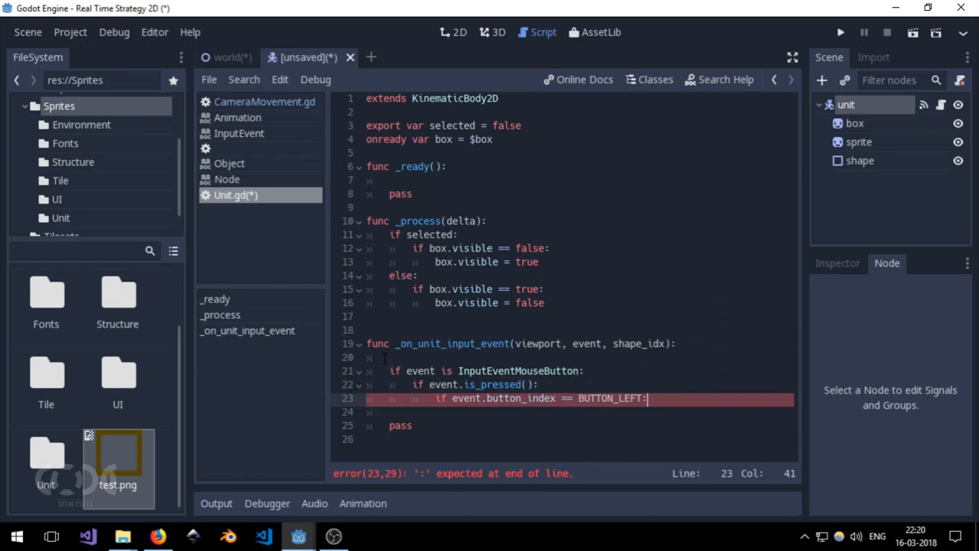
key("Return")
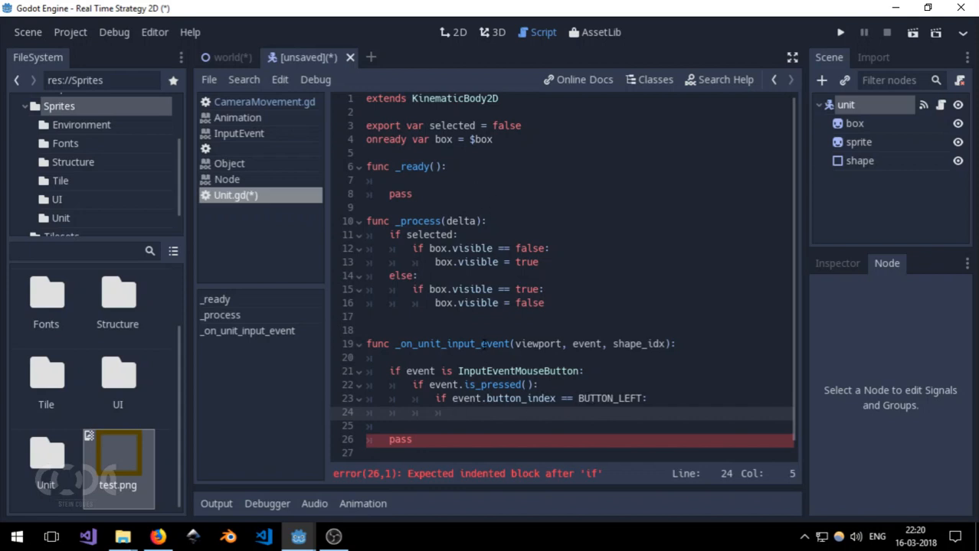
Step: Set selected = true inside the BUTTON_LEFT check
type("s")
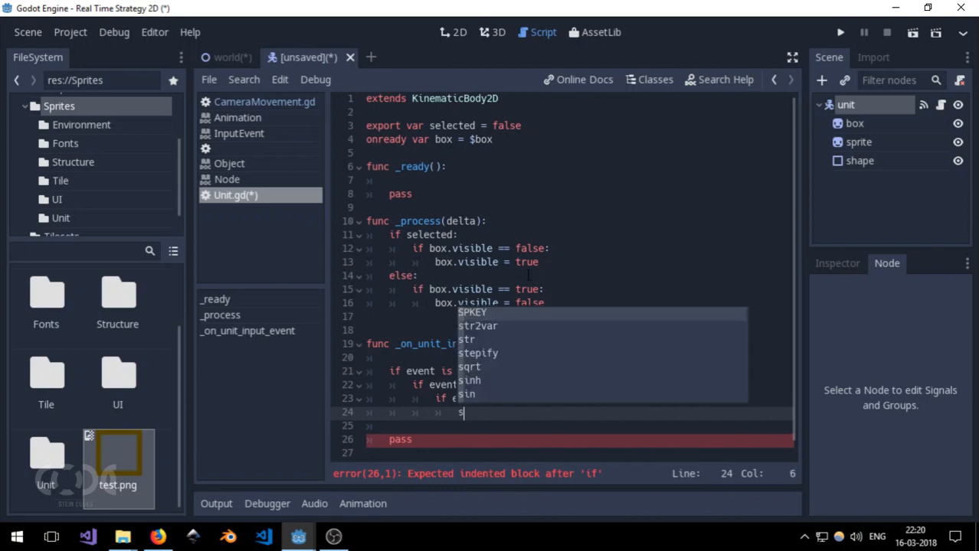
type("elected =")
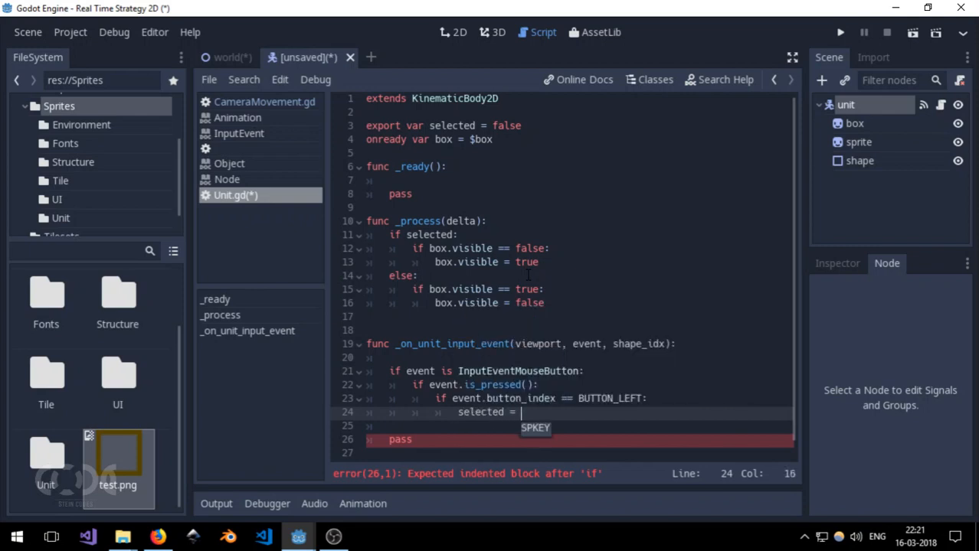
type("true")
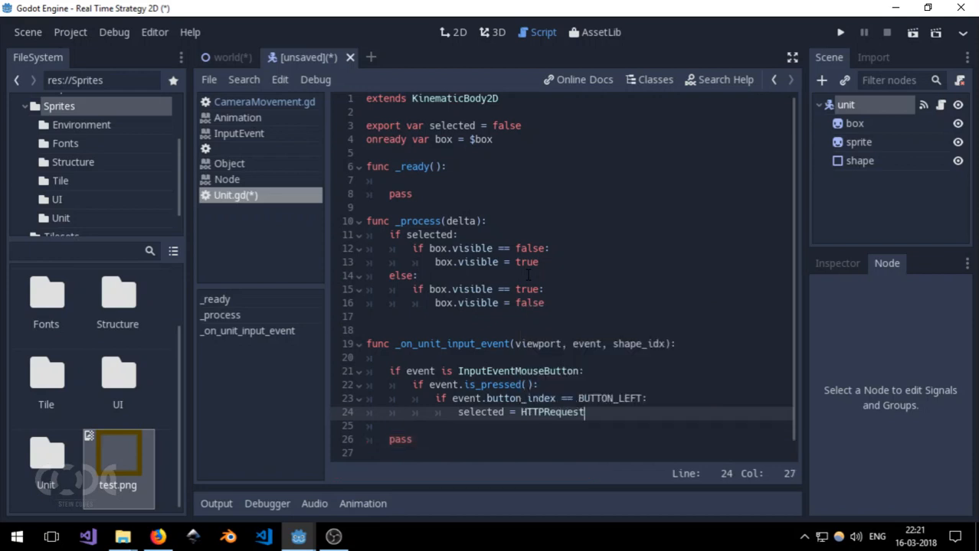
type("true")
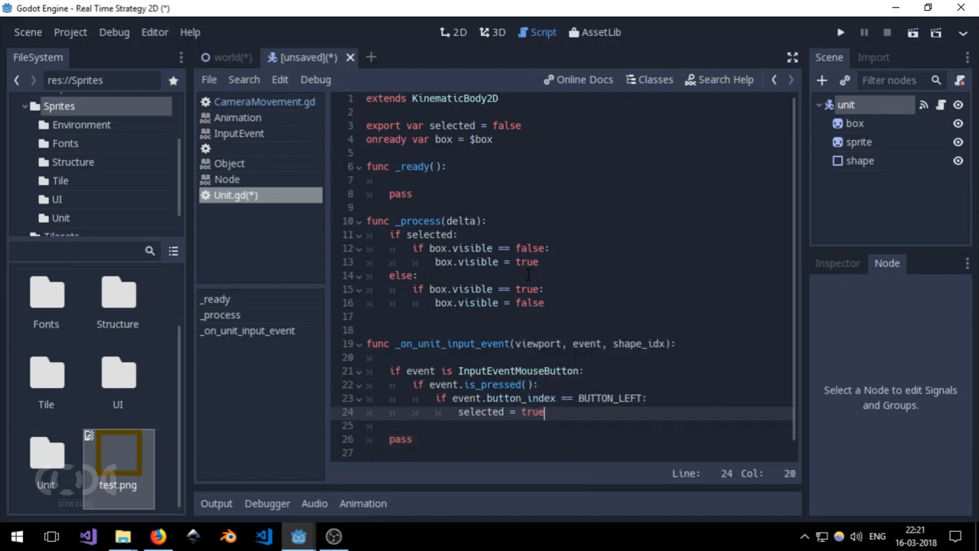
mouse_move(545, 412)
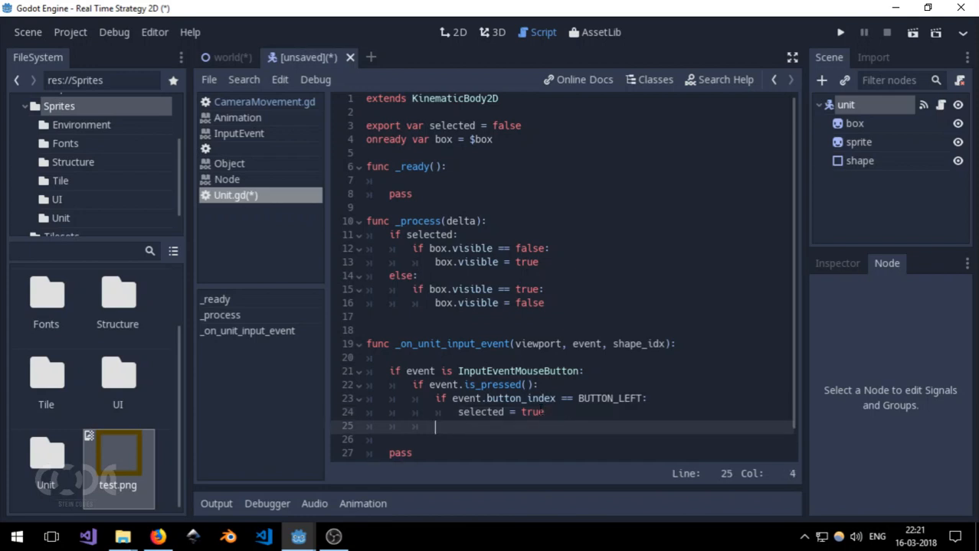
Step: Add a BUTTON_RIGHT check that sets selected = false
type("if e")
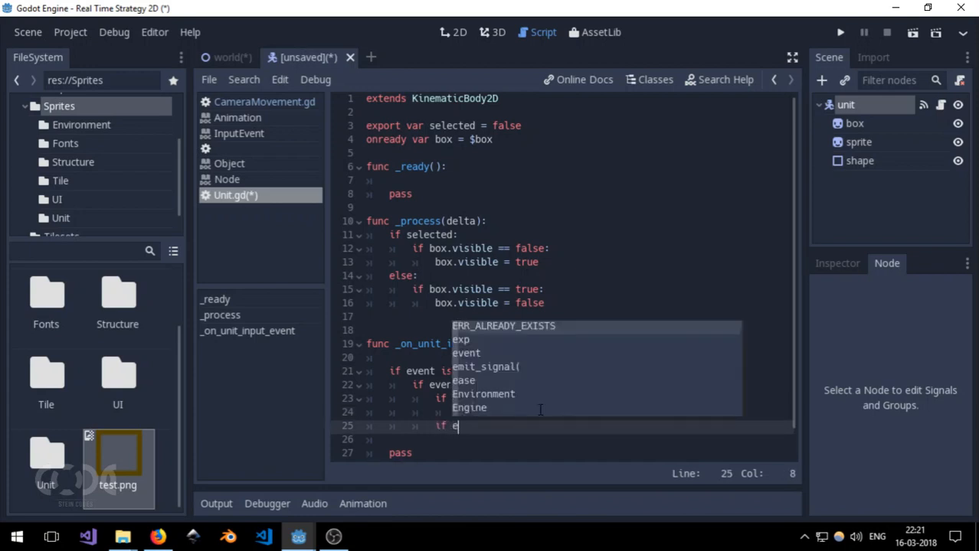
type("vent.button_index == BUTTON_RIGHT:")
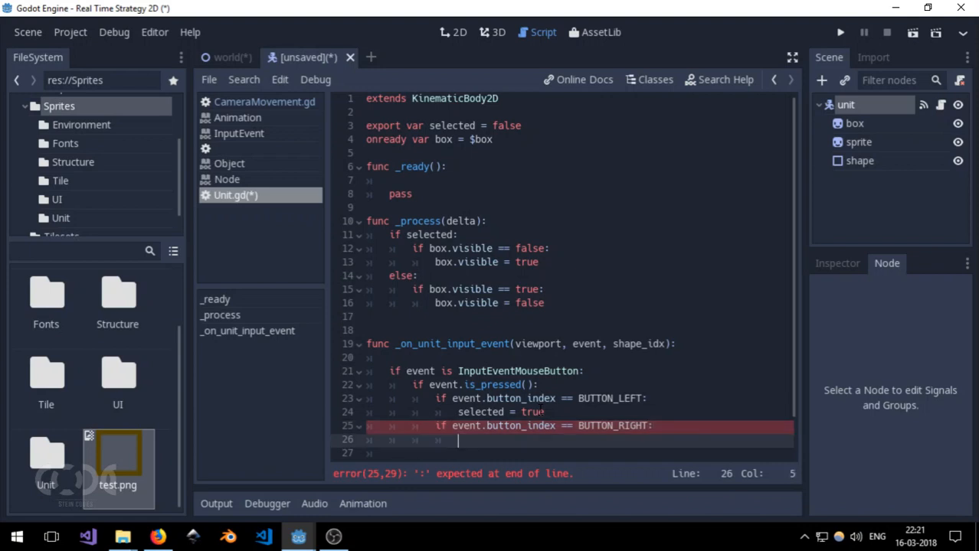
type("selected = fal")
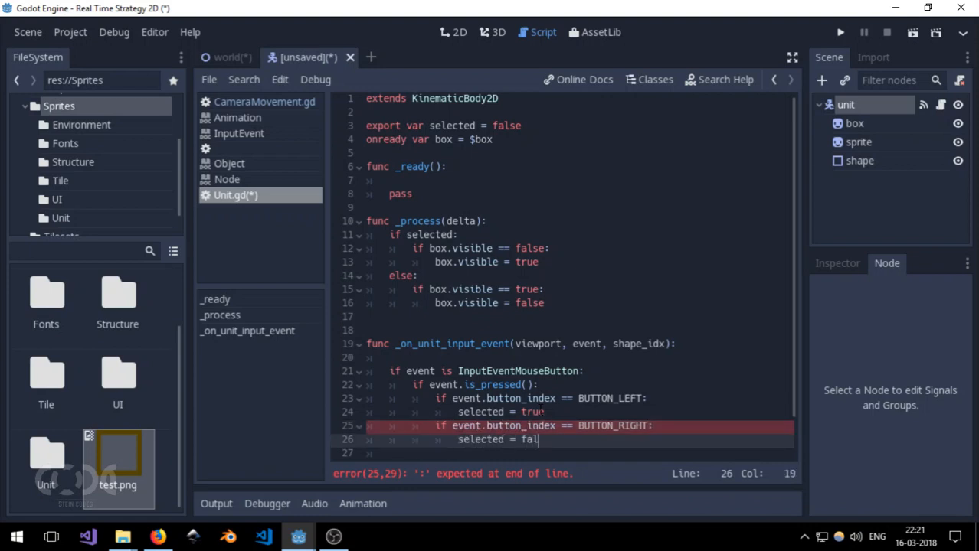
type("se")
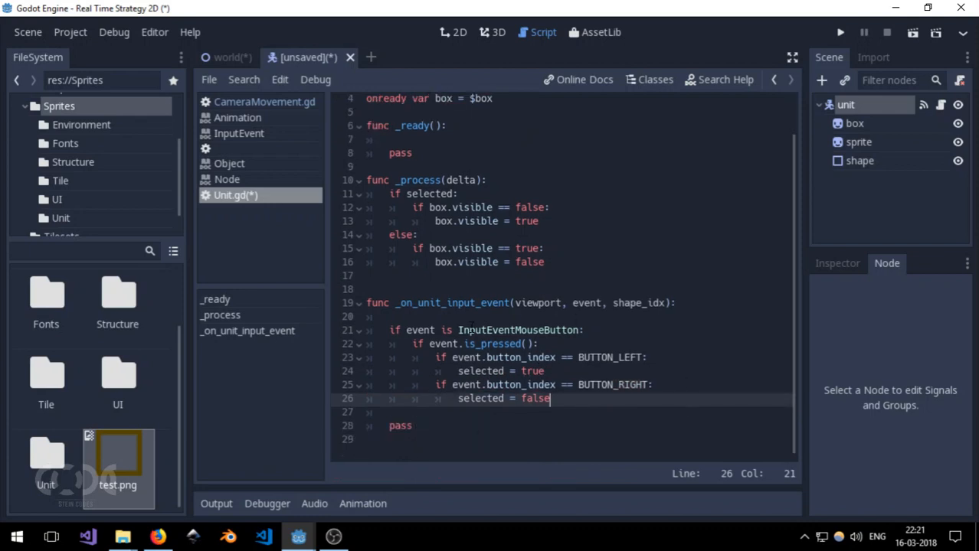
left_click(367, 385)
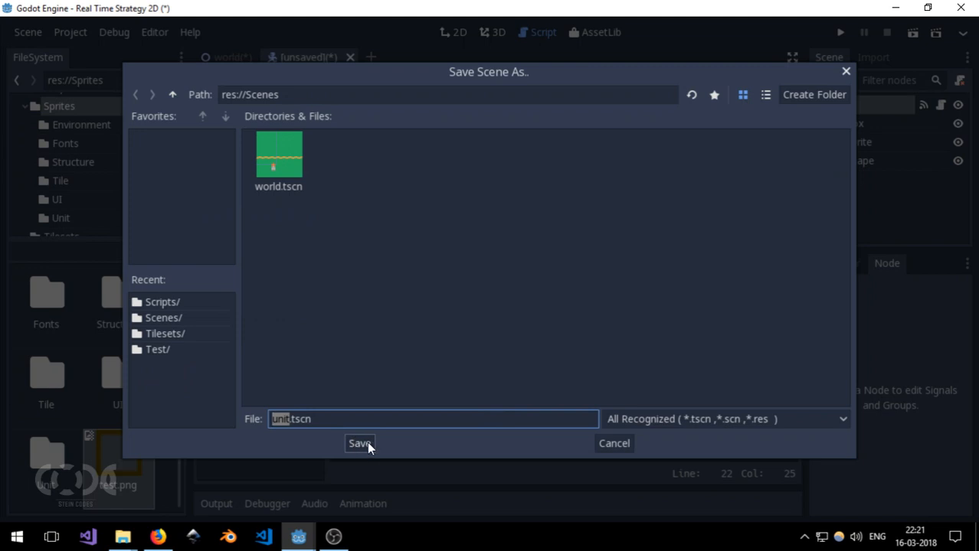
Step: Save the scene as unit.tscn, run it with Play Scene, then close the game
left_click(359, 443)
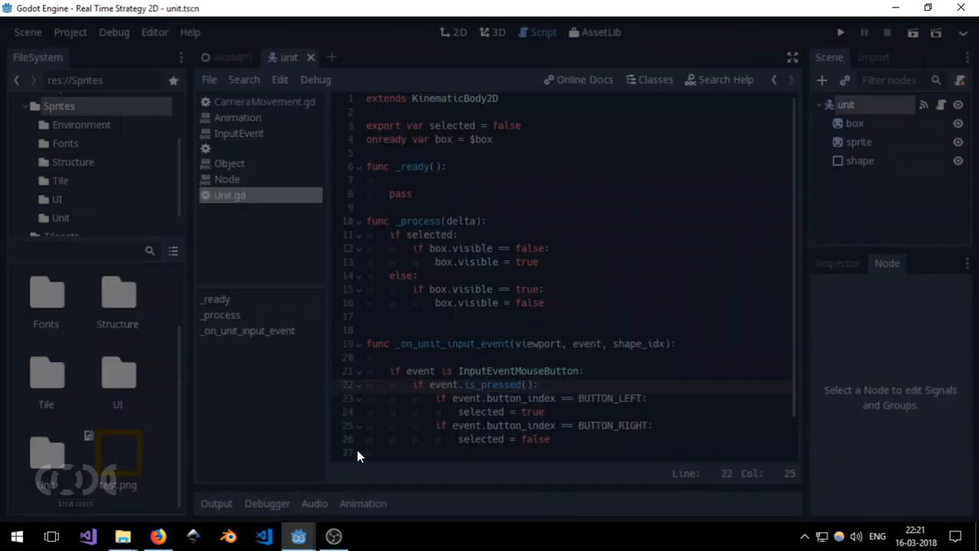
left_click(495, 344)
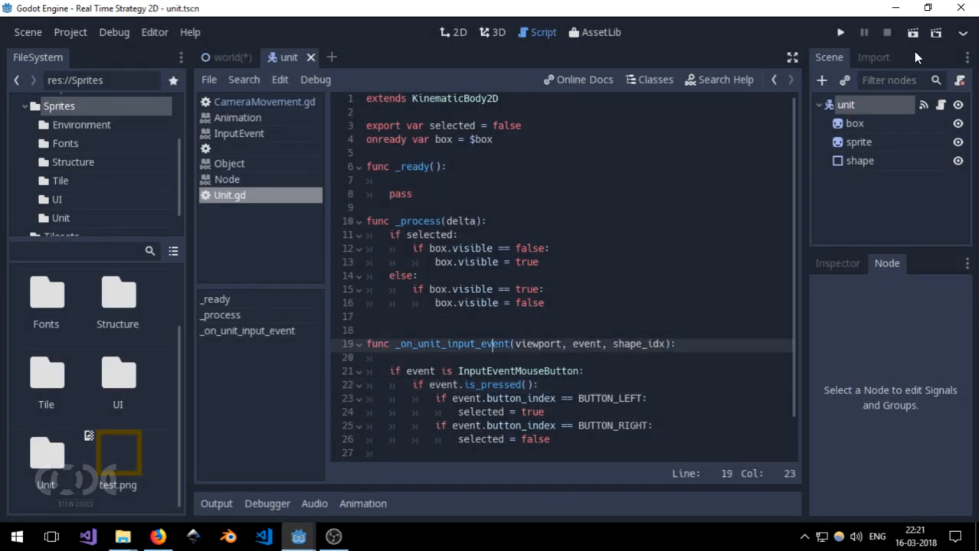
left_click(840, 31)
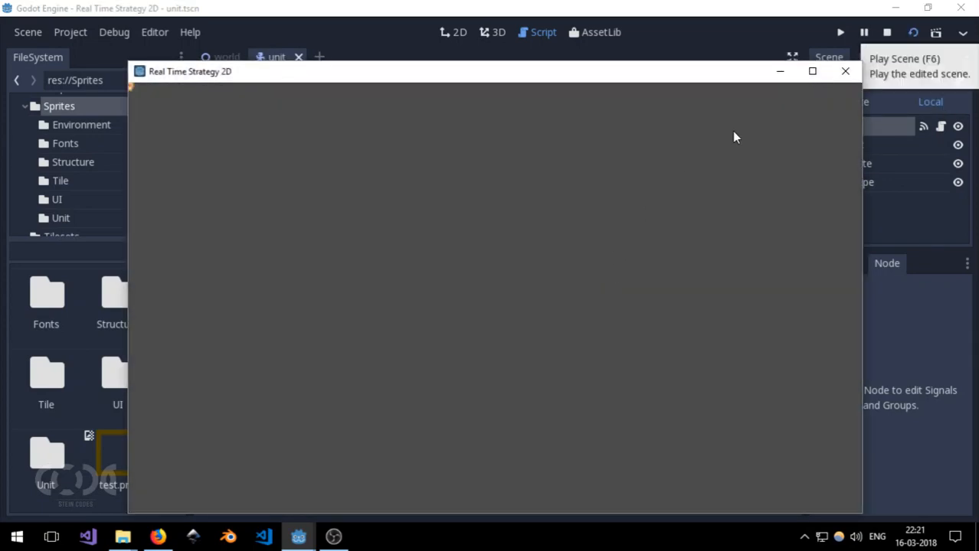
left_click(887, 32)
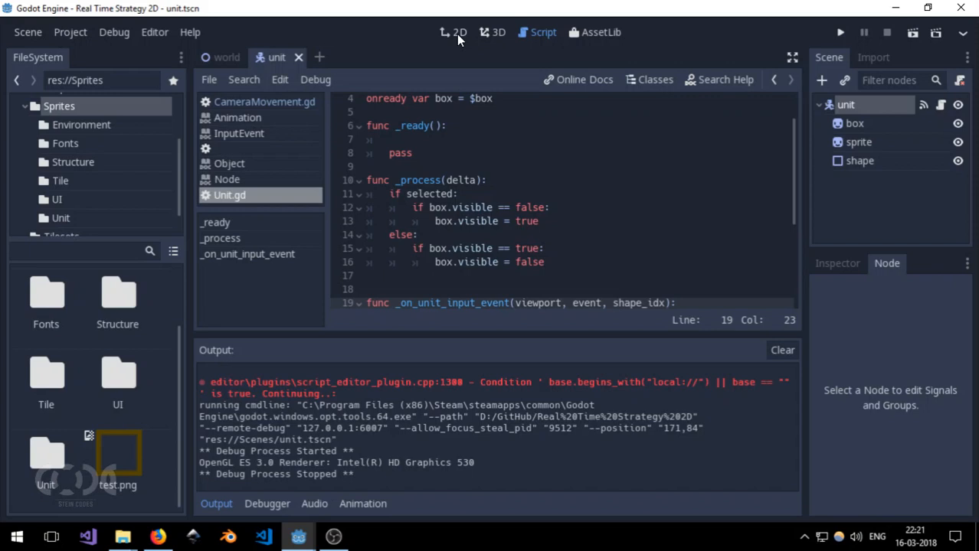
left_click(459, 33)
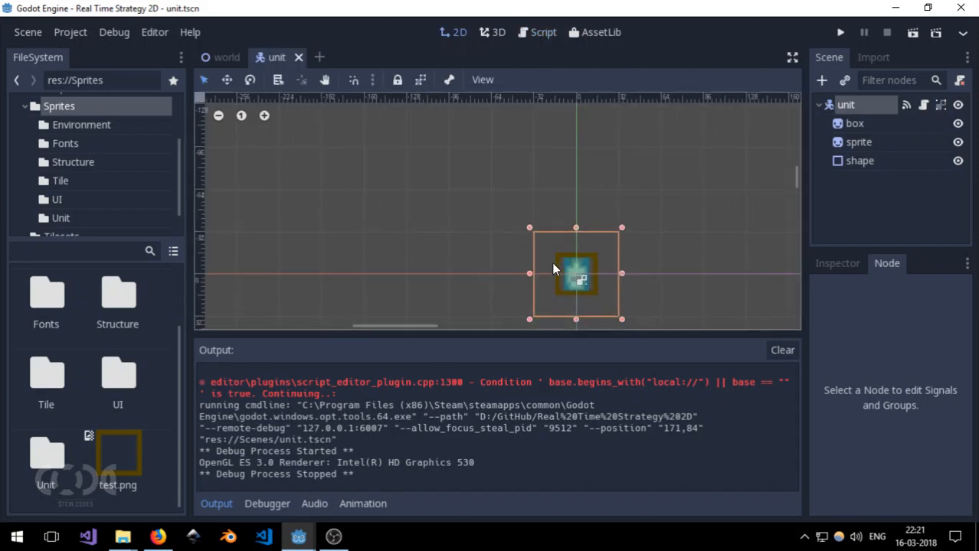
Step: Drag the unit down-right away from the origin and run the scene again
left_click_drag(576, 274, 702, 307)
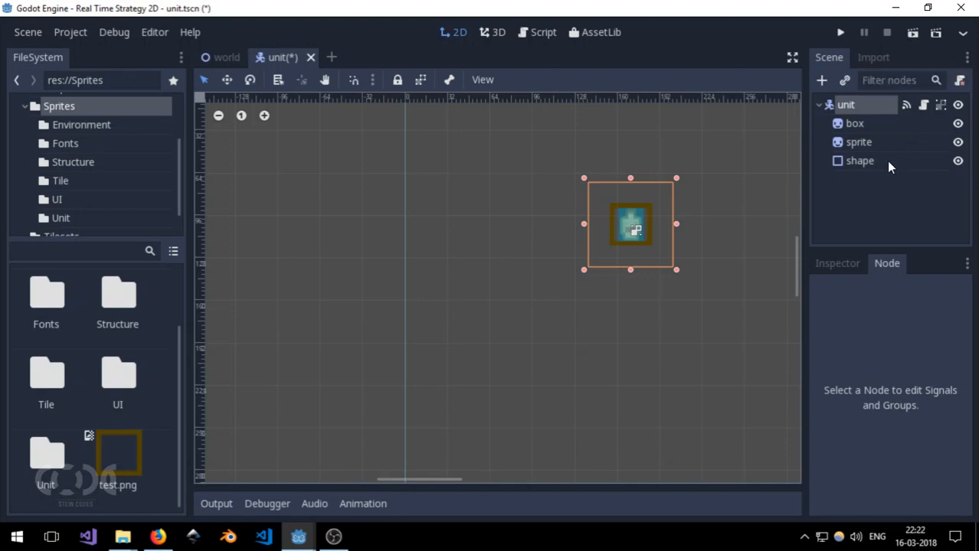
left_click(840, 32)
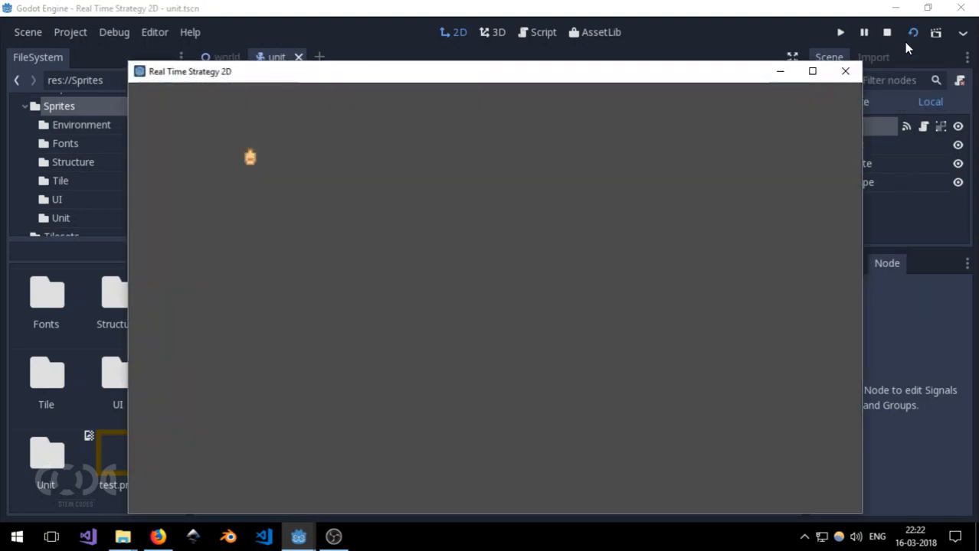
Step: Select the running unit in the Remote scene tree and move the game window beside the Inspector
left_click(845, 71)
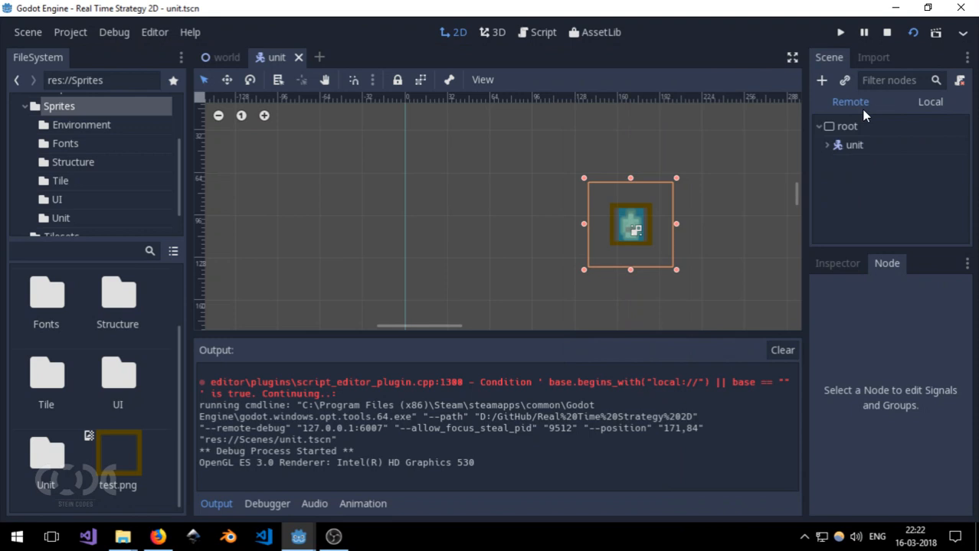
left_click(827, 145)
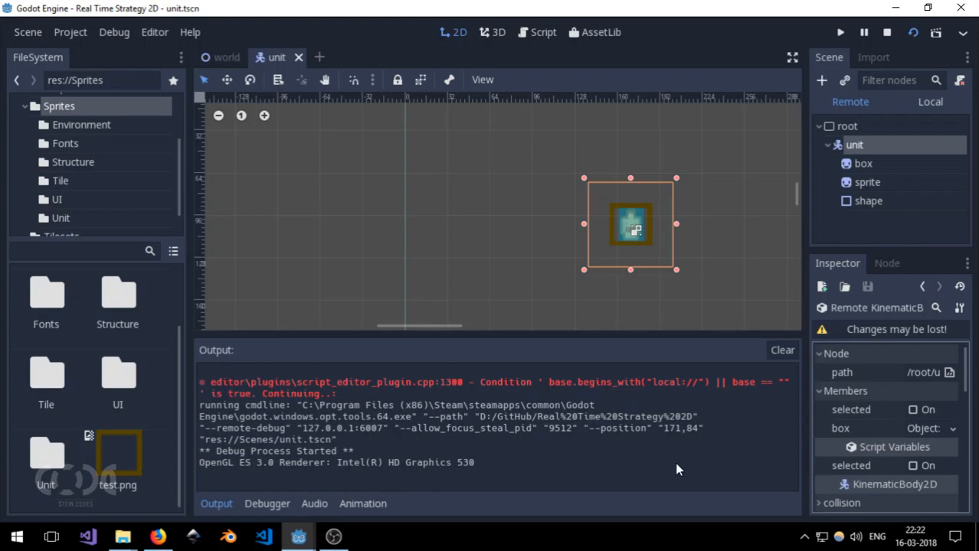
left_click(840, 32)
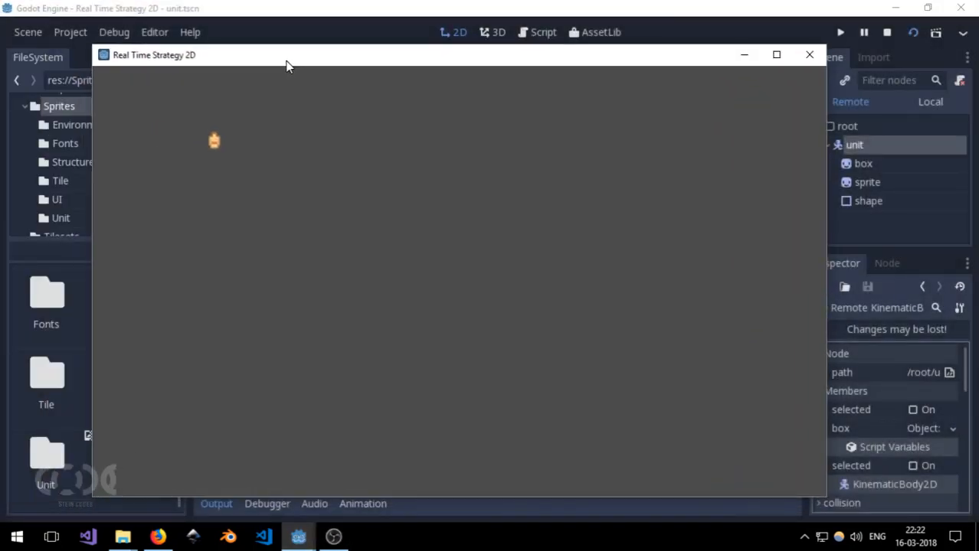
left_click_drag(286, 65, 286, 62)
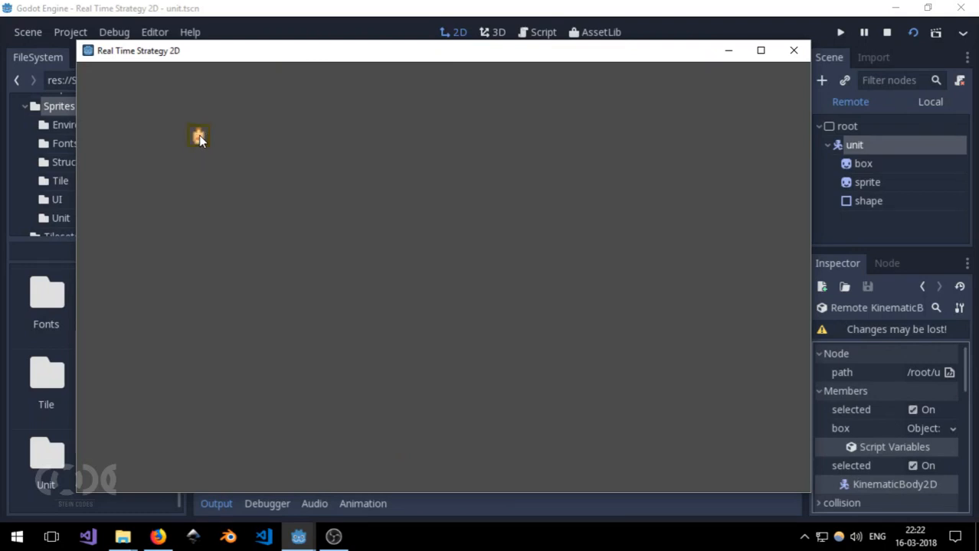
mouse_move(214, 149)
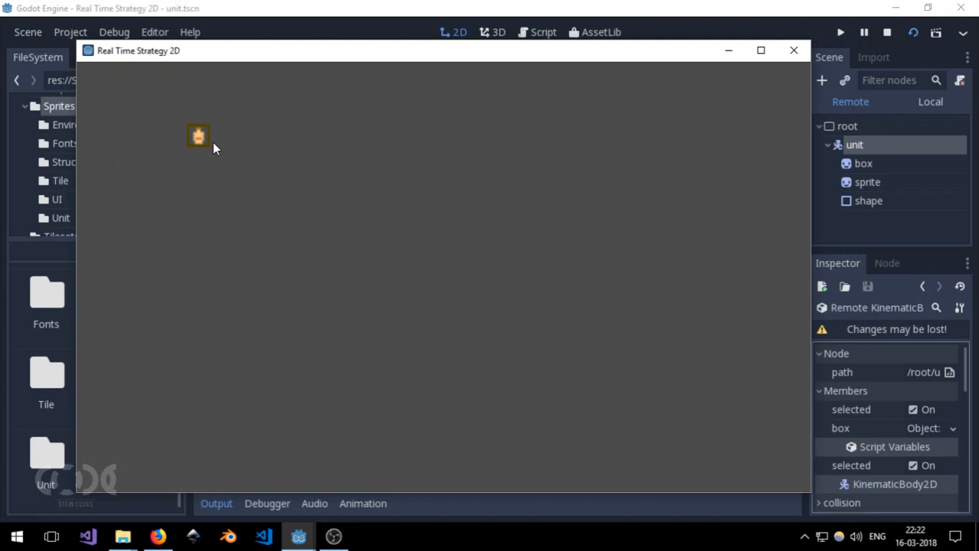